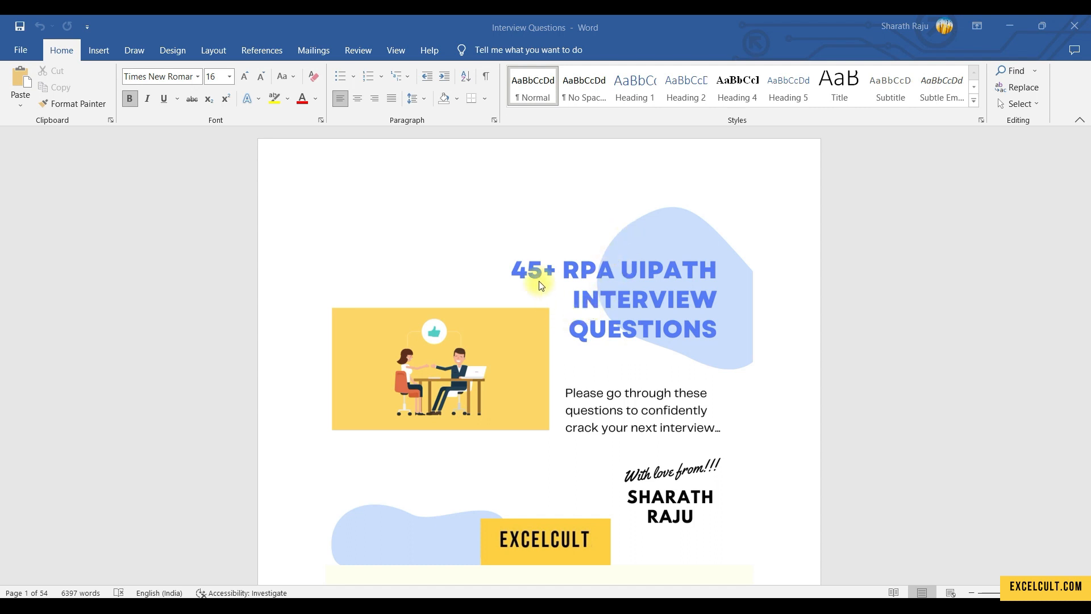
mouse_move(648, 271)
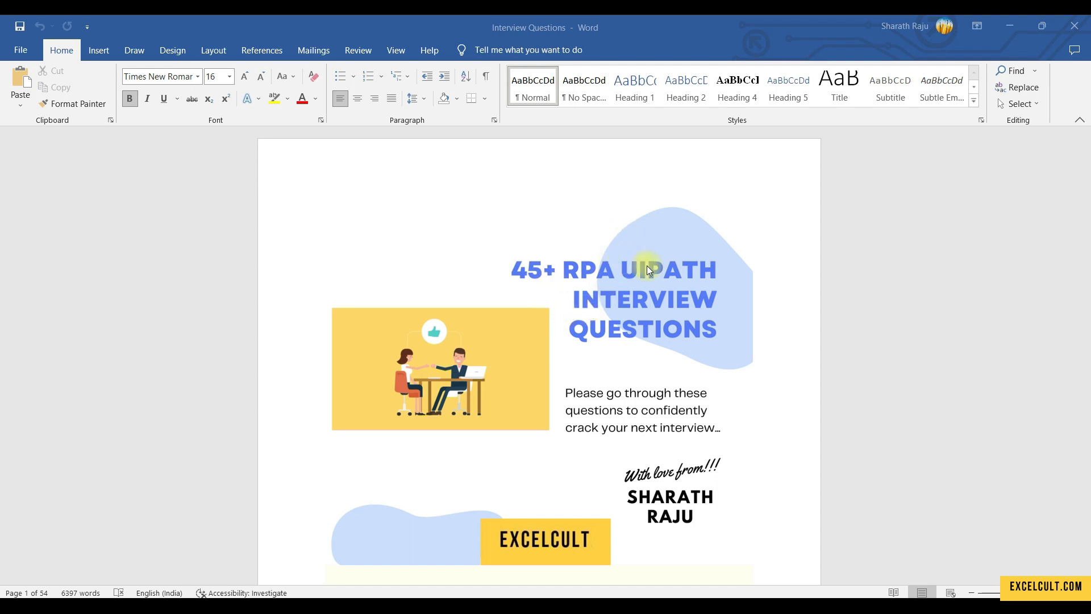
Scroll the interview document from the cover page down to question 1 on Manage Packages
scroll("down", 3)
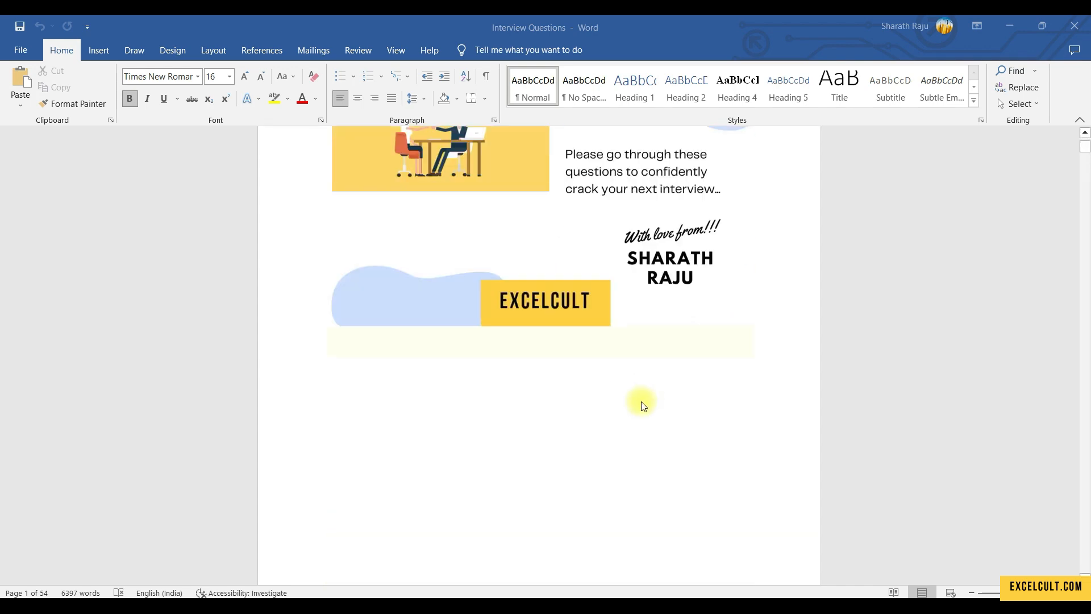
scroll("down", 3)
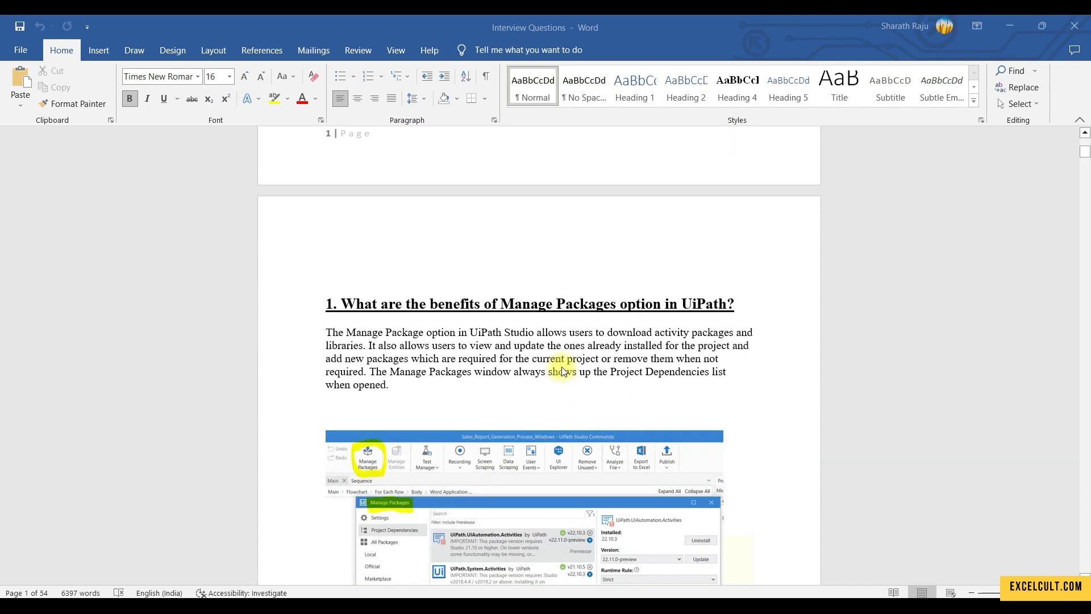
mouse_move(413, 326)
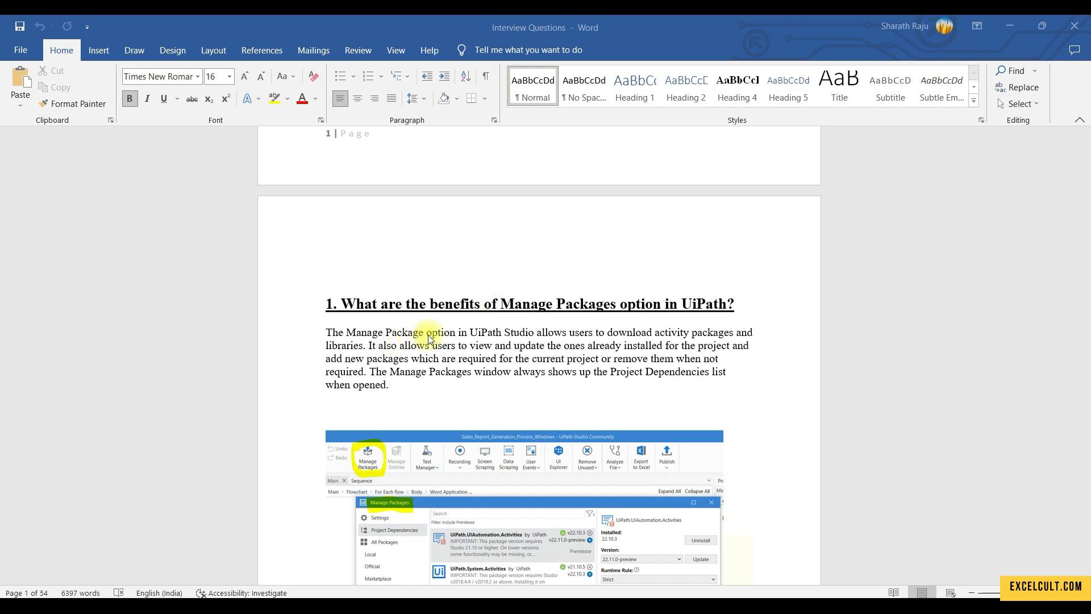
scroll("down", 3)
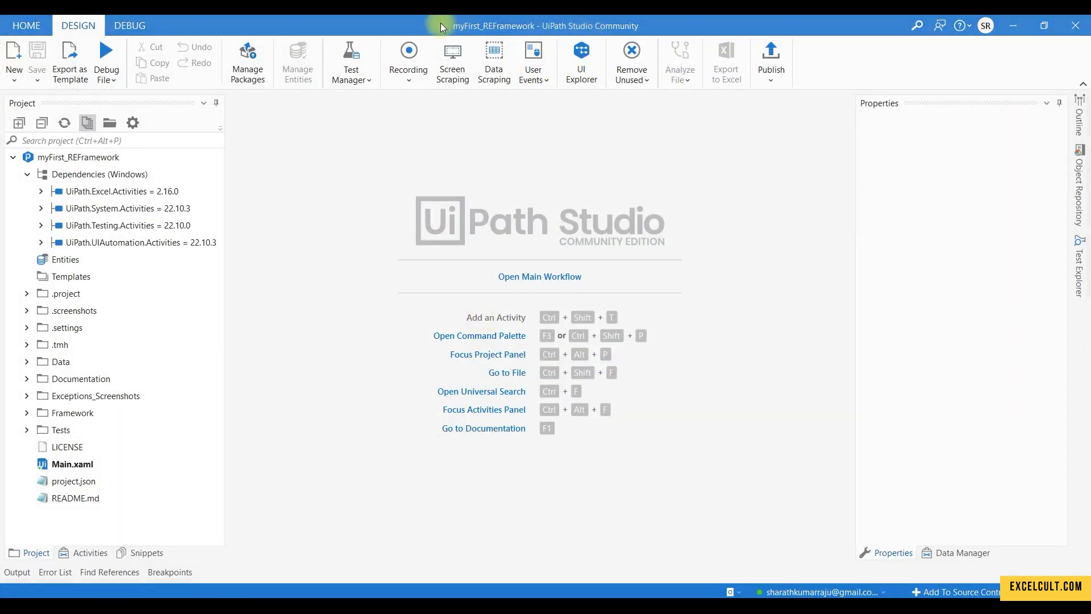
mouse_move(246, 62)
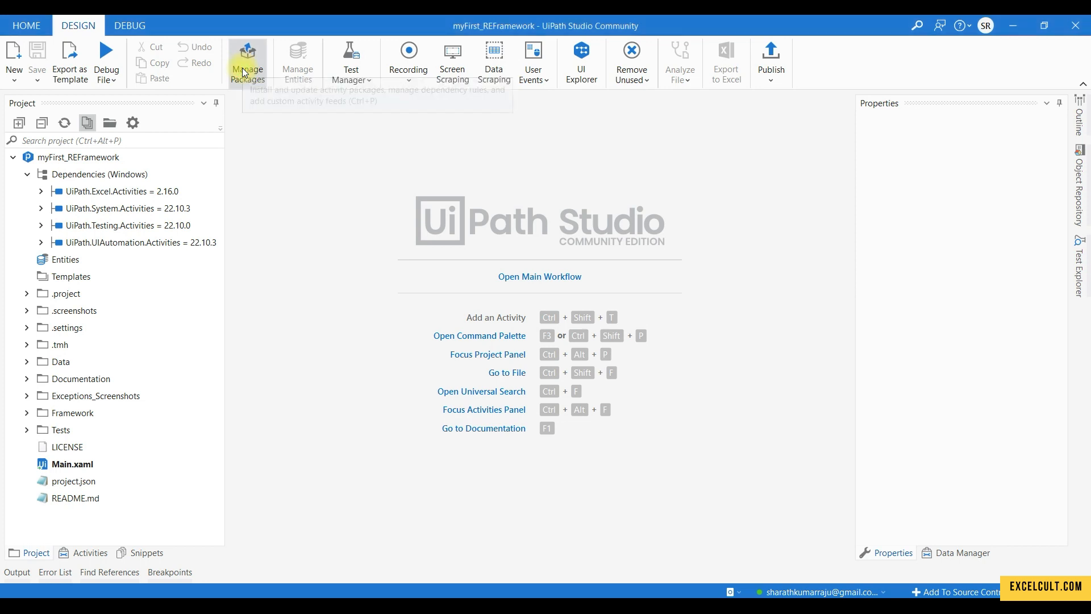
Preview Manage Packages, show the Activities panel, then inspect a dependency and browse All Packages
left_click(247, 60)
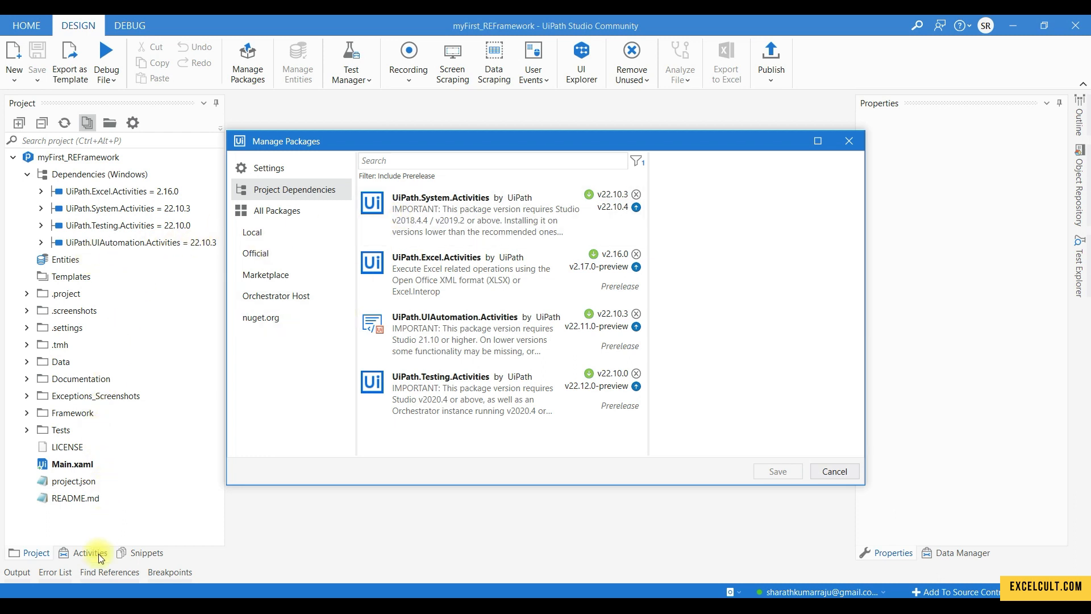
left_click(834, 471)
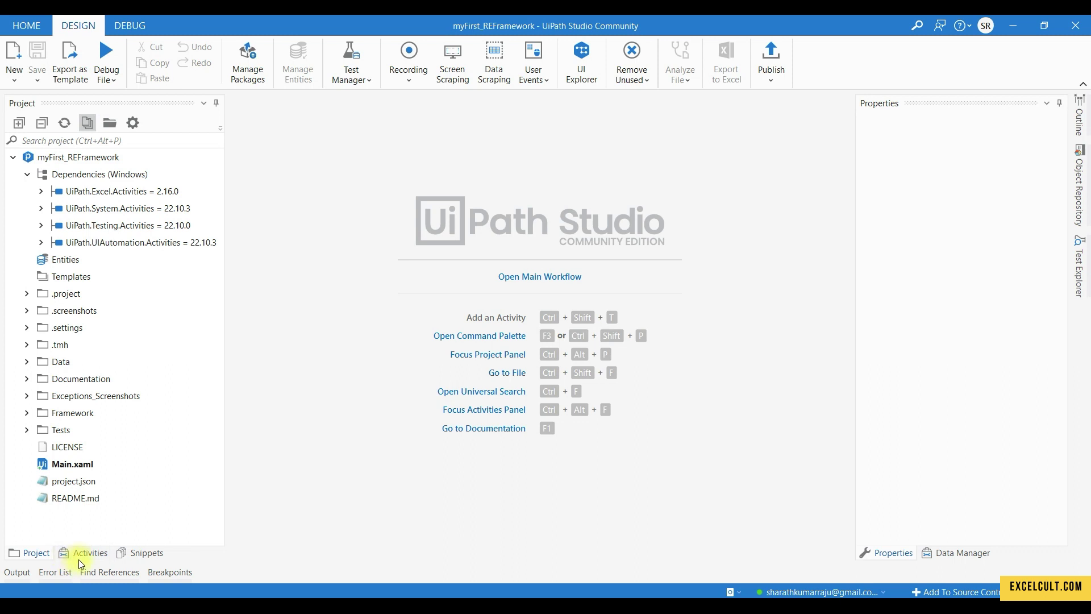
left_click(89, 553)
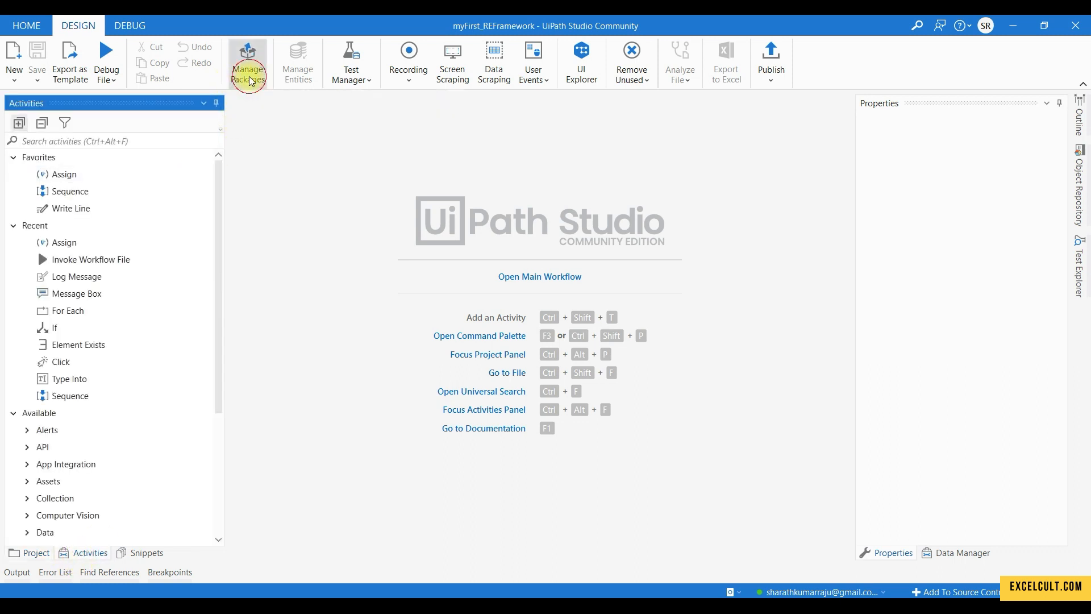
left_click(248, 65)
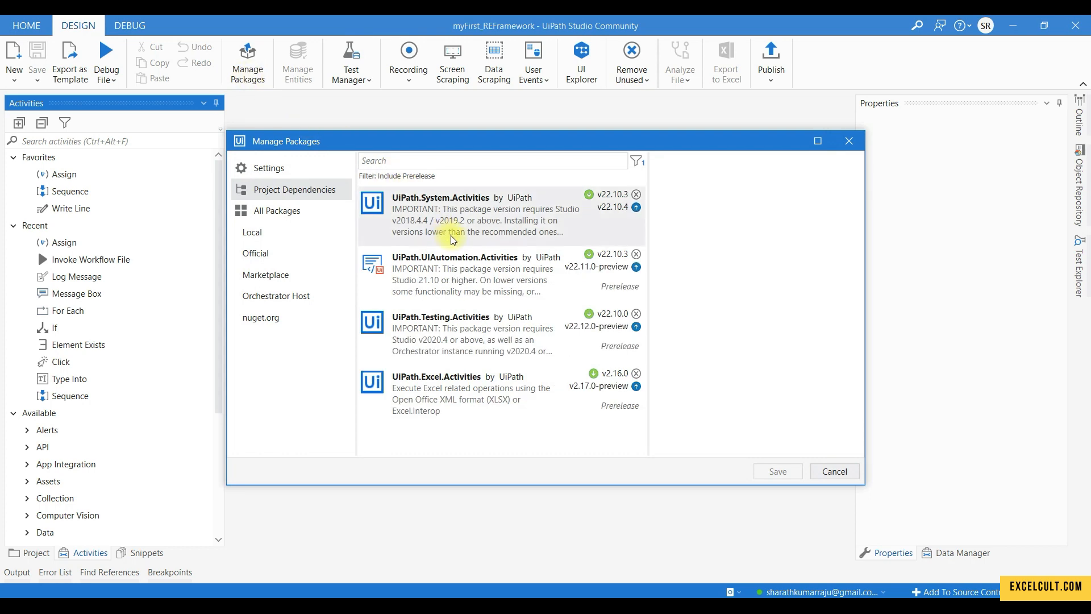
left_click(471, 274)
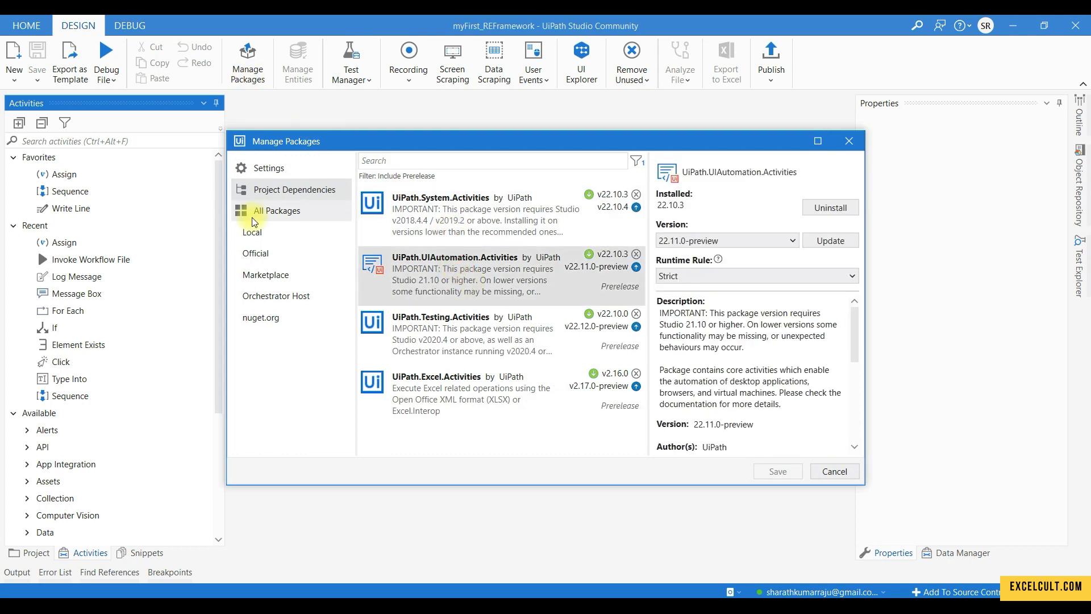
left_click(276, 210)
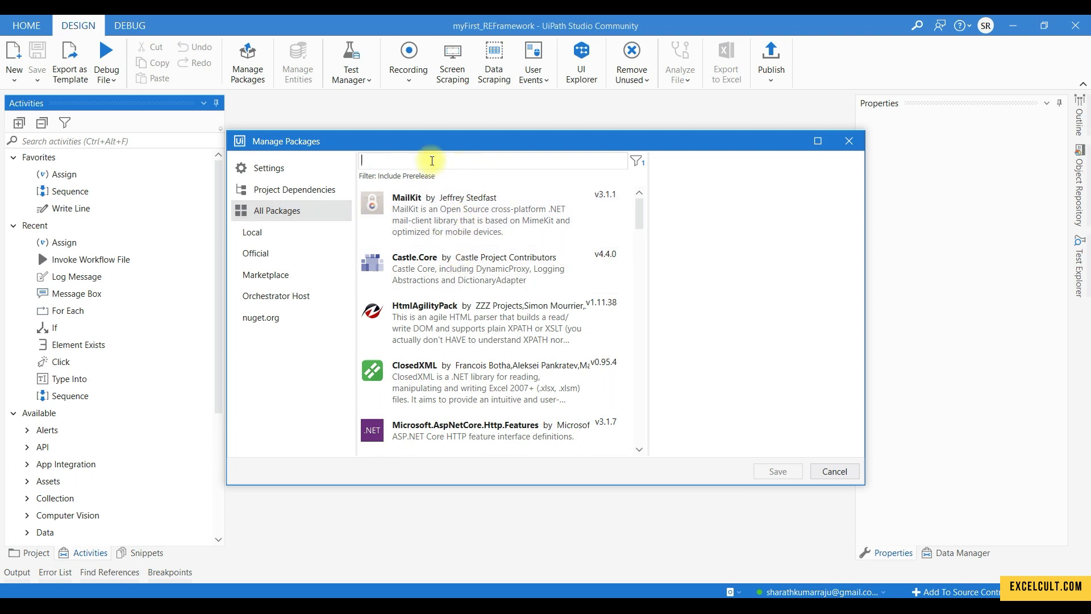
Search 'word', install UiPath.Word.Activities 1.14.0-preview, and confirm it under Project Dependencies
type("word")
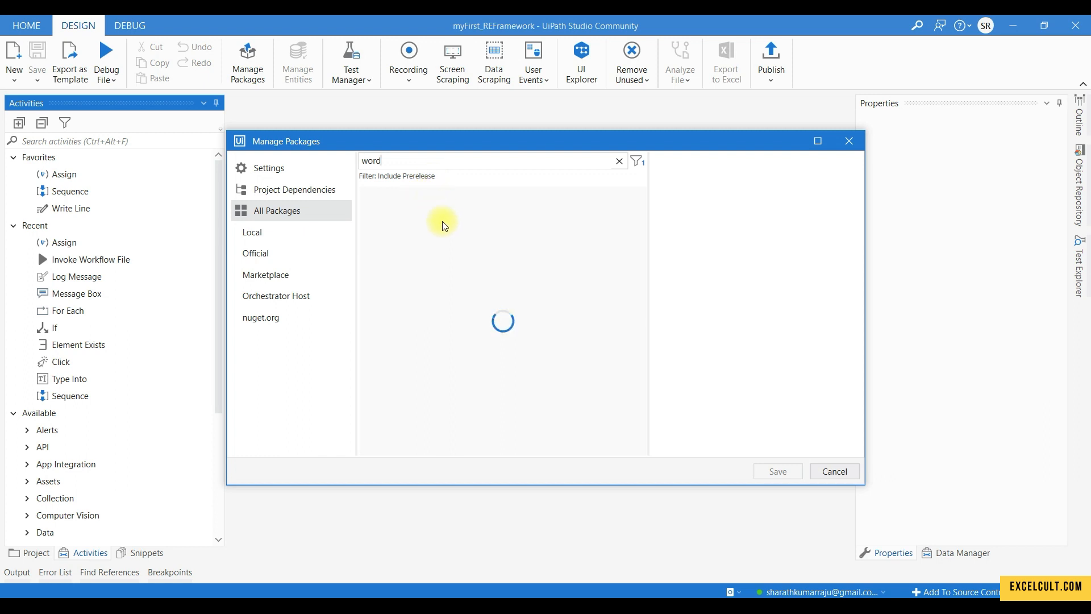
mouse_move(458, 257)
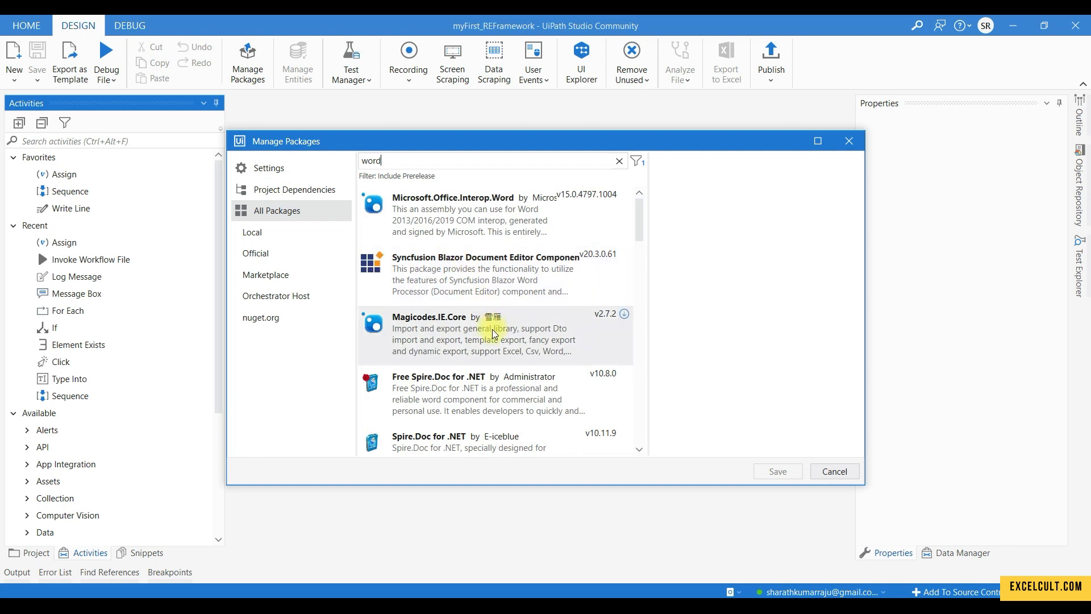
scroll("down", 3)
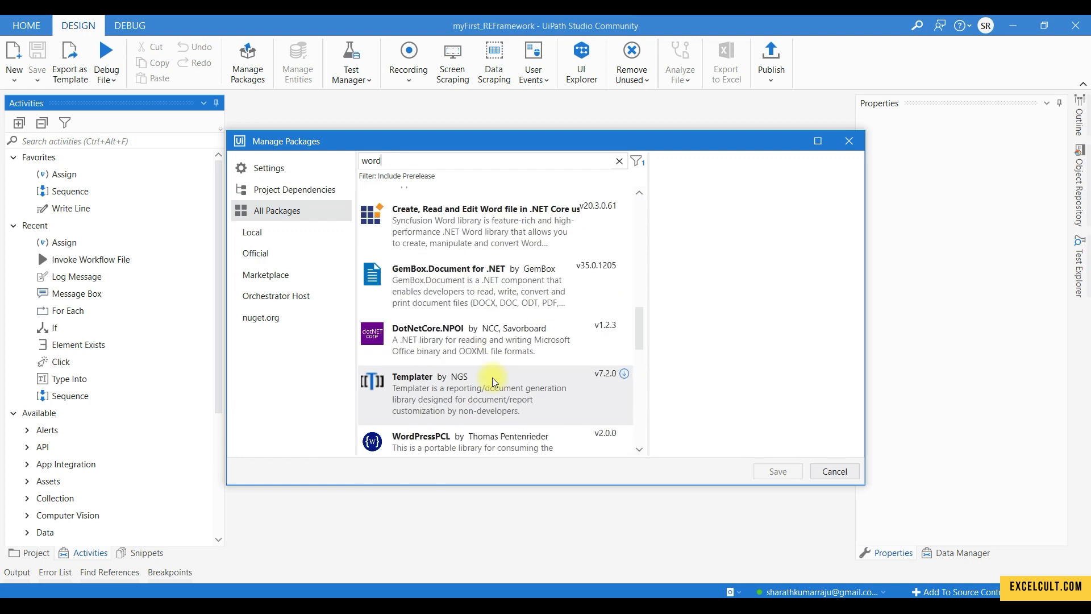
scroll("down", 3)
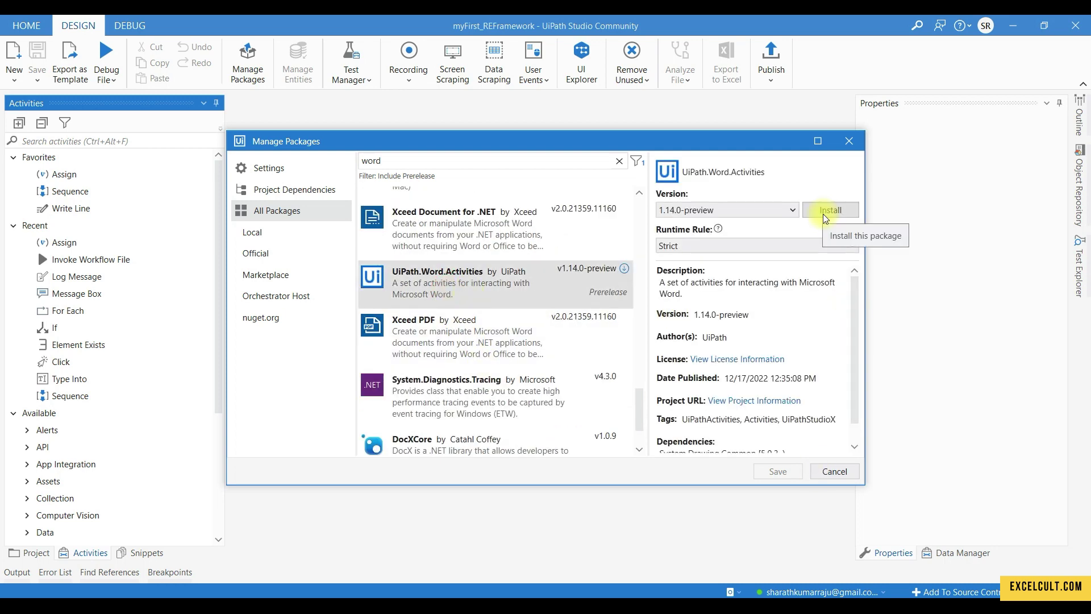
left_click(830, 209)
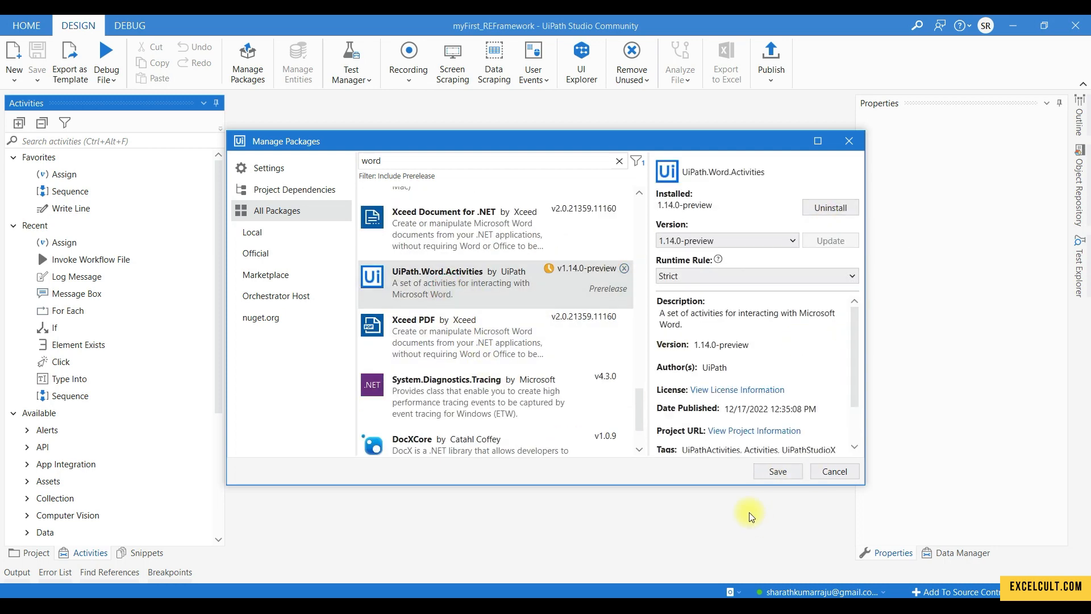
left_click(293, 189)
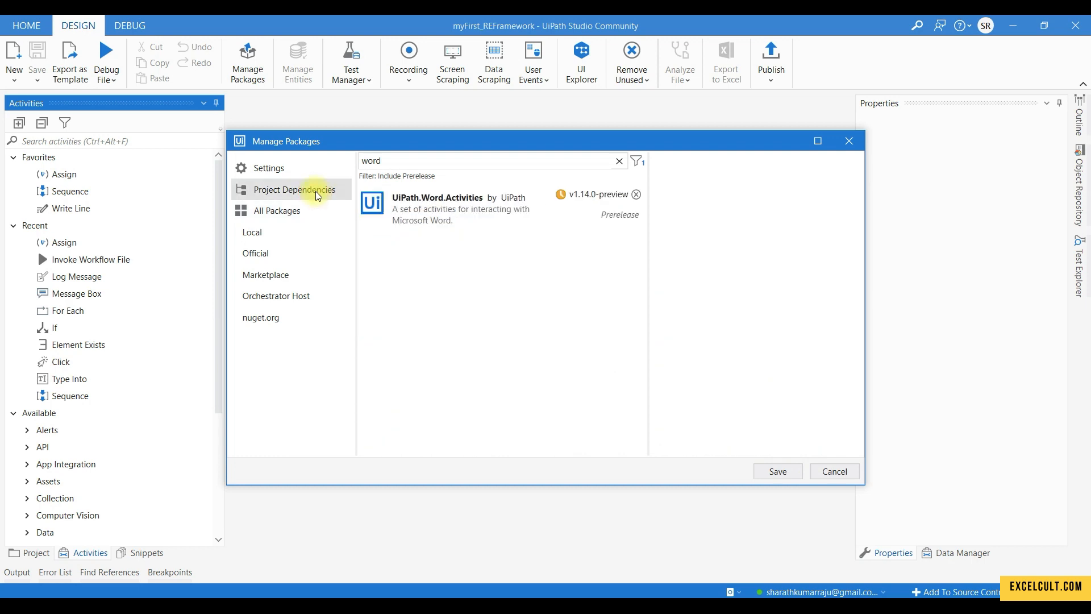
left_click(278, 210)
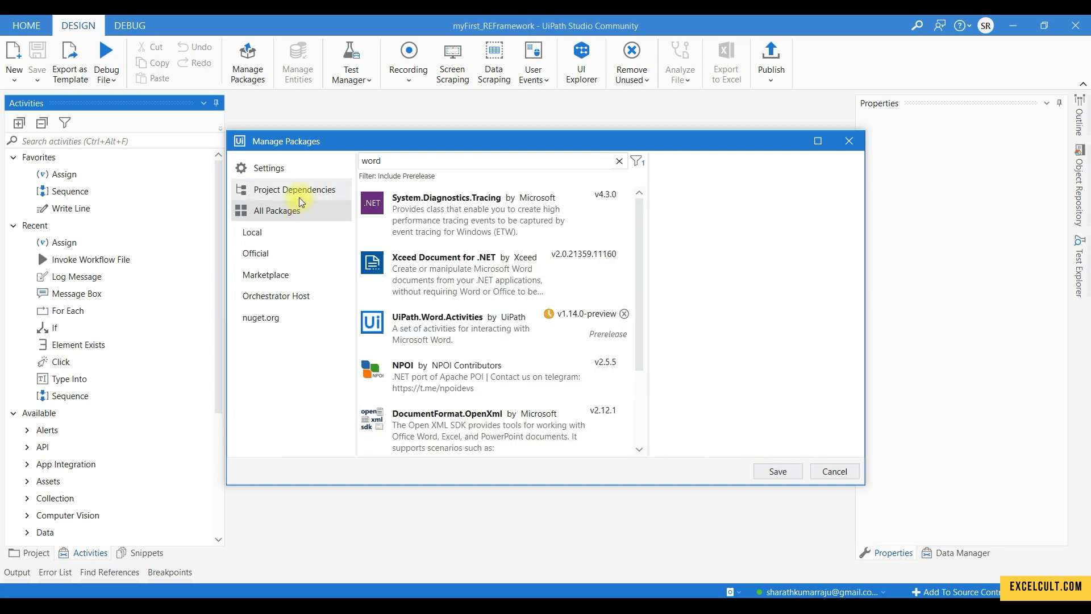
left_click(295, 190)
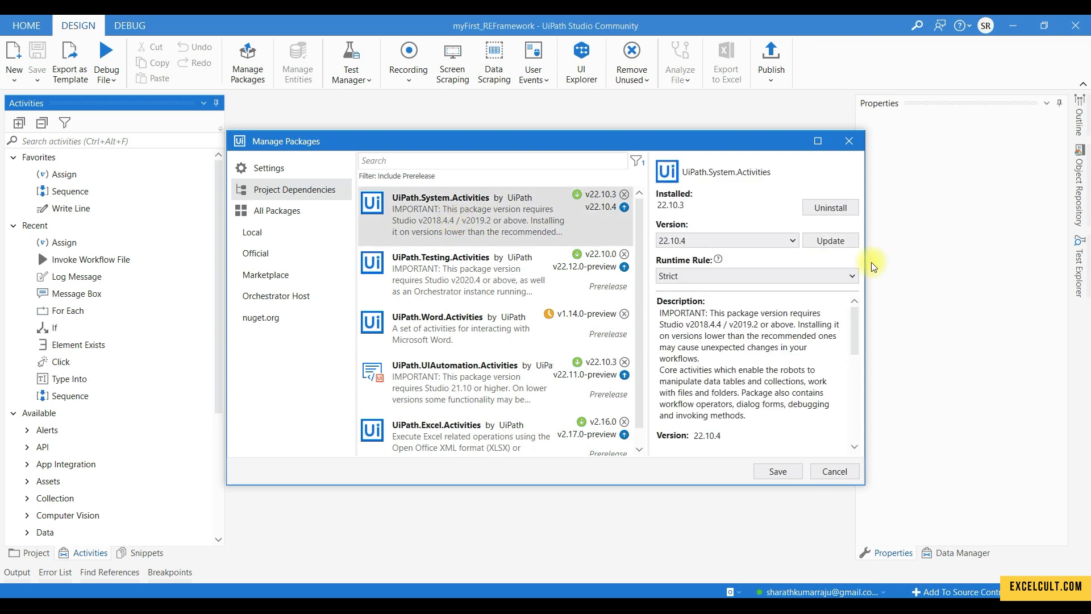
mouse_move(840, 223)
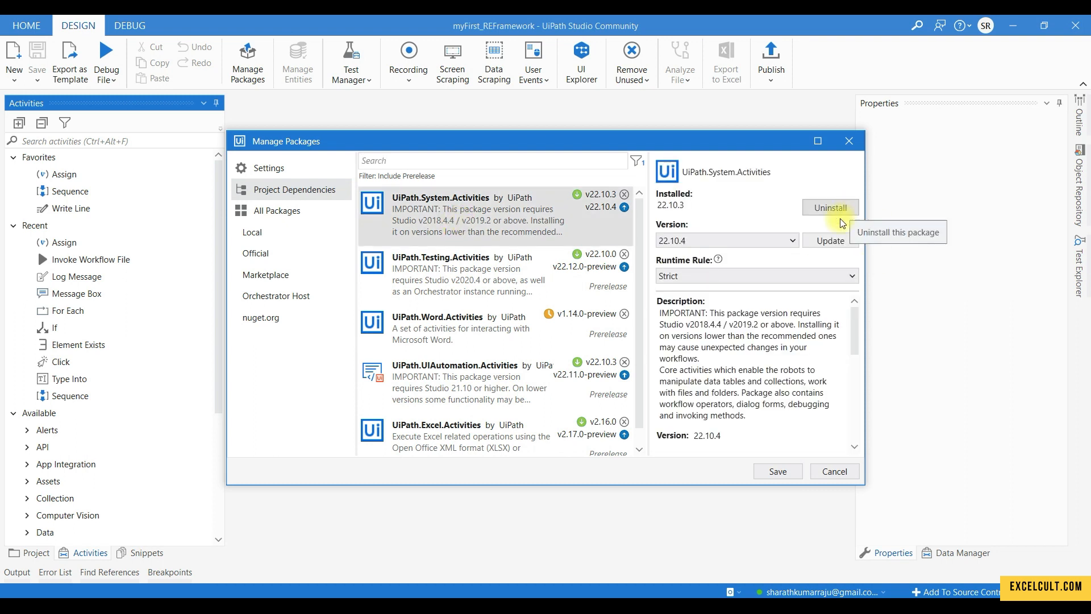
mouse_move(815, 447)
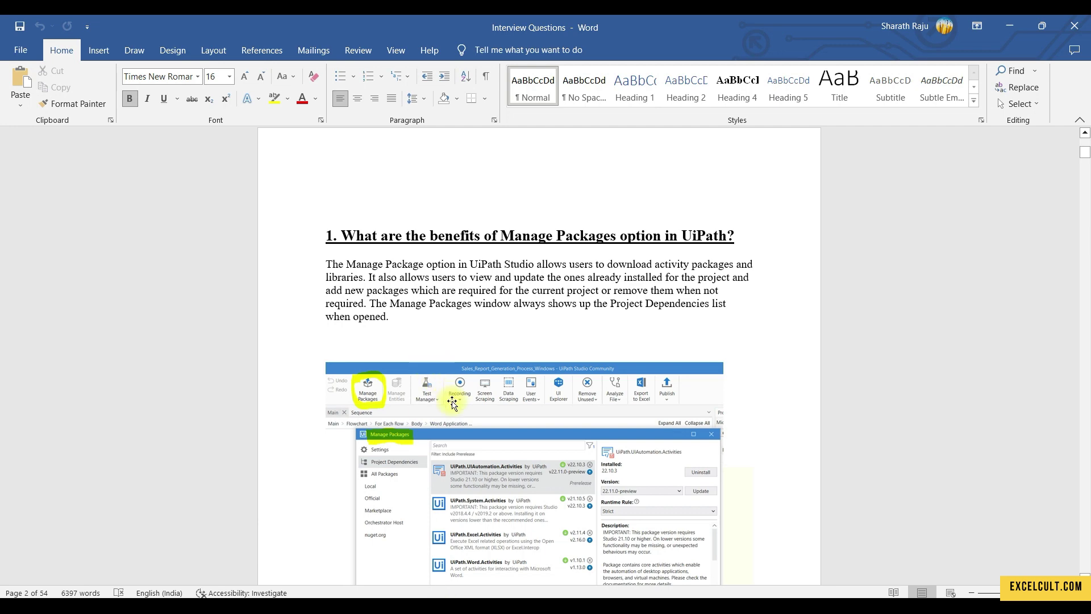
Scroll the Word document down to question 2's six RPA Life Cycle phases
scroll("down", 3)
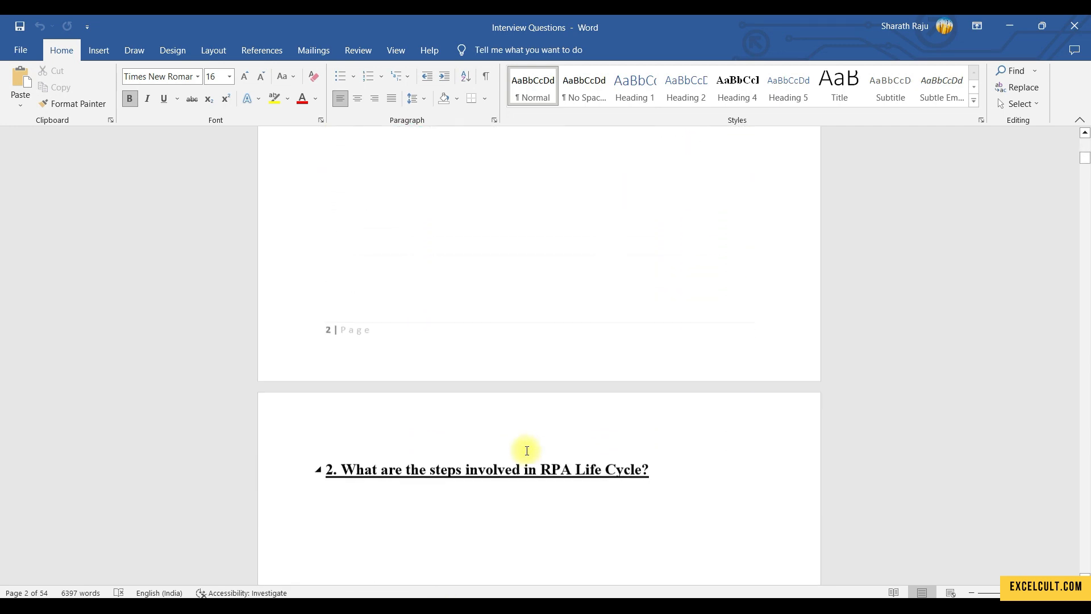
scroll("down", 3)
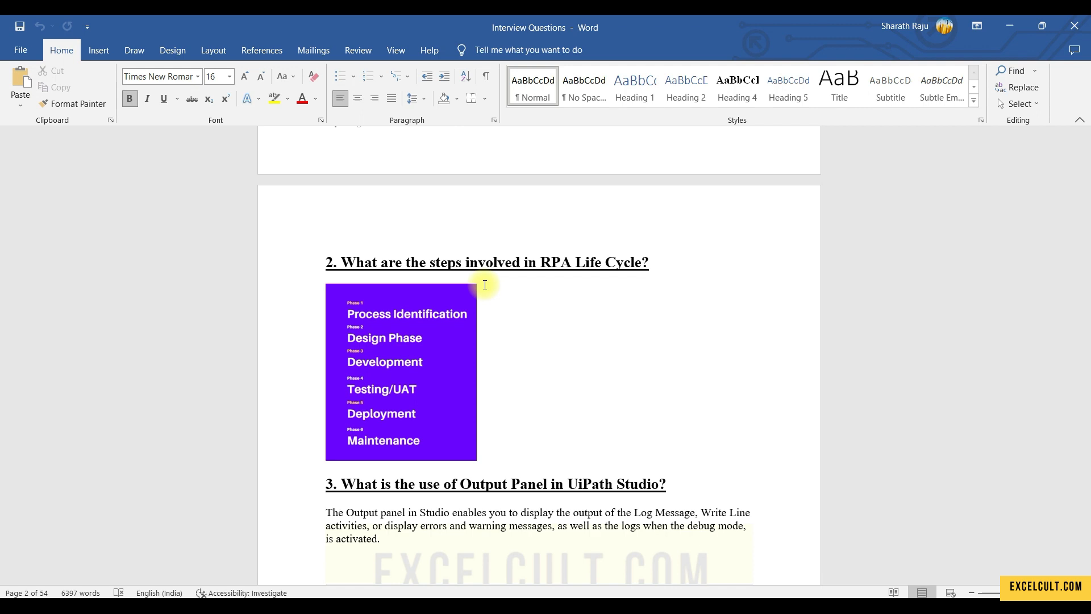
Scroll through question 3's Output panel explanation, then return to the myFirst_REFramework start page
scroll("down", 3)
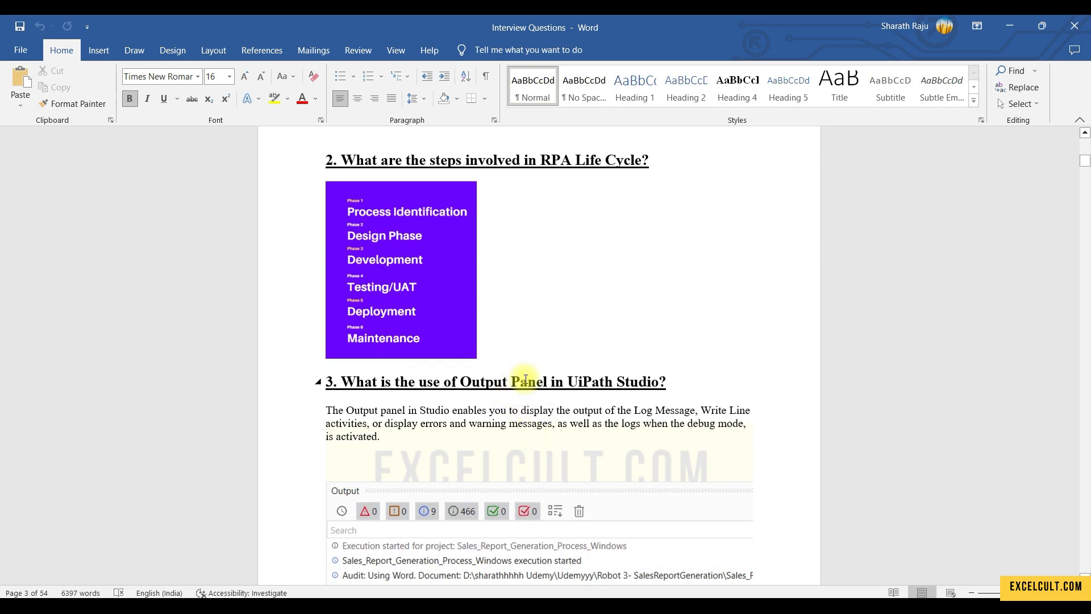
scroll("down", 3)
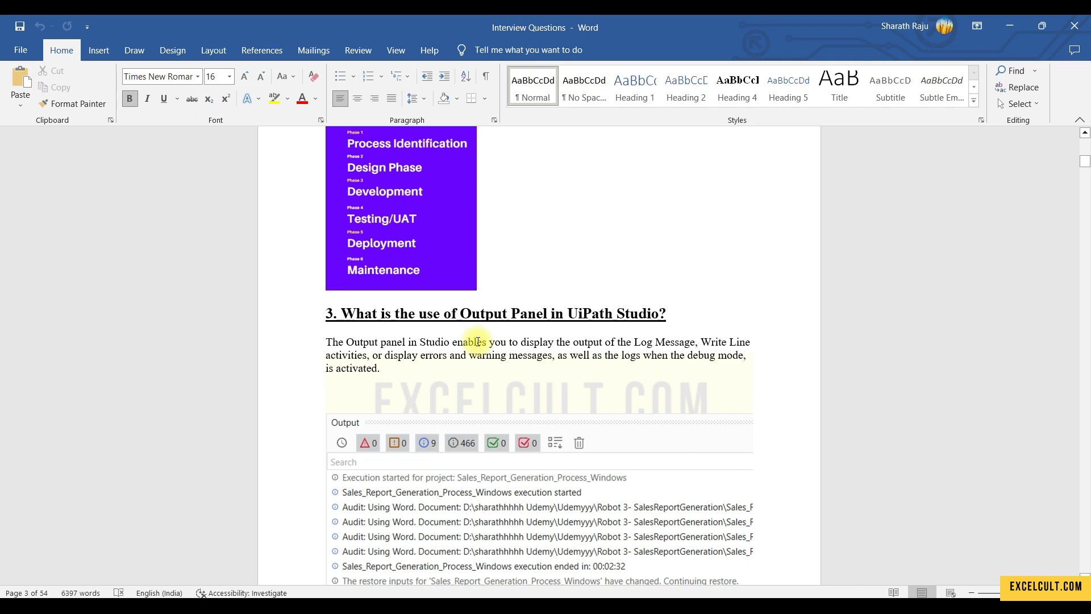
scroll("down", 3)
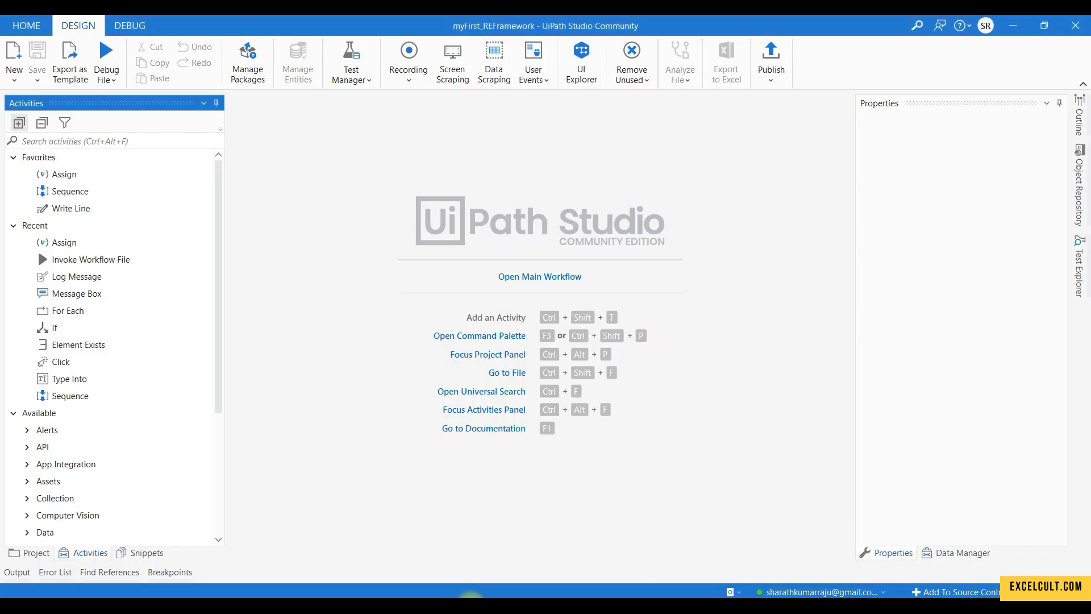
Open the Output panel, hide it, and reopen it to show the restore log messages
left_click(17, 573)
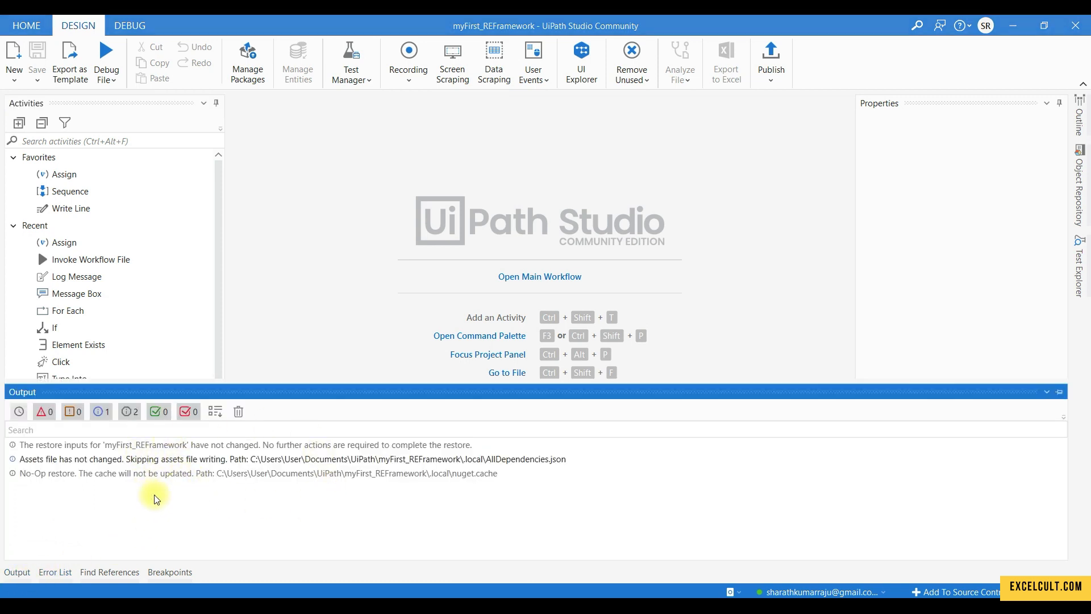
mouse_move(346, 452)
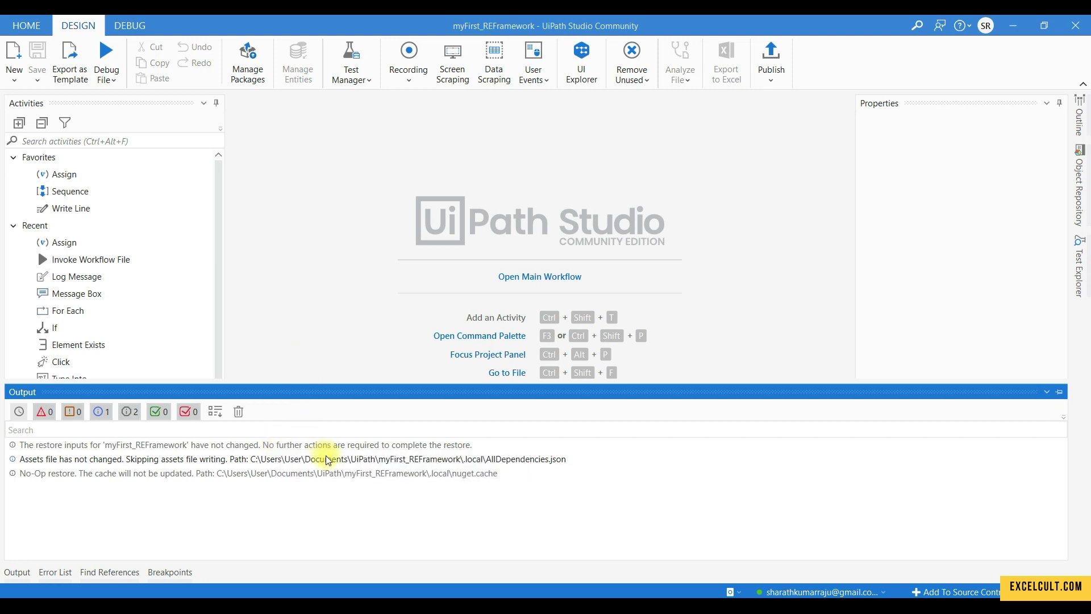
mouse_move(325, 461)
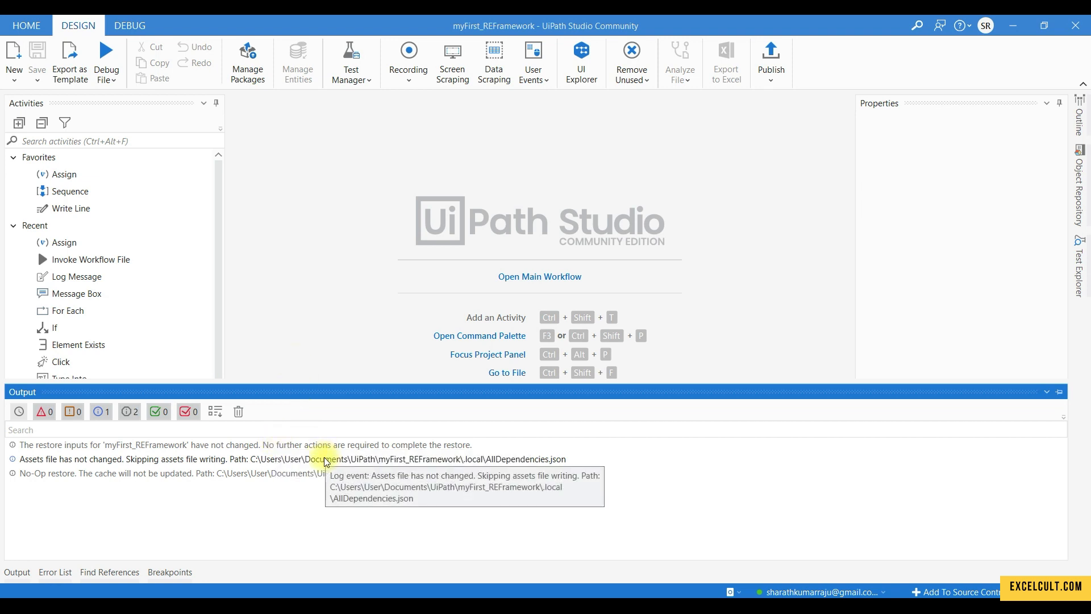
left_click(17, 572)
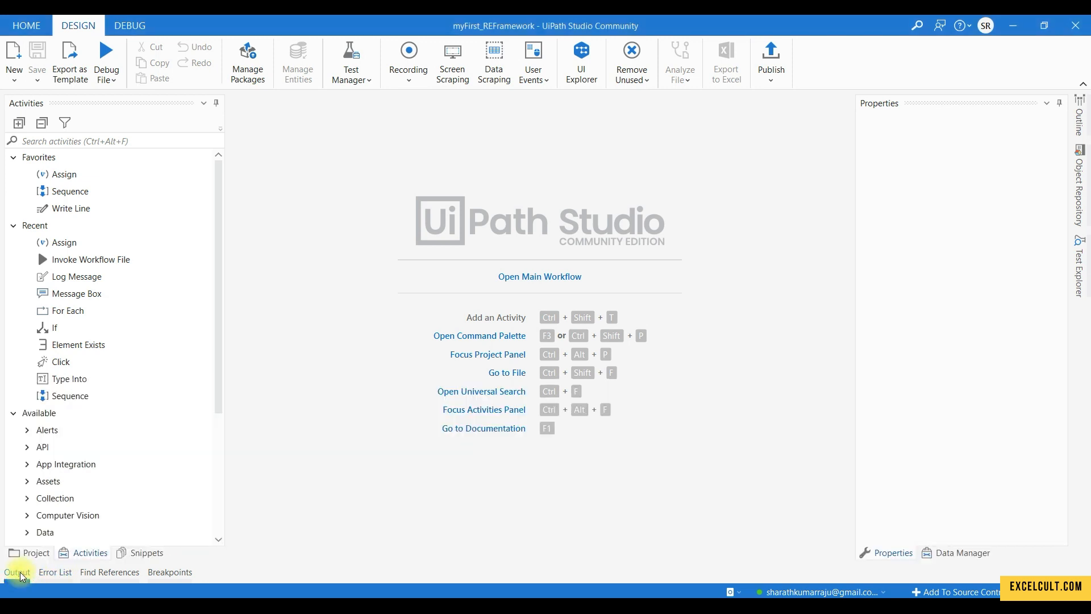
left_click(16, 571)
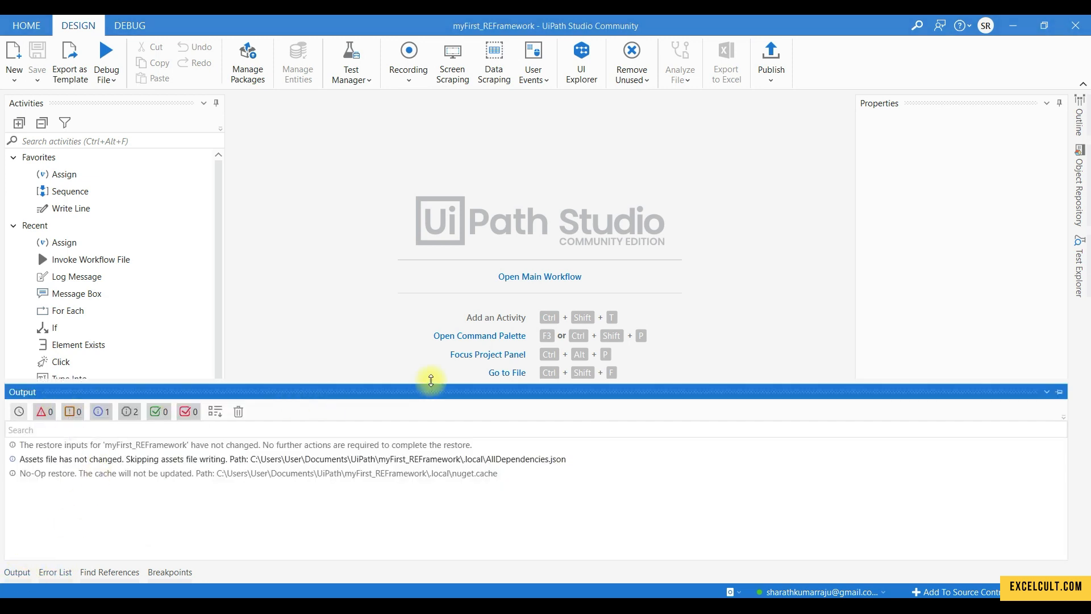
mouse_move(499, 328)
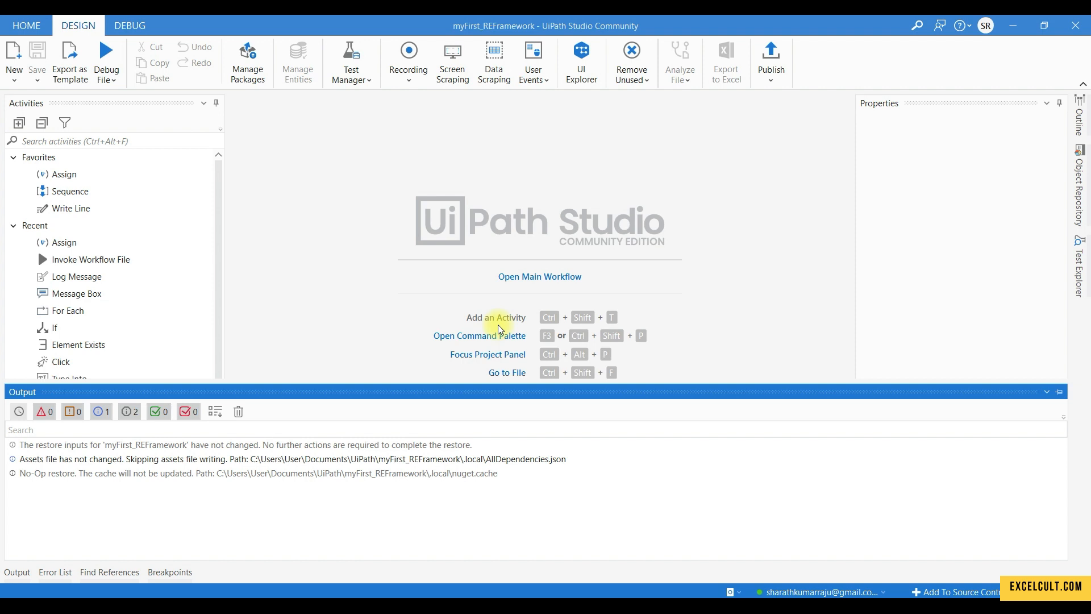
mouse_move(93, 445)
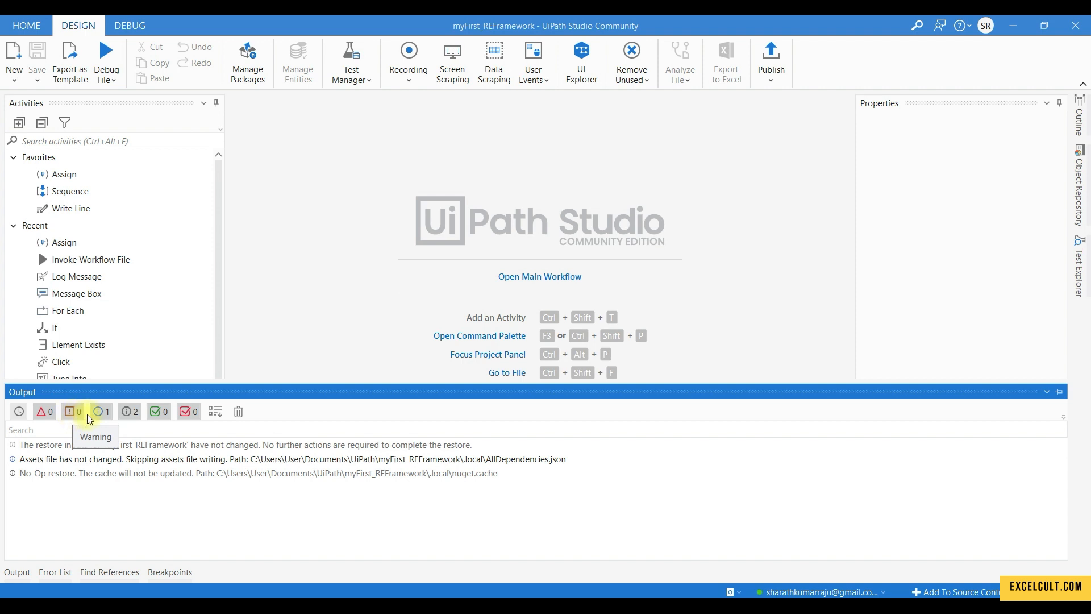
mouse_move(100, 411)
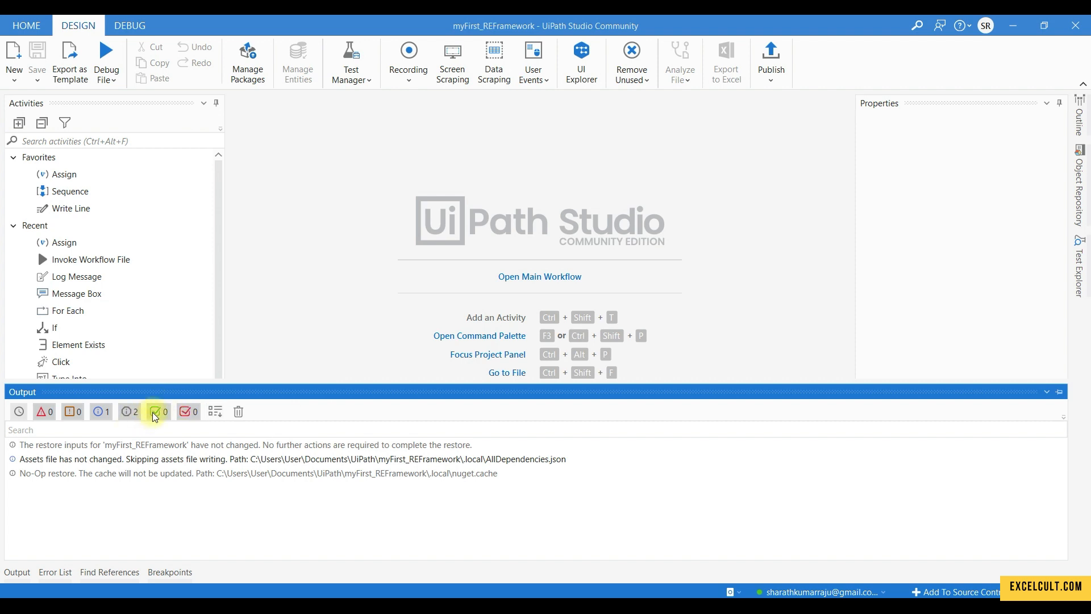
mouse_move(154, 412)
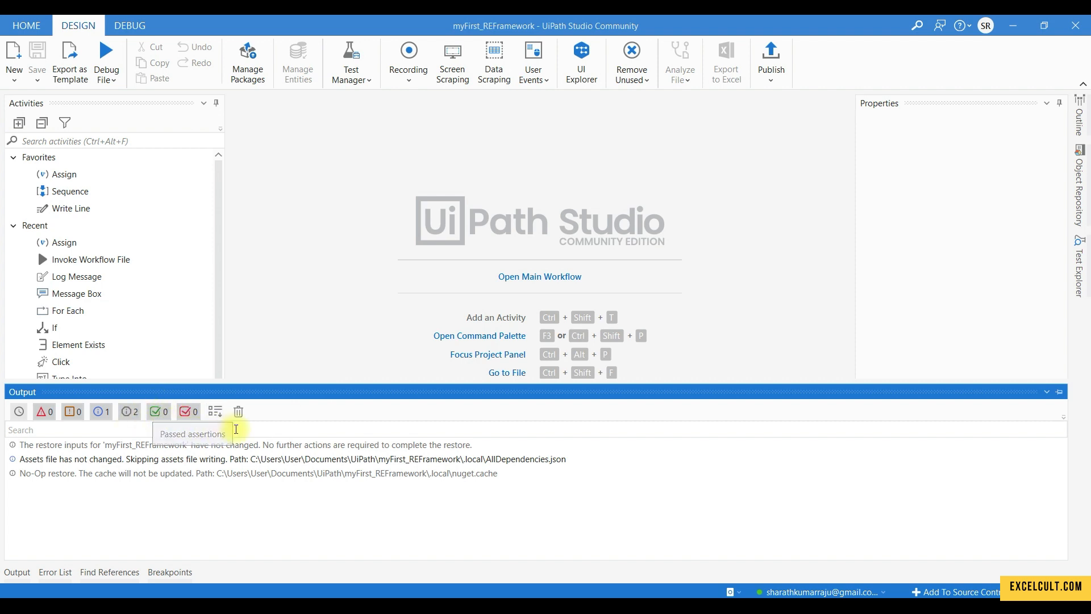
mouse_move(215, 412)
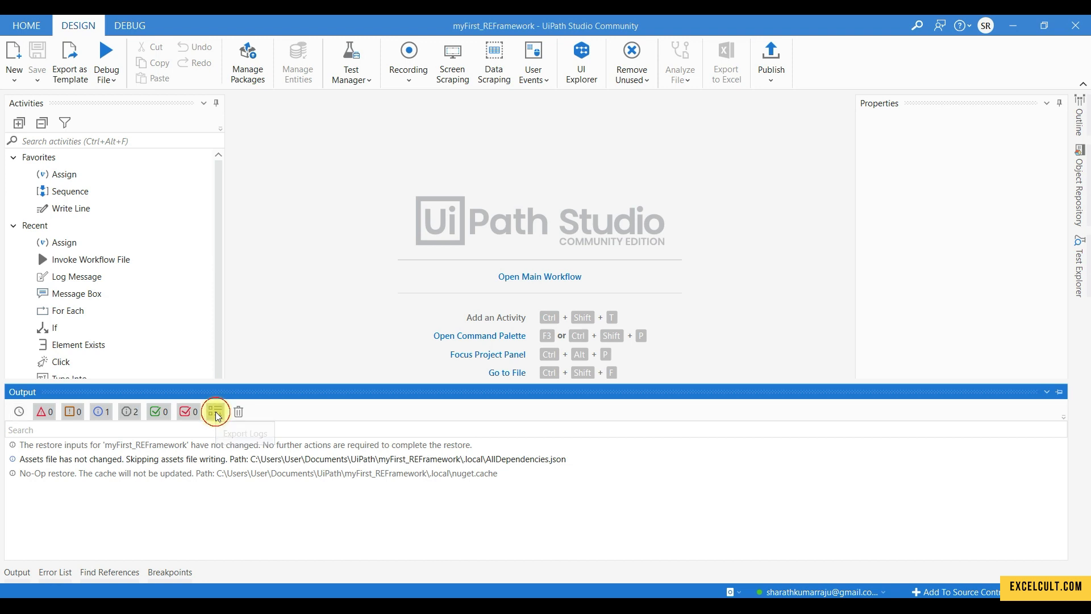
left_click(215, 411)
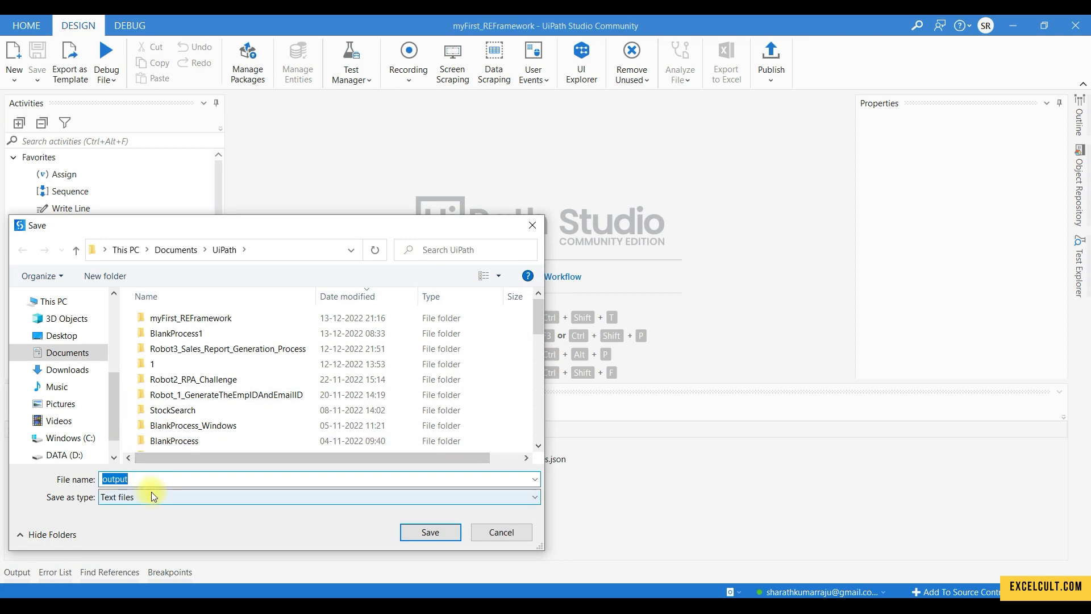
left_click(502, 531)
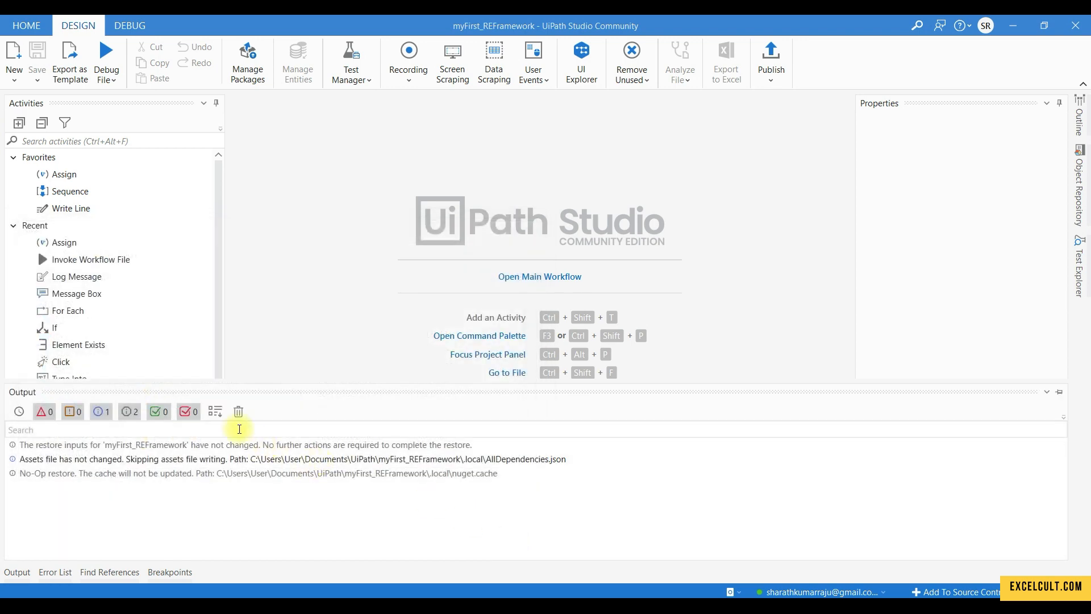
left_click(238, 412)
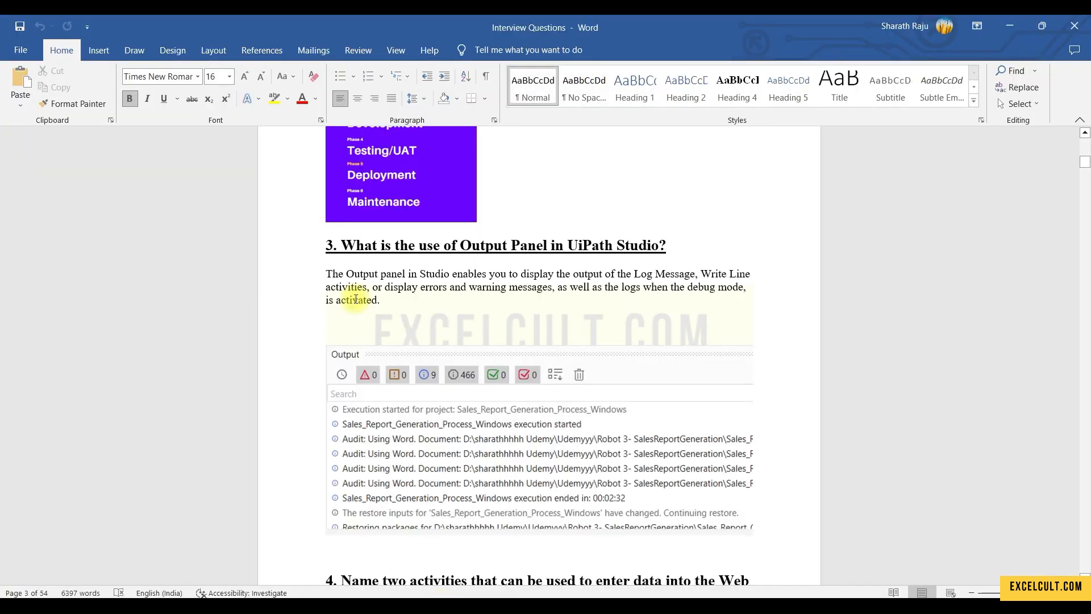
mouse_move(478, 295)
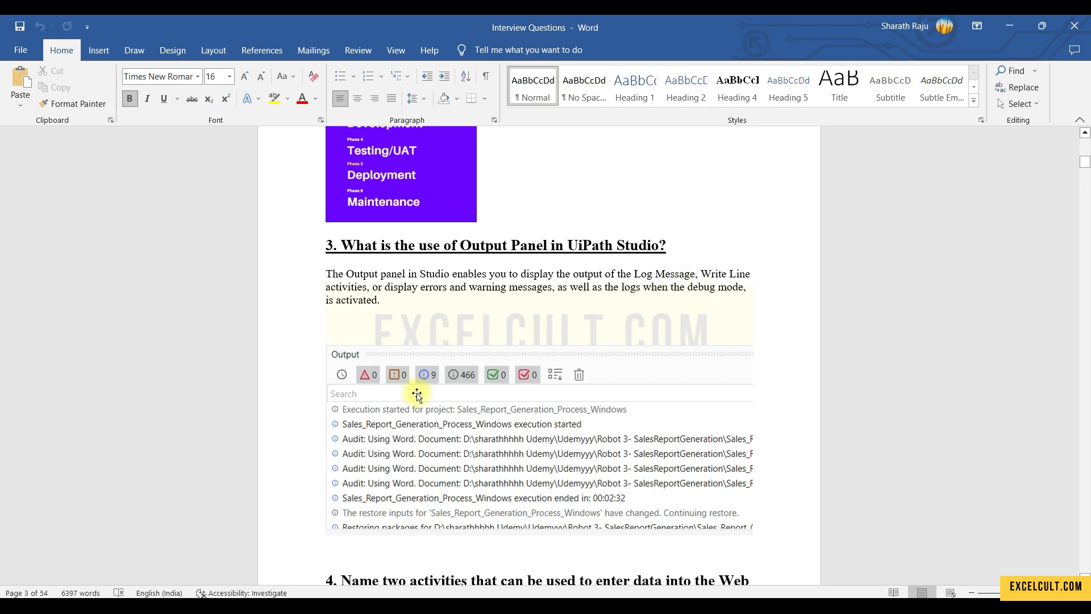
Read from question 3 through question 5 on arrays and indexes to question 6
scroll("down", 3)
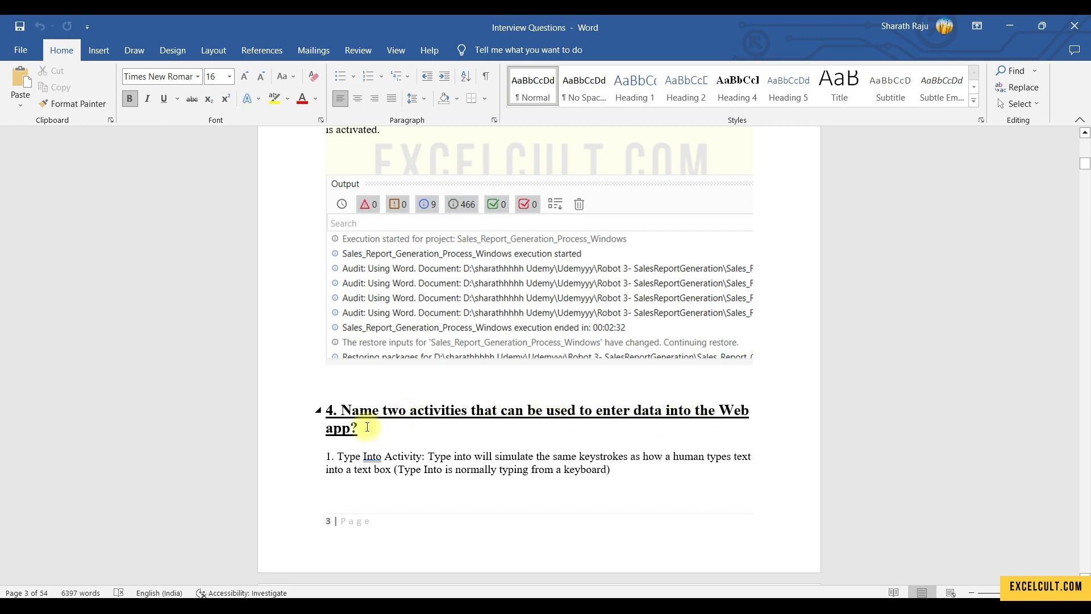
scroll("down", 3)
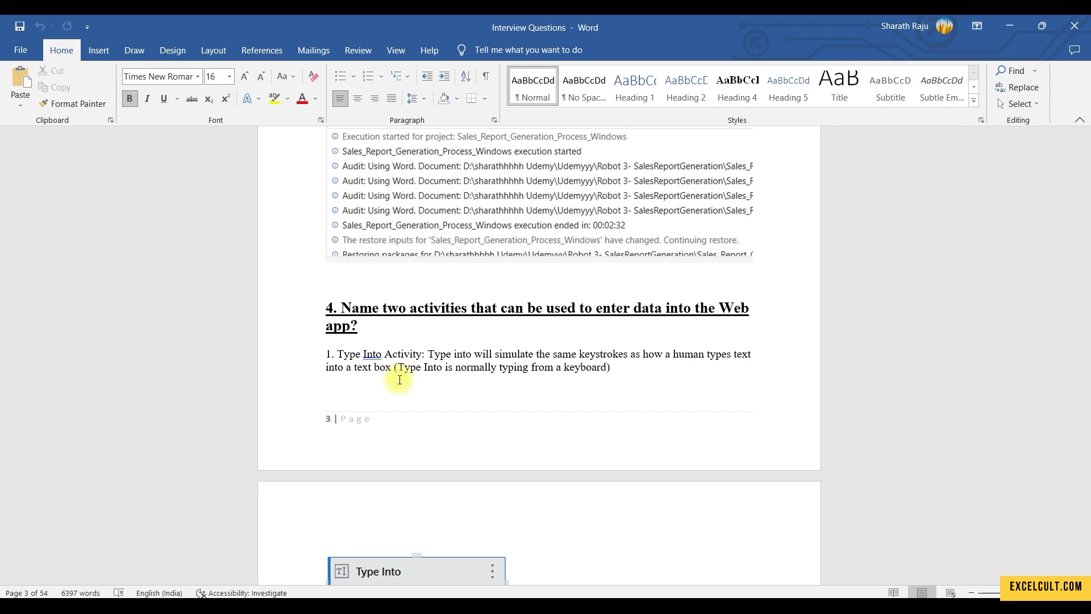
scroll("down", 3)
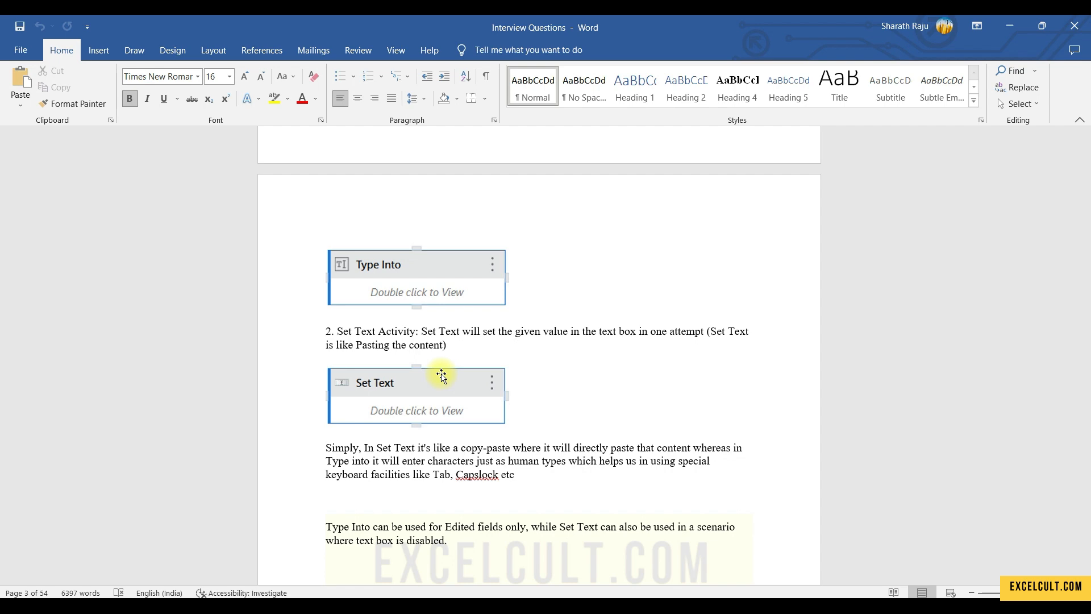
scroll("down", 3)
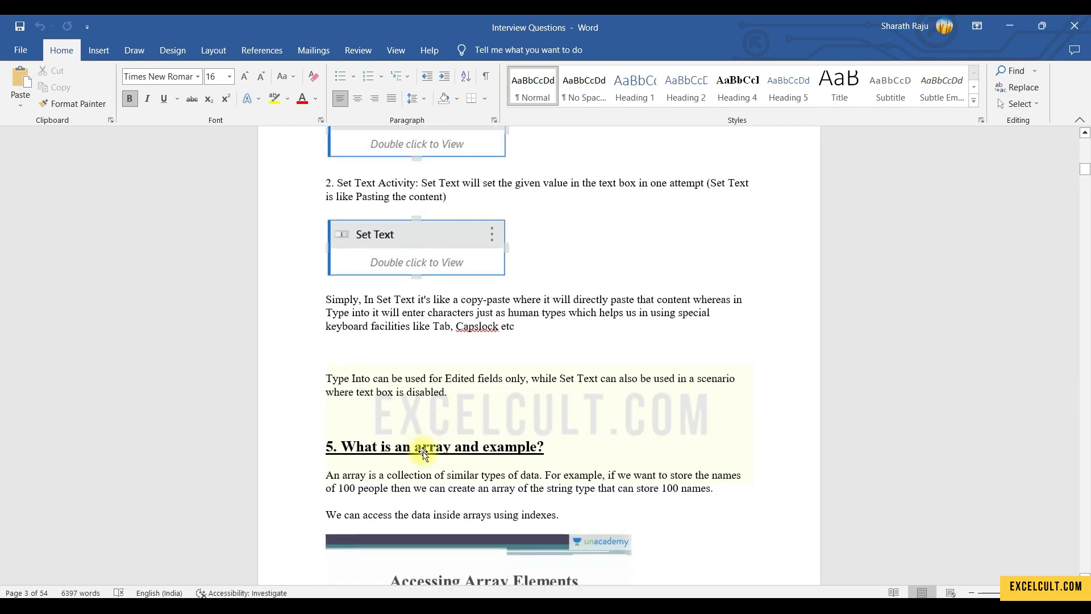
scroll("down", 3)
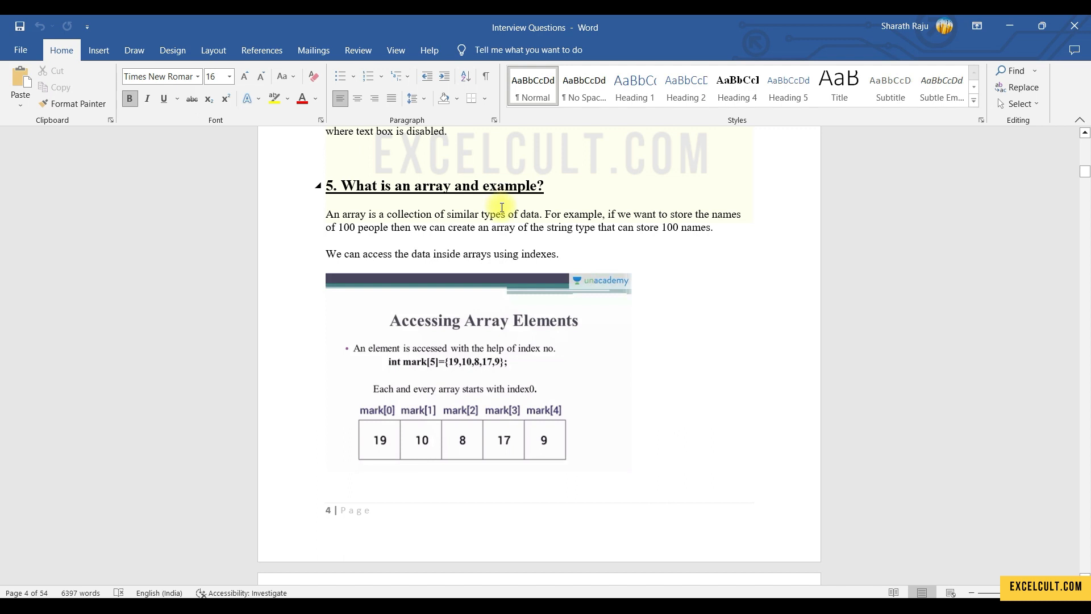
double_click(497, 214)
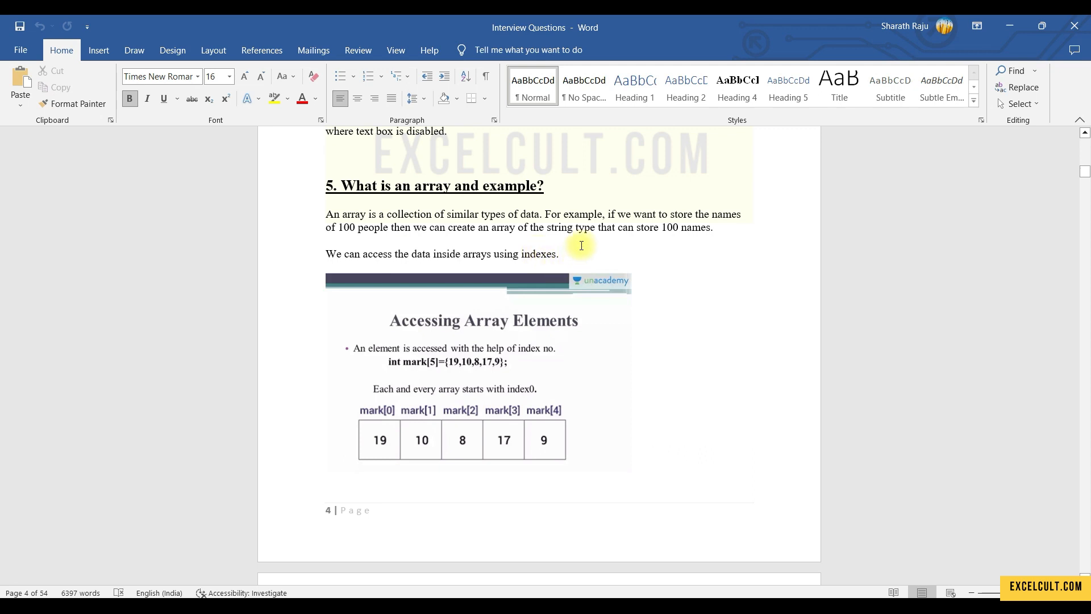
scroll("down", 3)
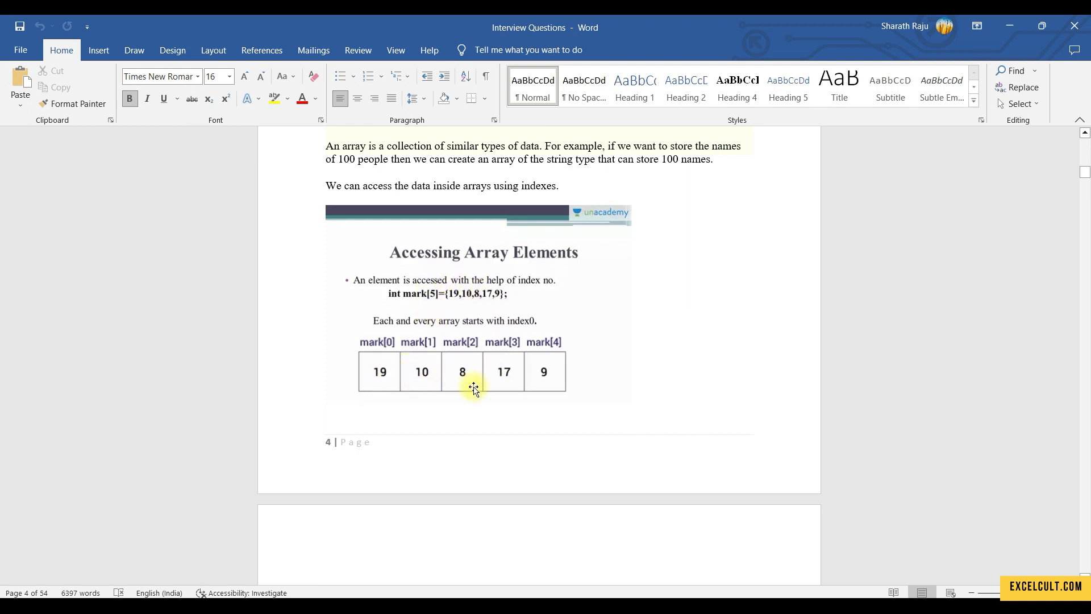
mouse_move(375, 347)
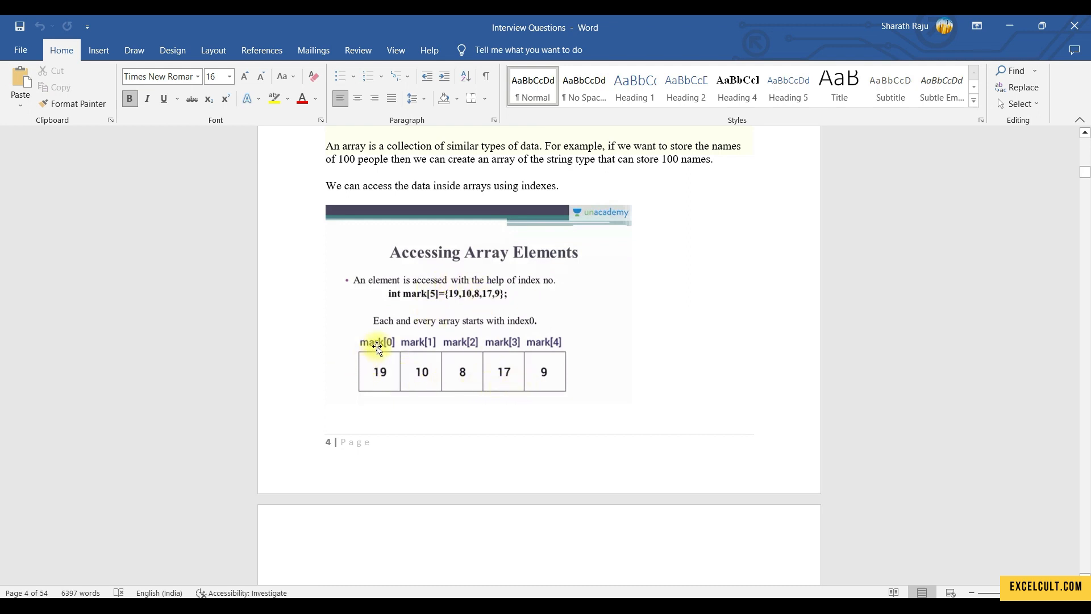
mouse_move(388, 346)
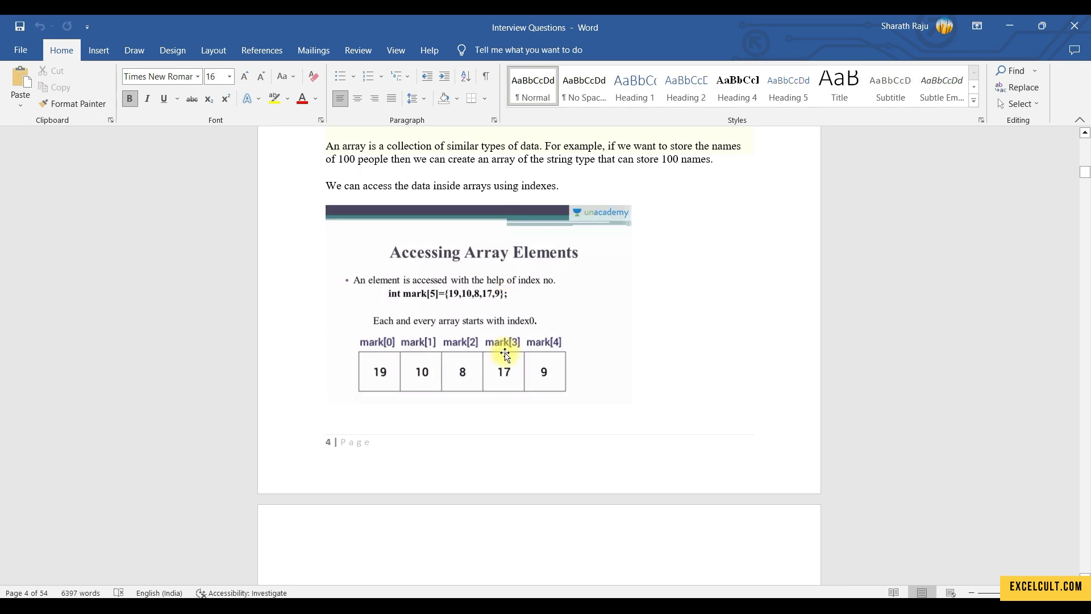
scroll("down", 3)
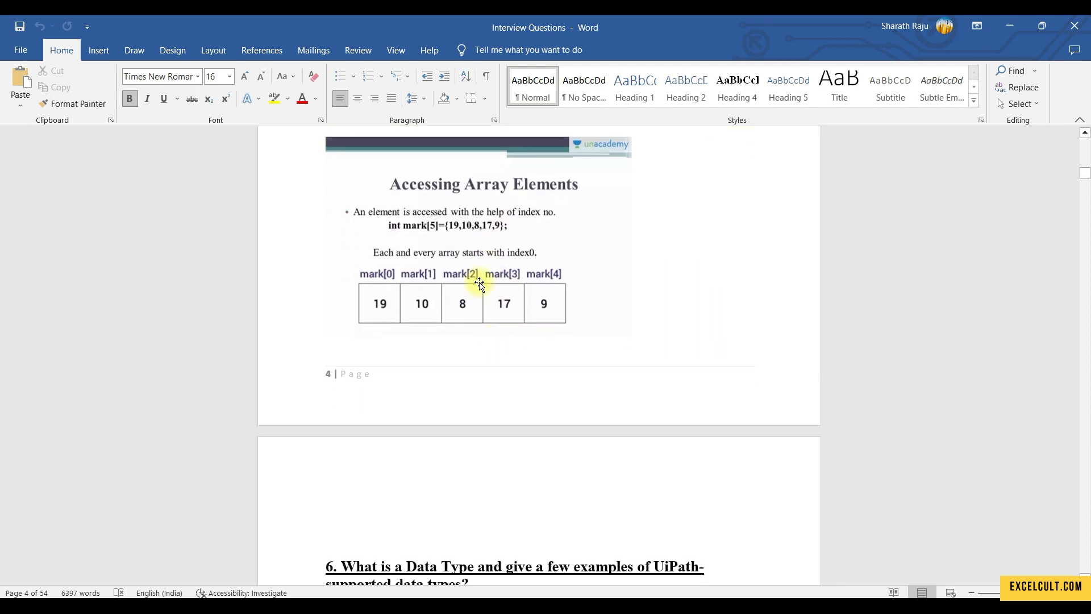
mouse_move(499, 224)
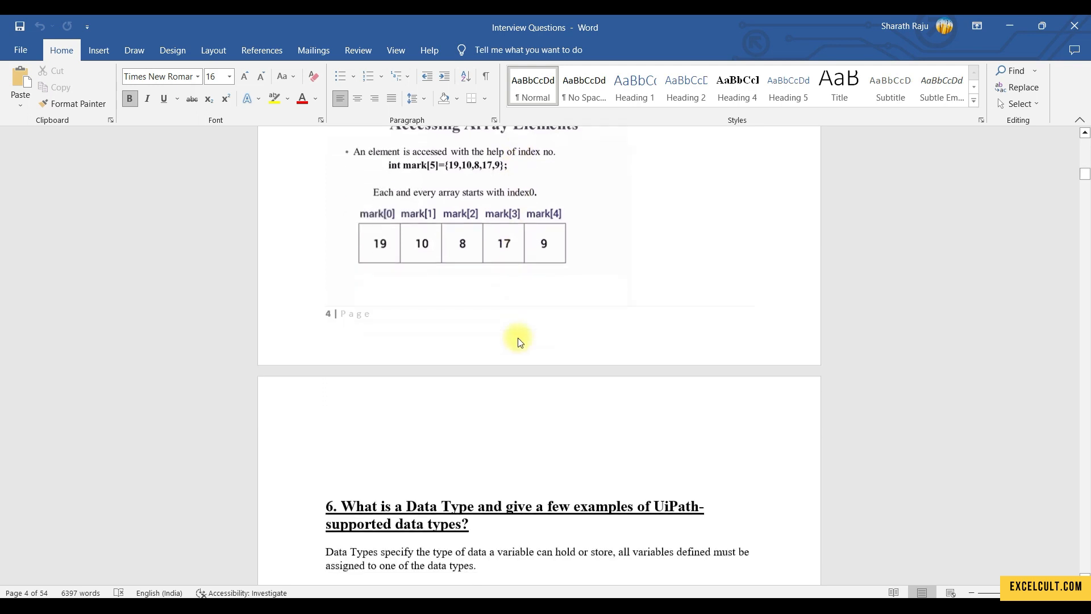
scroll("down", 3)
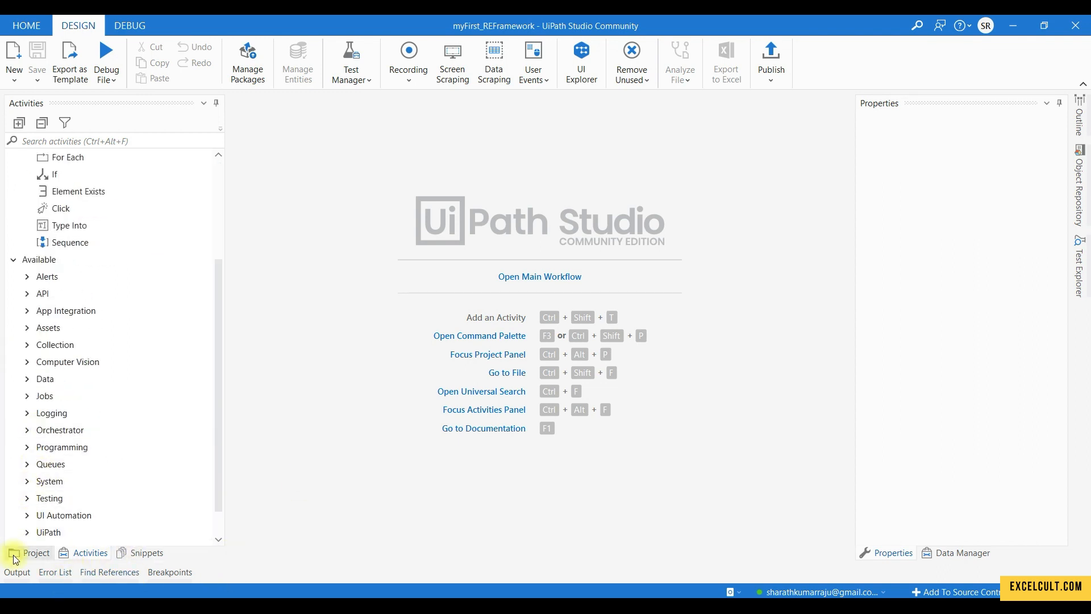
Open Main.xaml, show its Variables panel, and expand TransactionItem's variable type dropdown
left_click(36, 552)
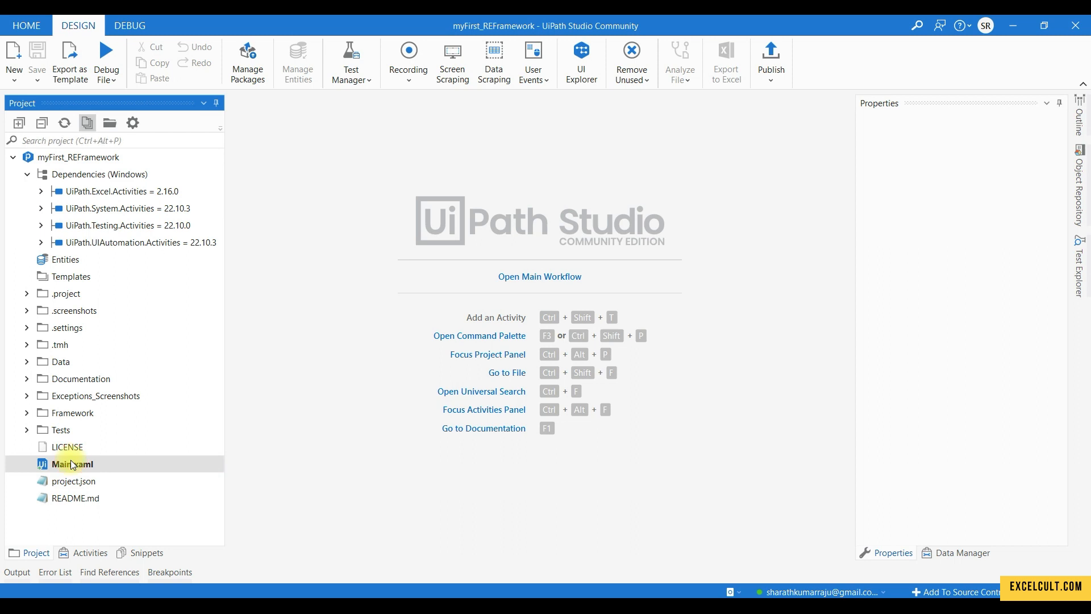
double_click(70, 464)
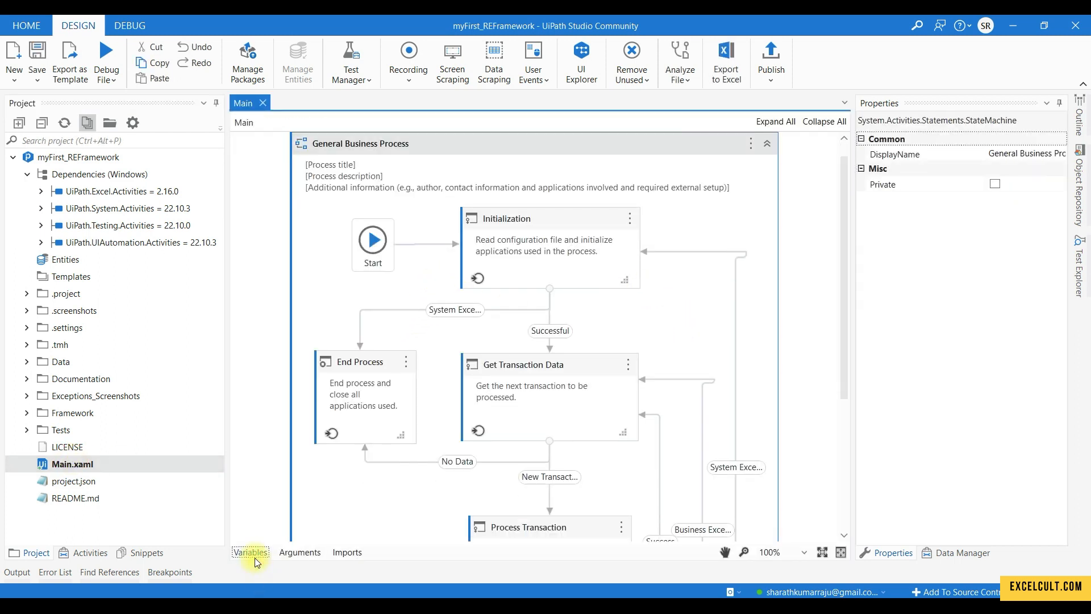
left_click(250, 552)
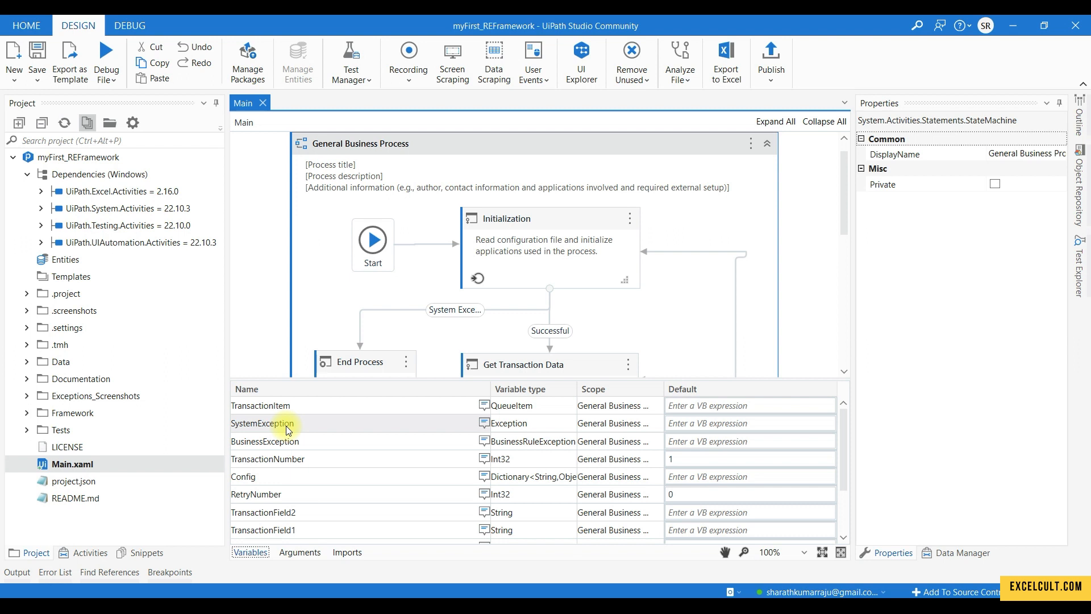
mouse_move(521, 405)
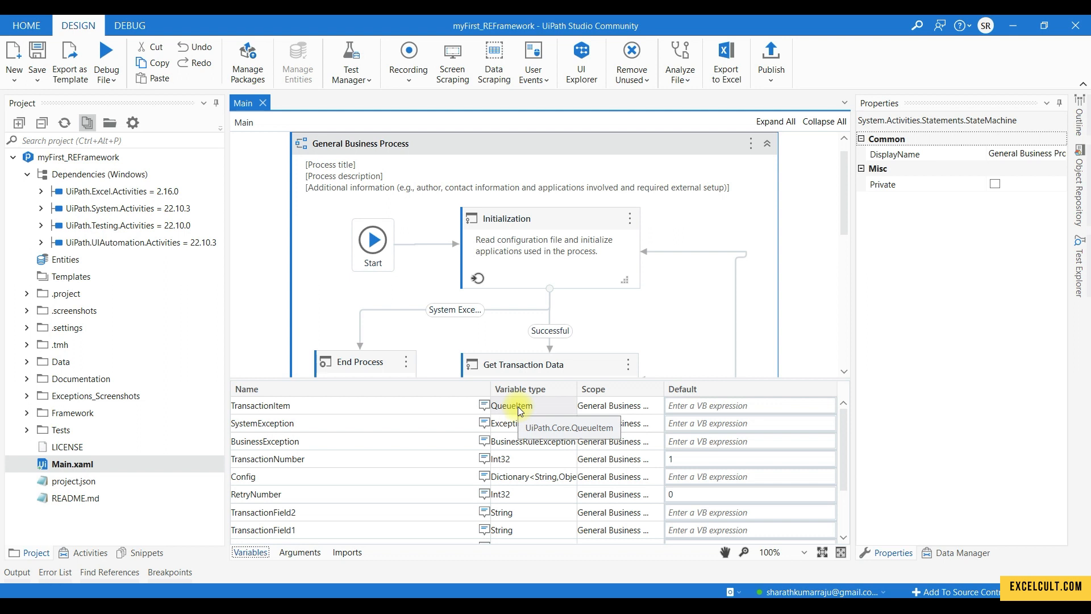
left_click(519, 405)
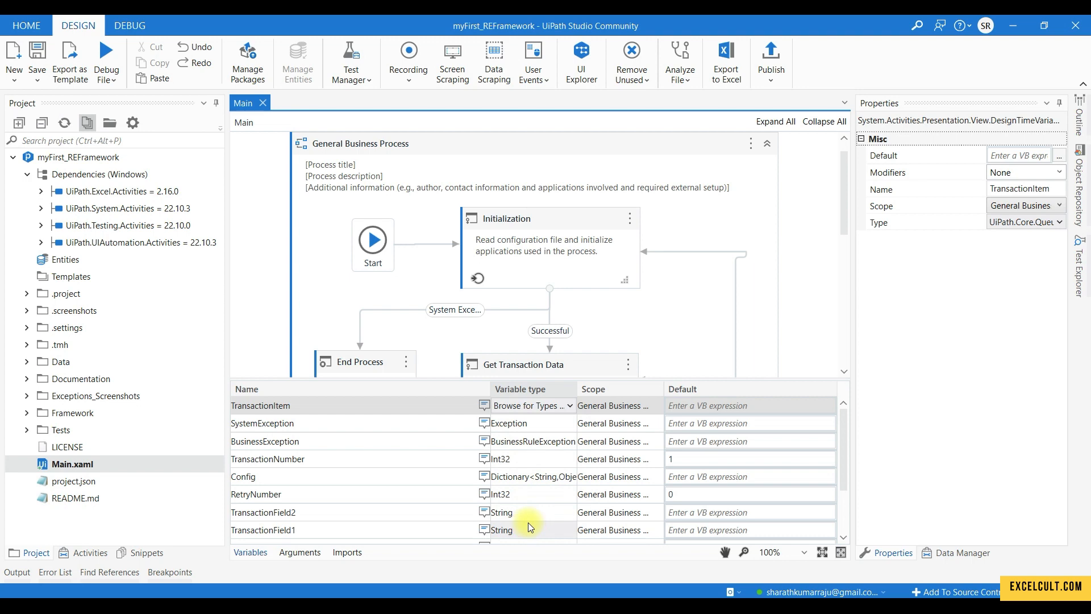
left_click(533, 405)
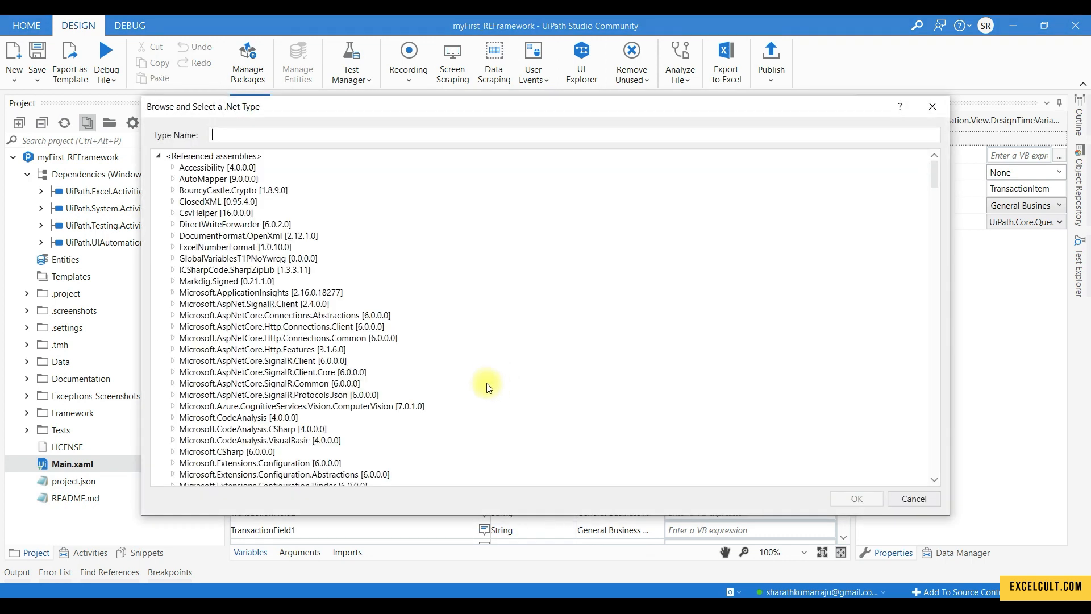
scroll("down", 3)
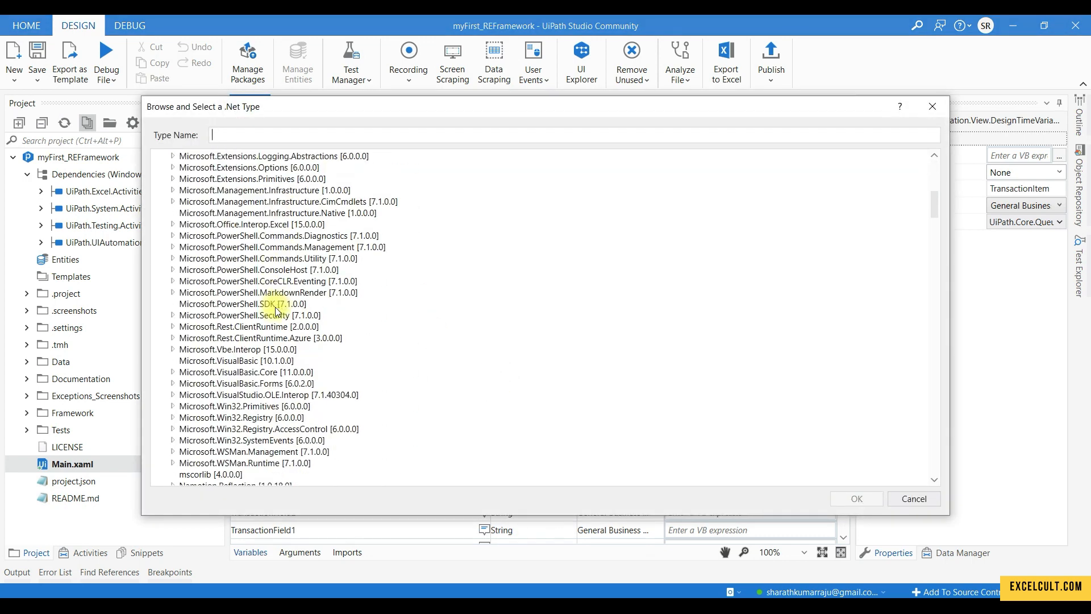
scroll("down", 3)
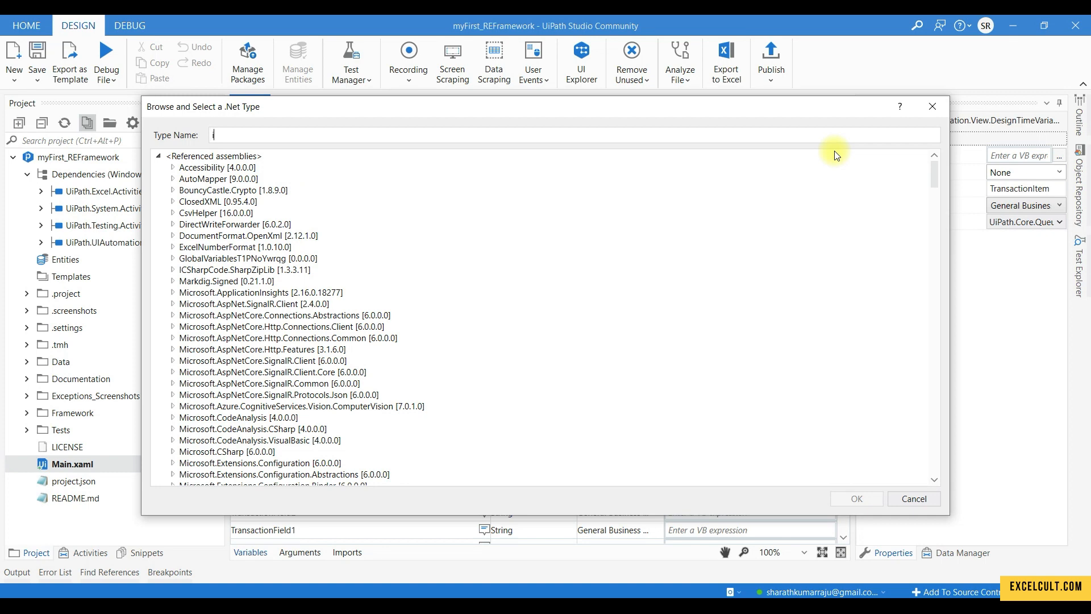
type("int")
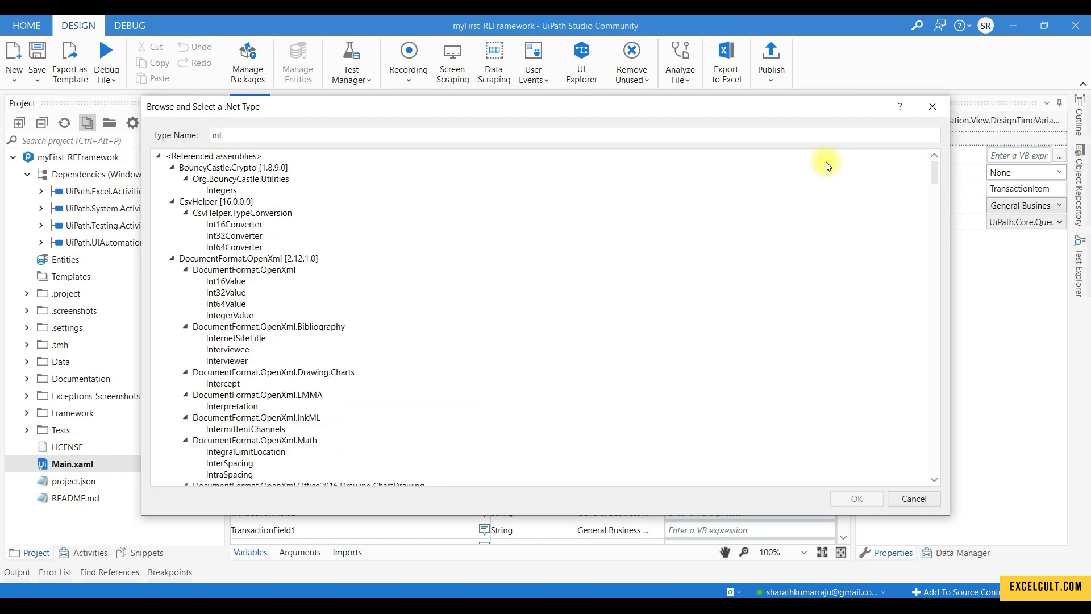
scroll("down", 3)
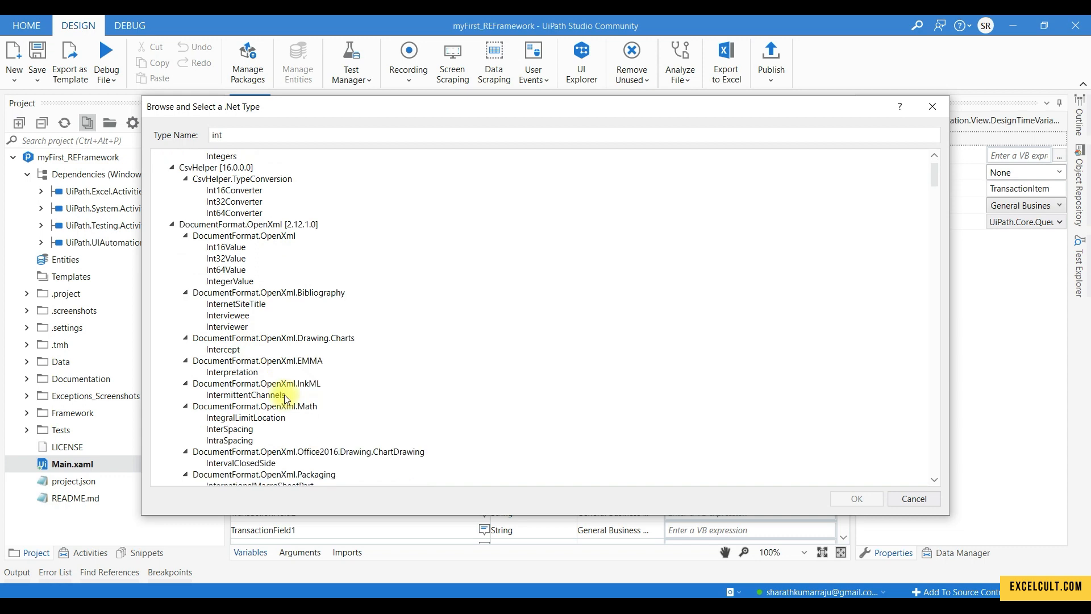
scroll("down", 3)
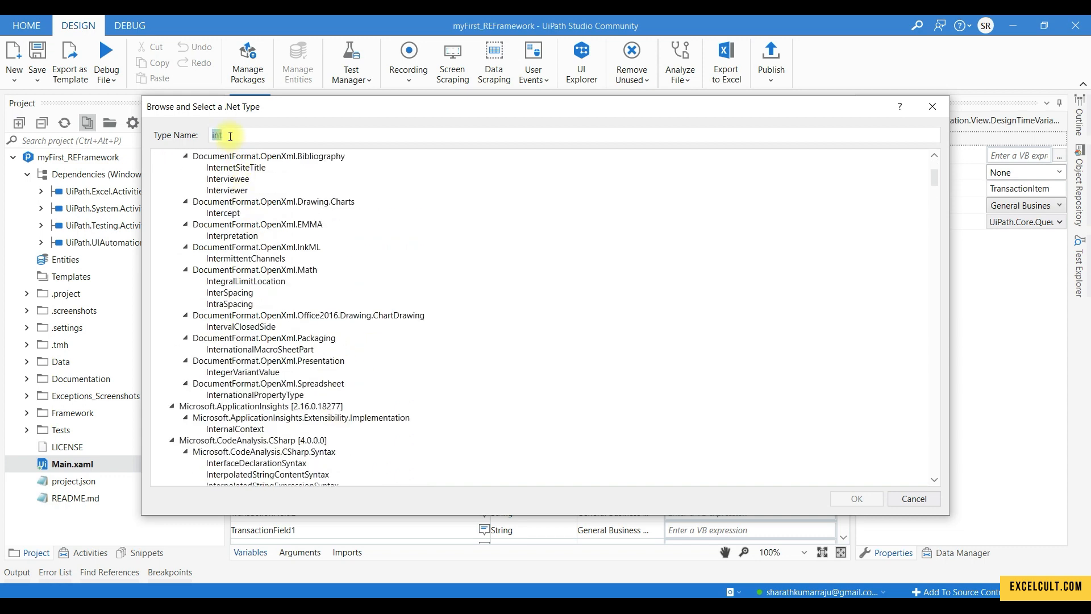
type("b")
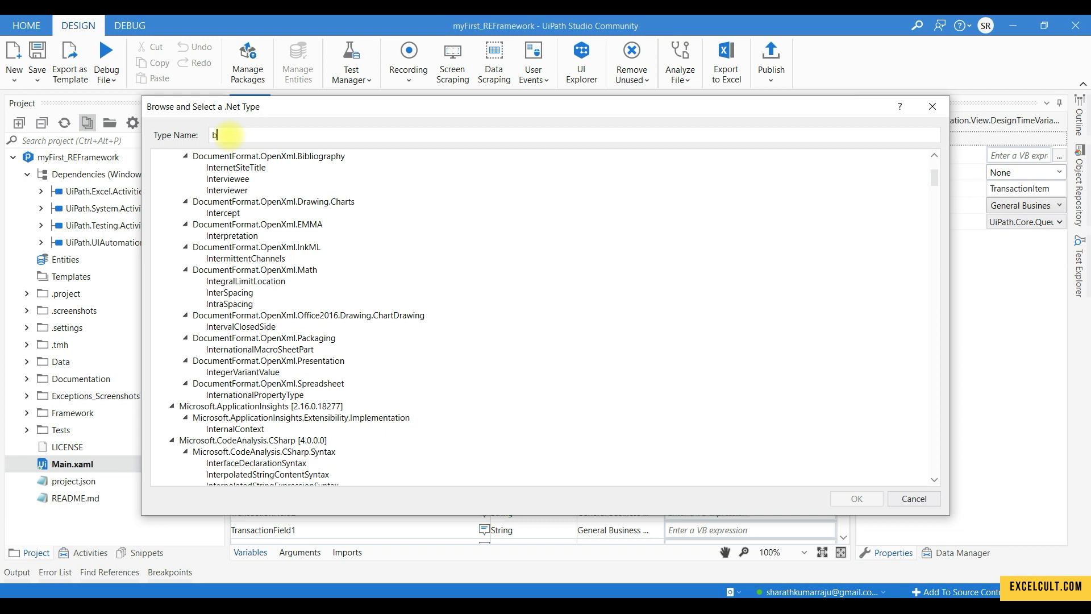
type("oolean")
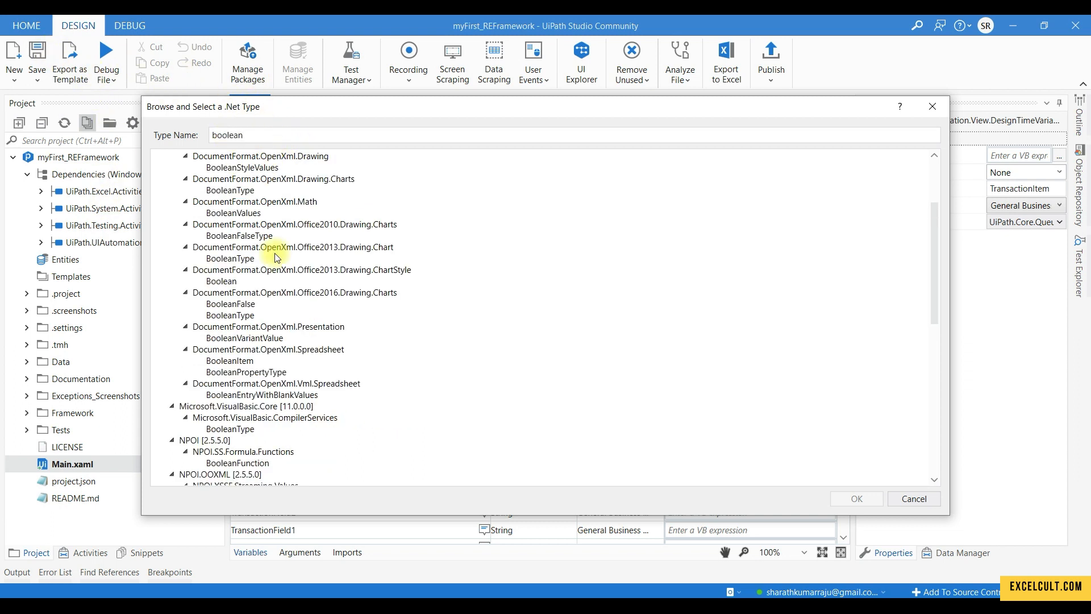
scroll("down", 3)
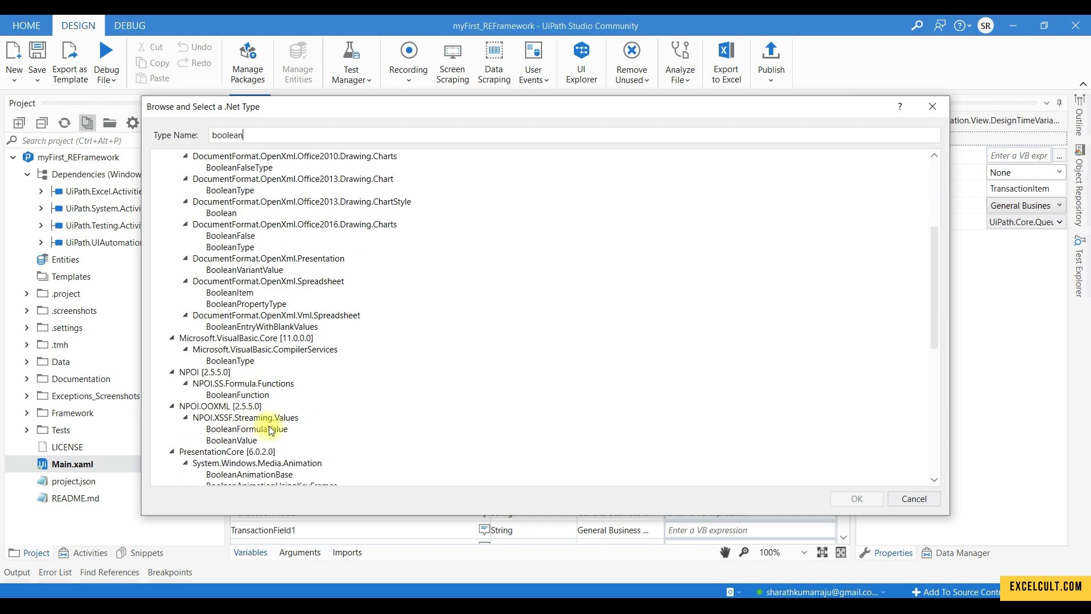
scroll("down", 3)
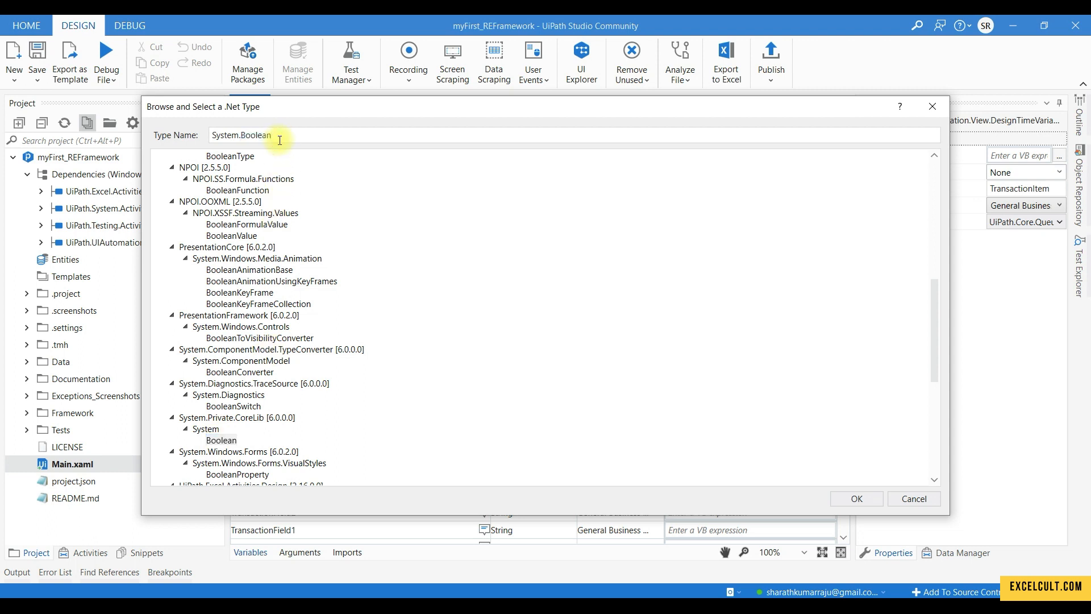
type("c")
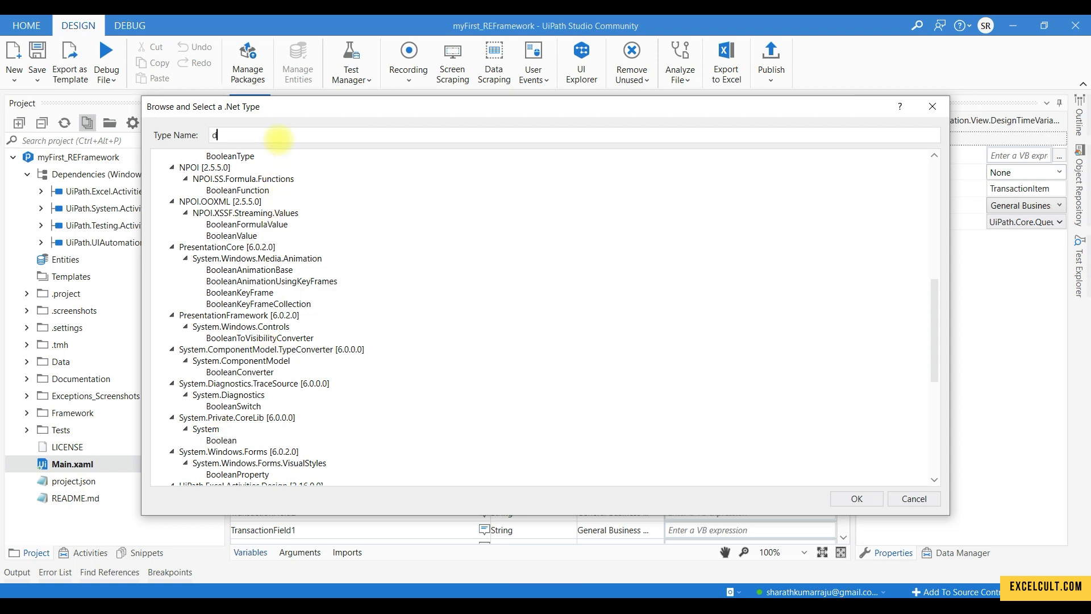
type("datatable")
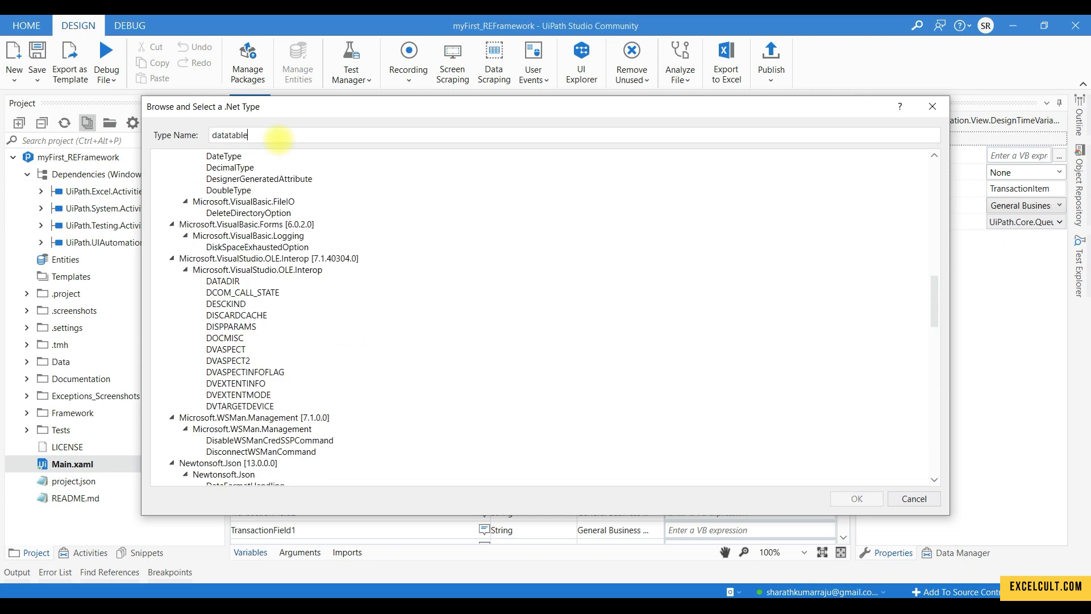
left_click(223, 207)
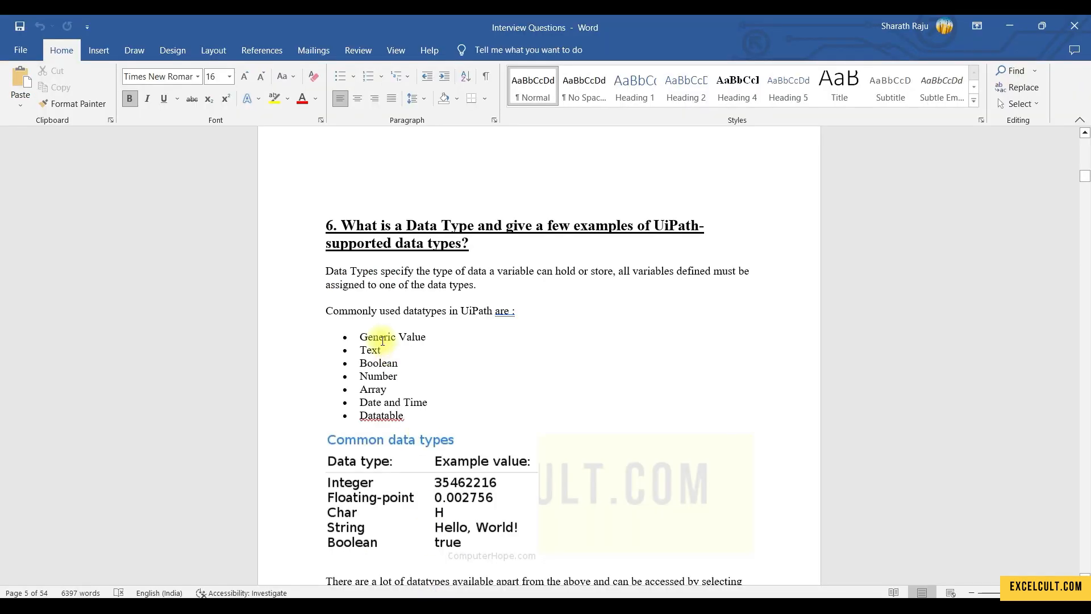
Select the bulleted UiPath data types list and scroll past the common data types table
left_click_drag(360, 337, 442, 401)
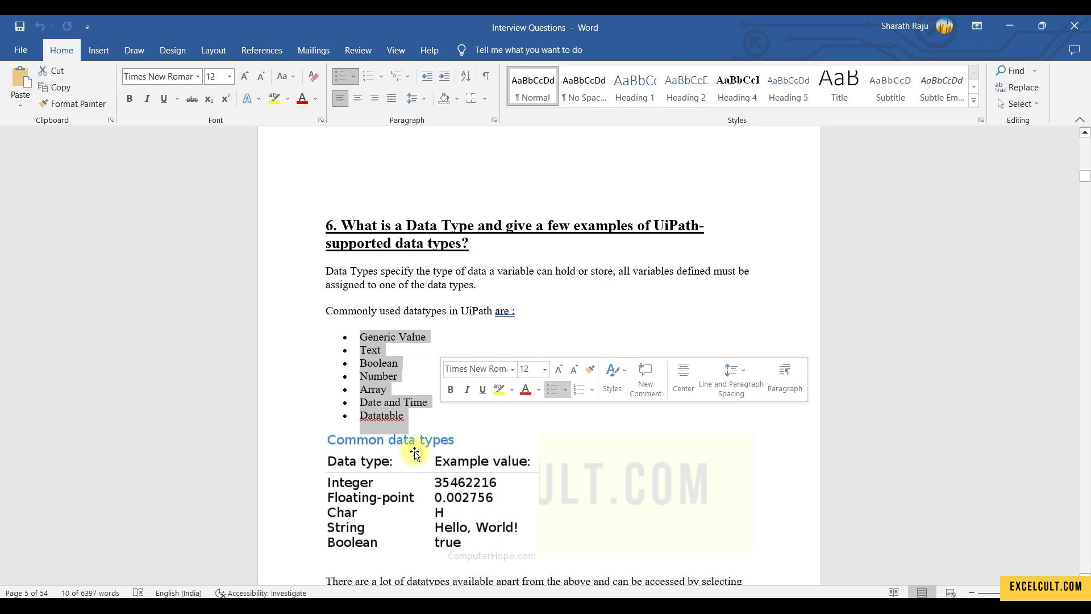
scroll("down", 3)
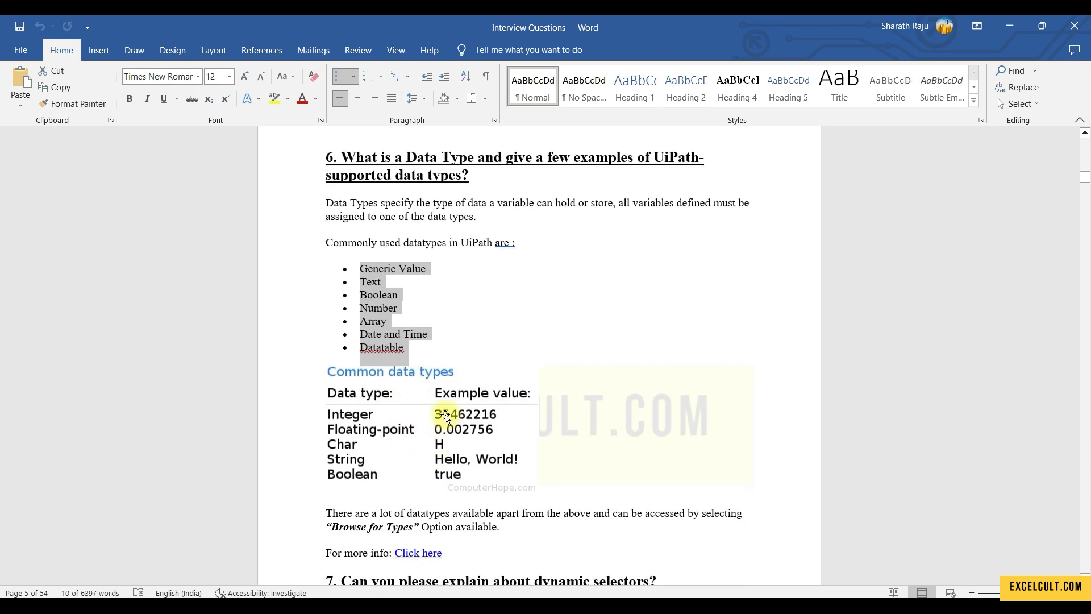
scroll("down", 3)
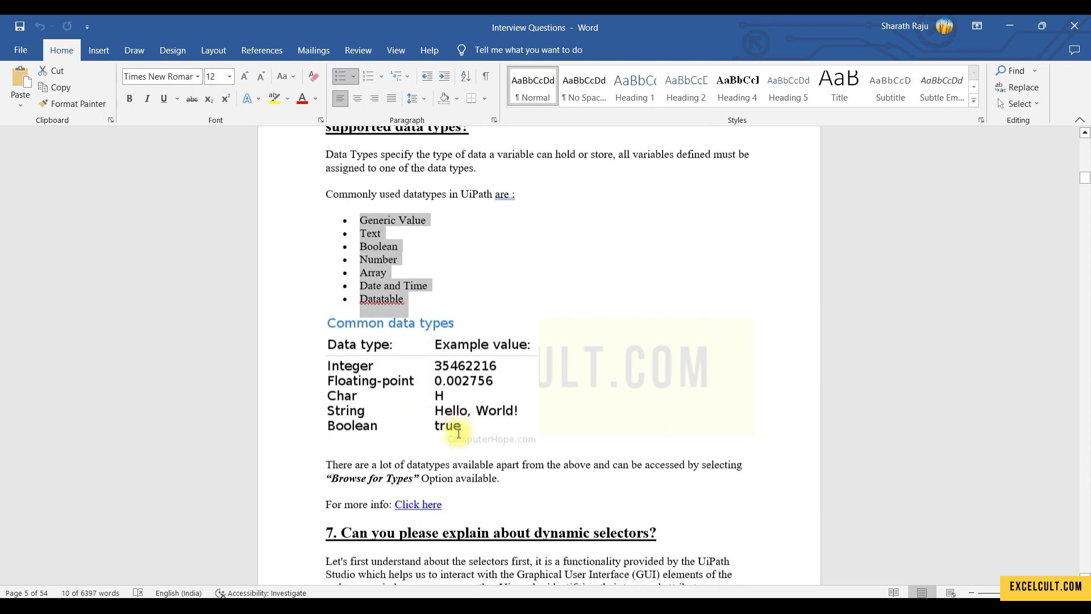
scroll("down", 3)
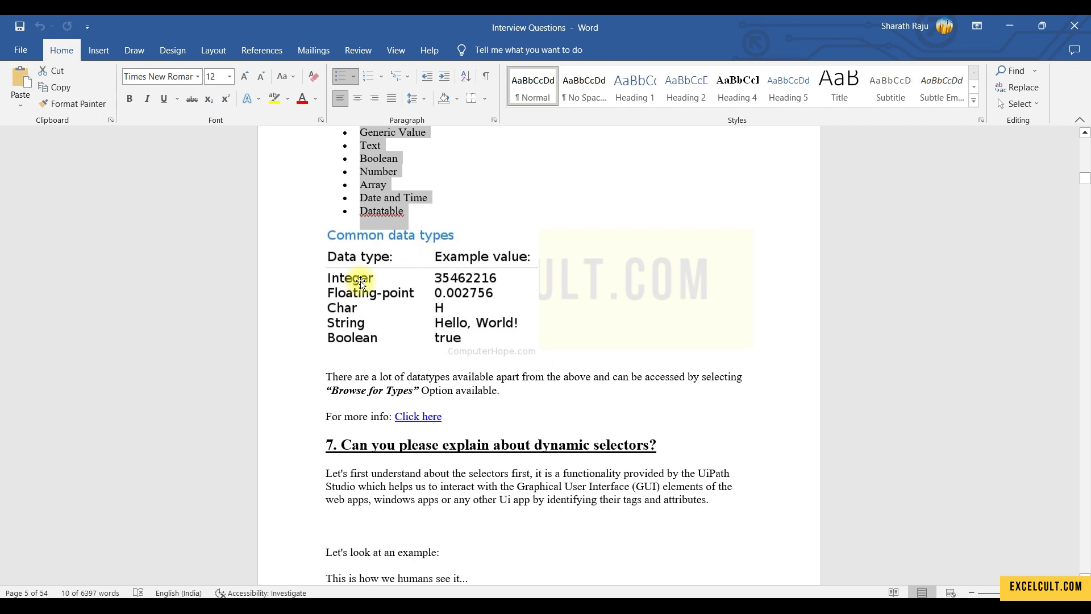
mouse_move(436, 348)
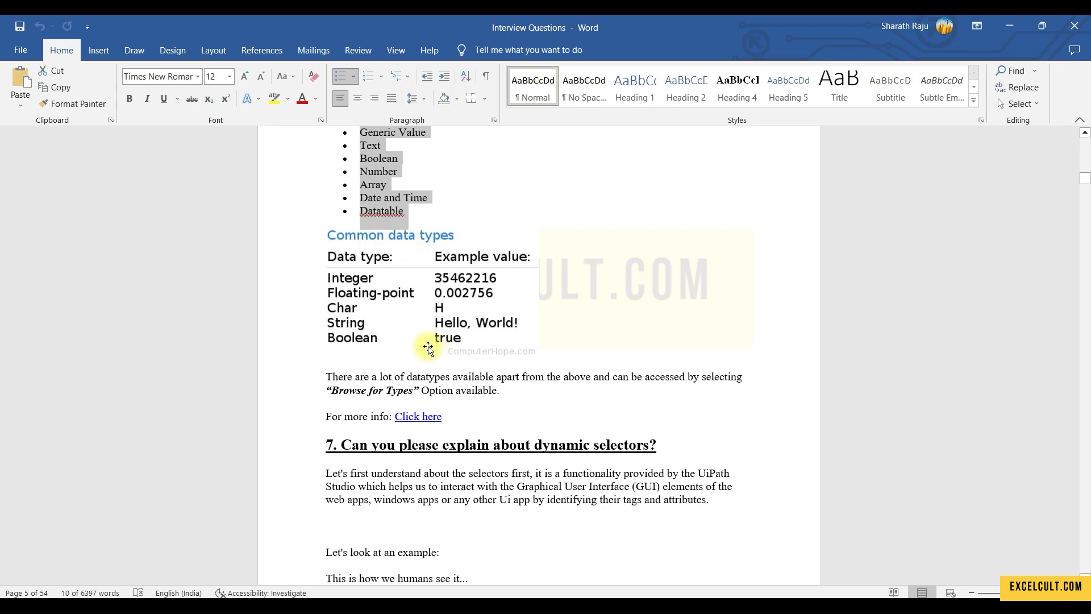
scroll("down", 3)
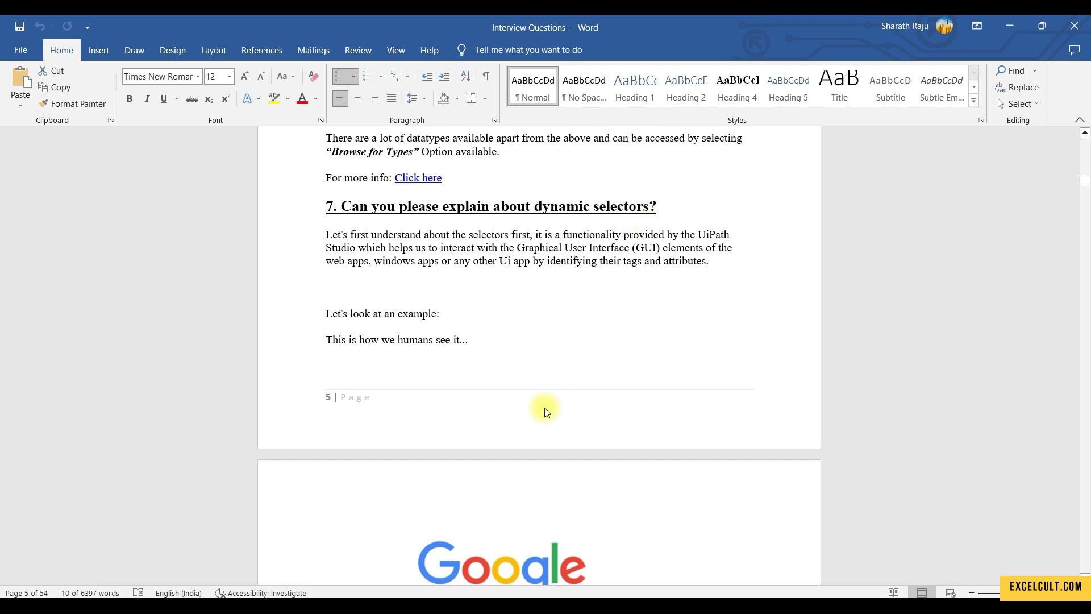
Scroll to question 7's Google search page image and its html/webctrl selector example
scroll("down", 3)
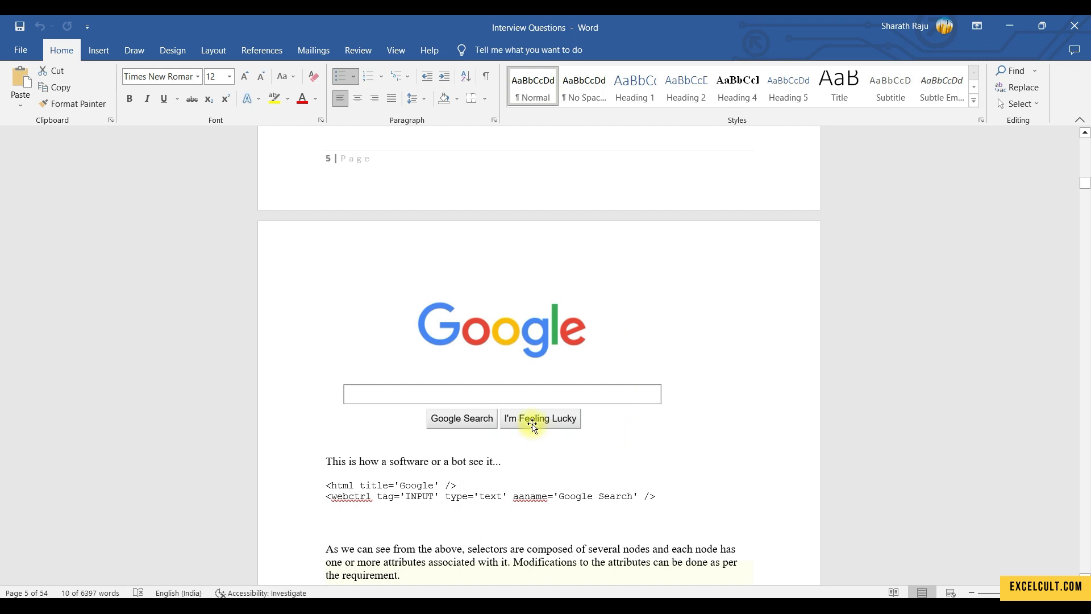
mouse_move(436, 427)
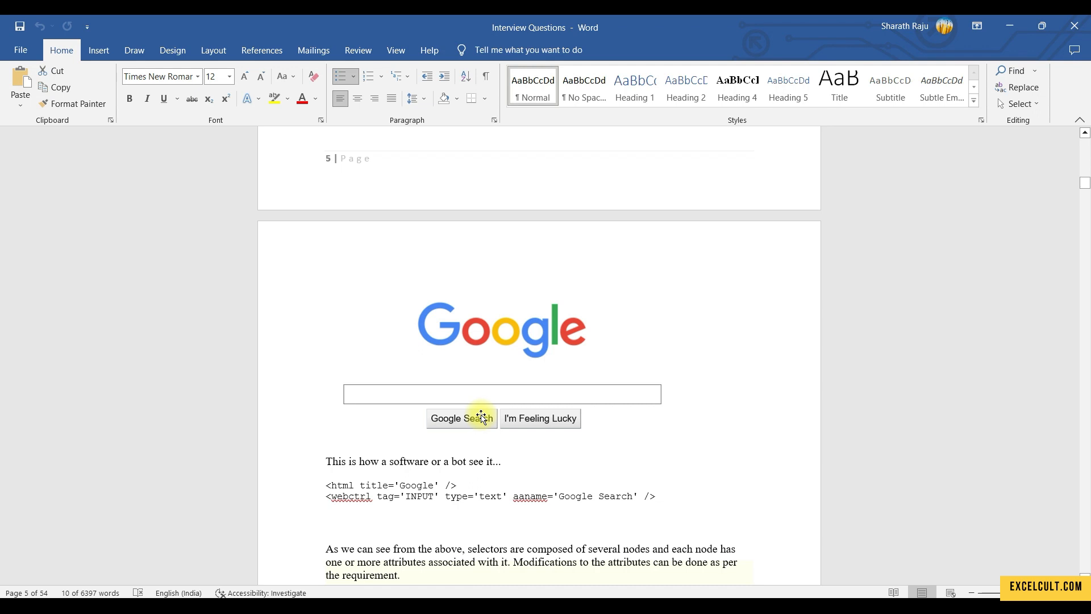
mouse_move(465, 386)
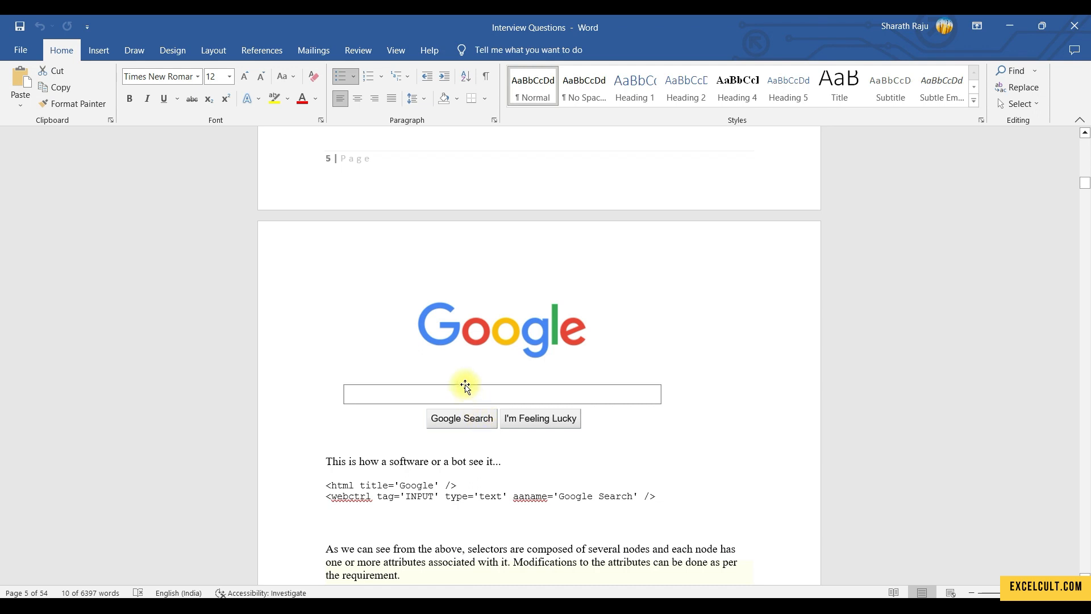
mouse_move(417, 396)
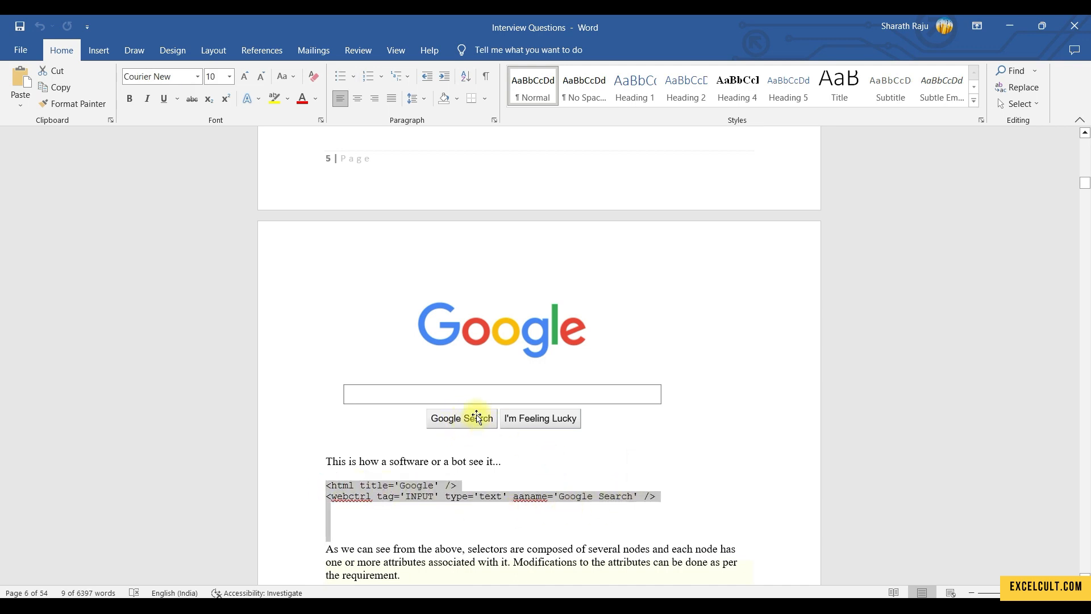
mouse_move(467, 348)
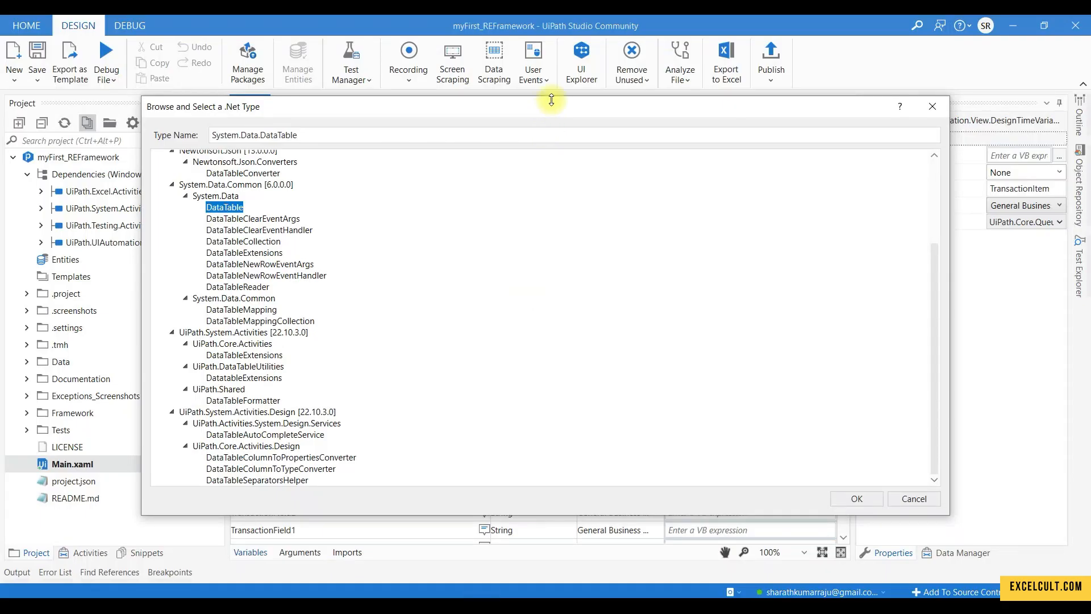
Close the .NET type browser and open UI Explorer for inspecting selectors
left_click(856, 498)
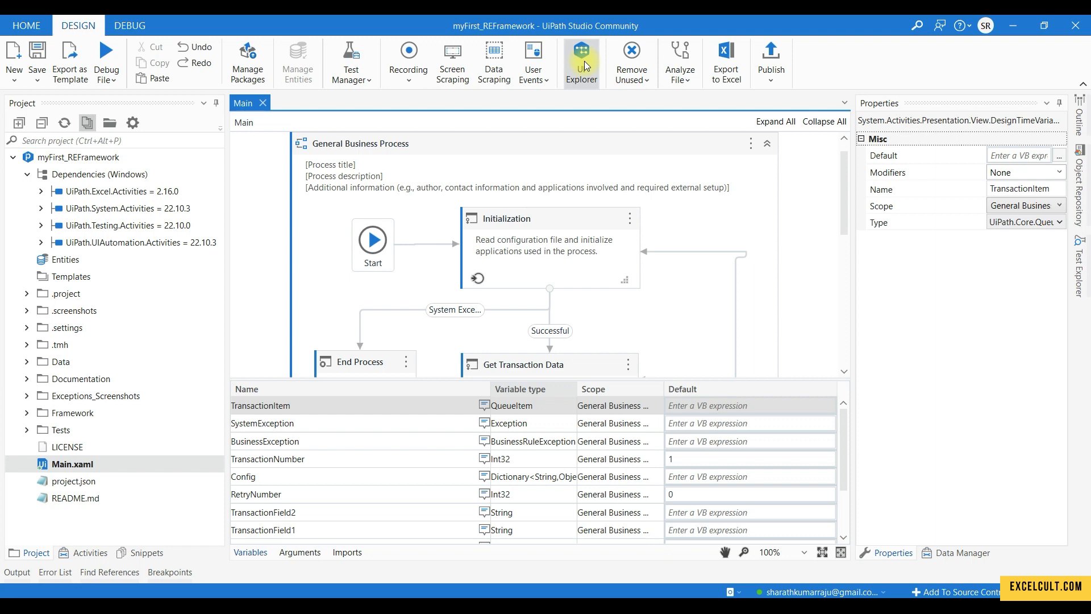
left_click(581, 54)
type("int")
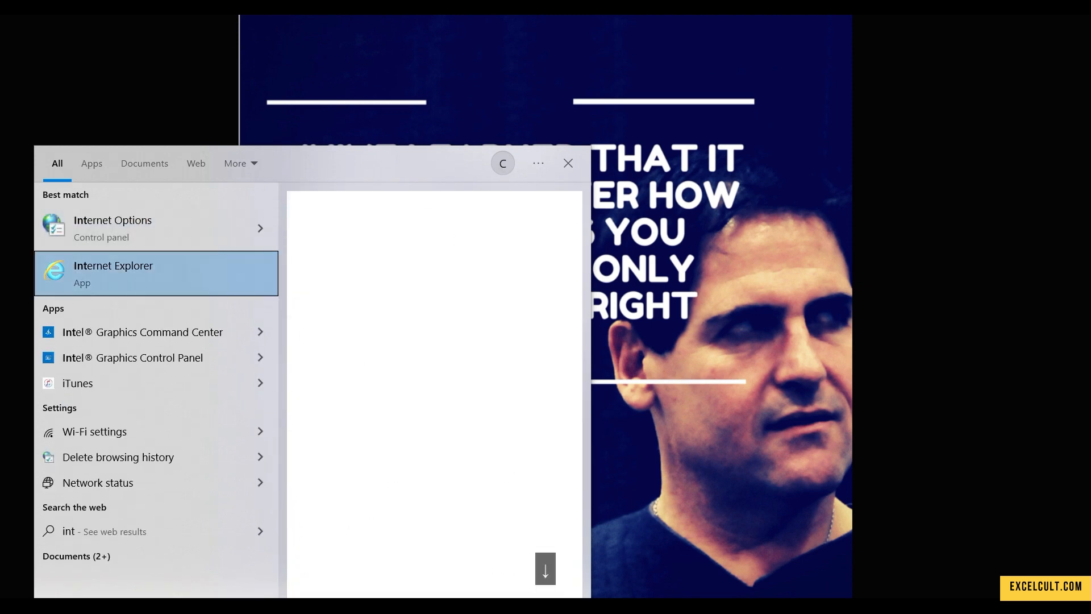
Capture the Google Search button selector in Internet Explorer, add aaname='Google Search', and close UI Explorer
left_click(113, 273)
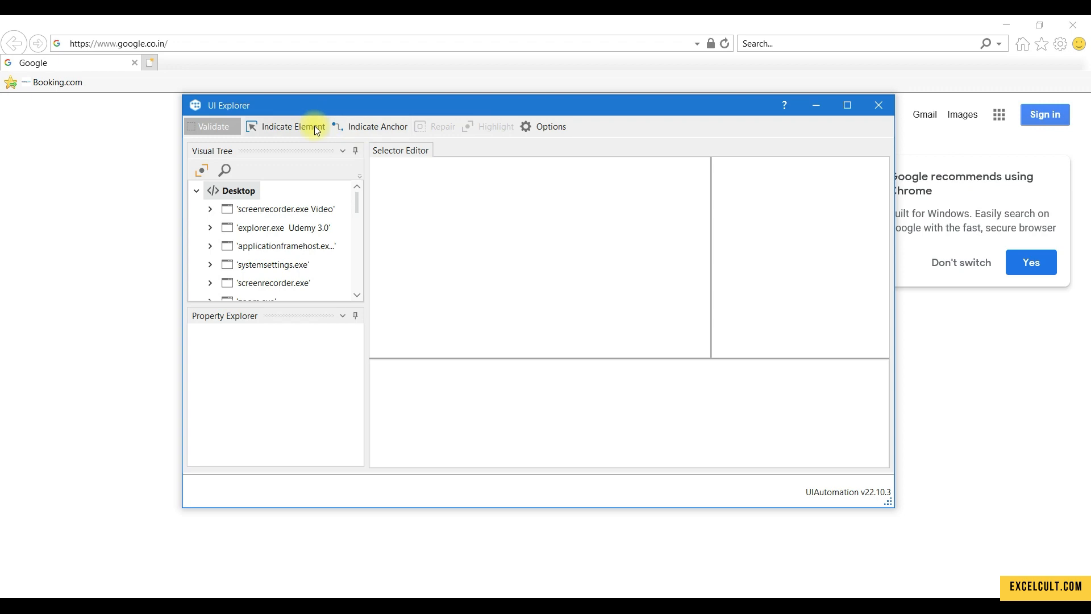
left_click(300, 126)
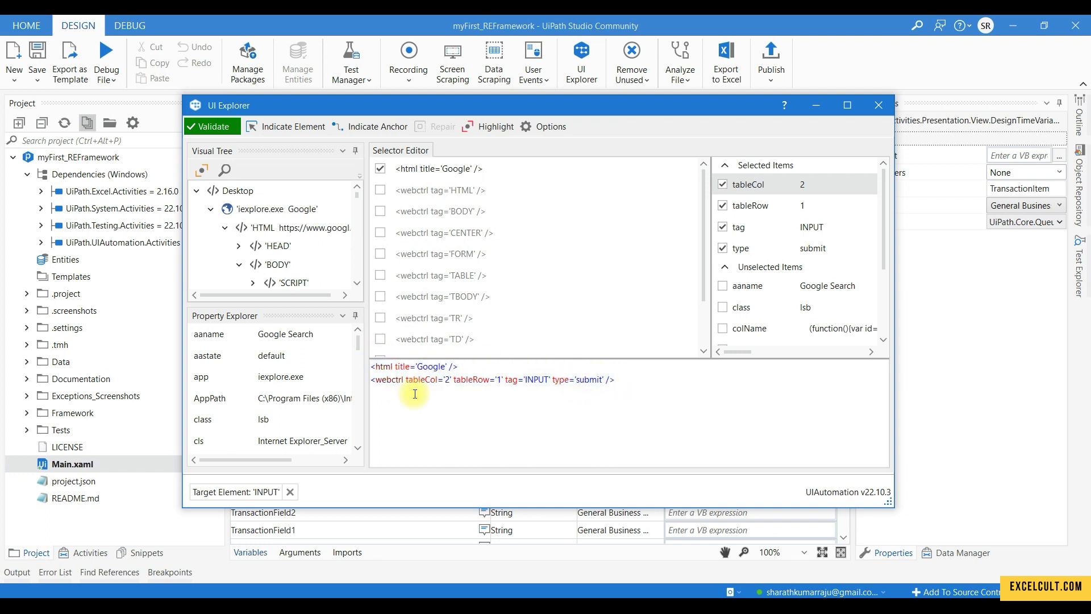
mouse_move(516, 383)
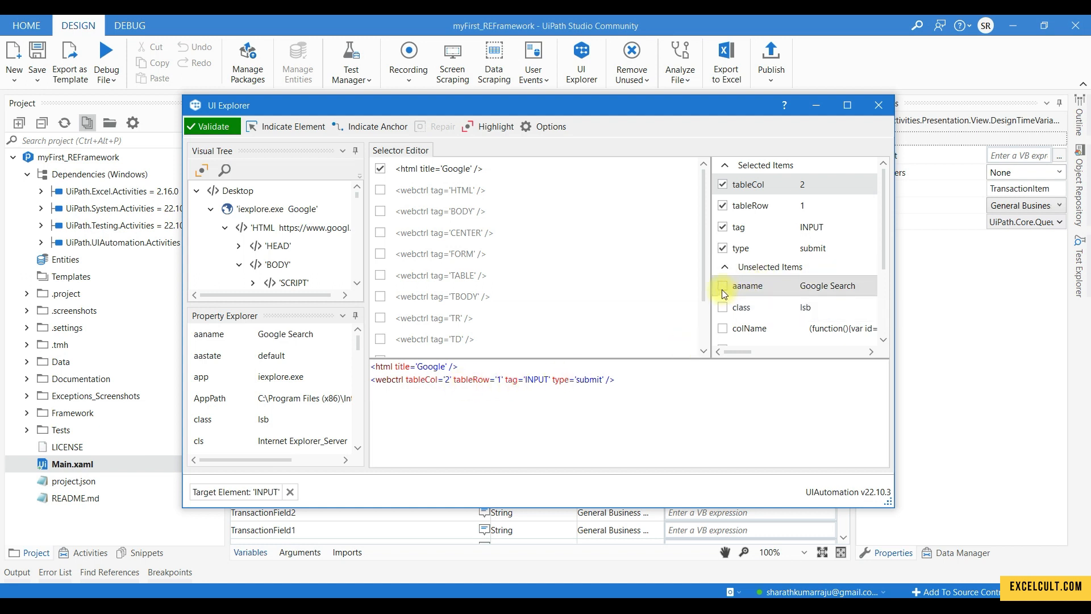
left_click(722, 285)
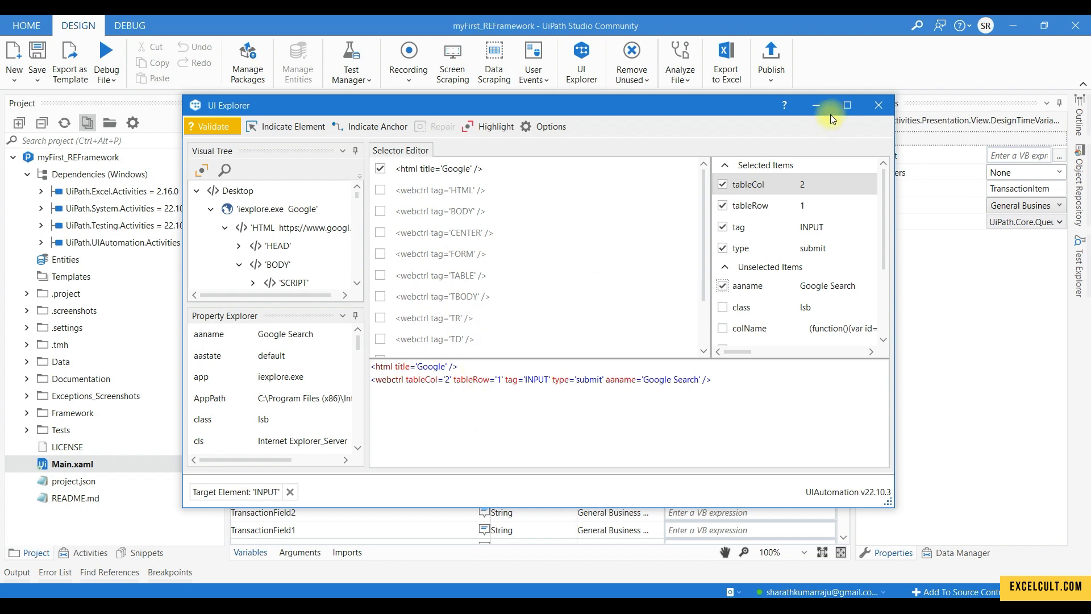
left_click(878, 105)
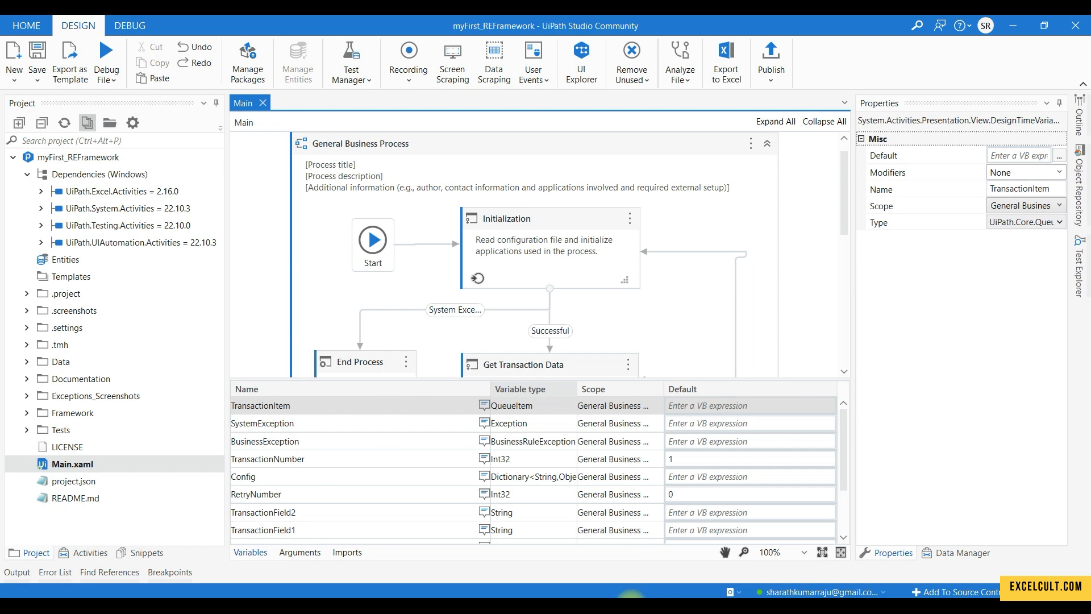
left_click(581, 54)
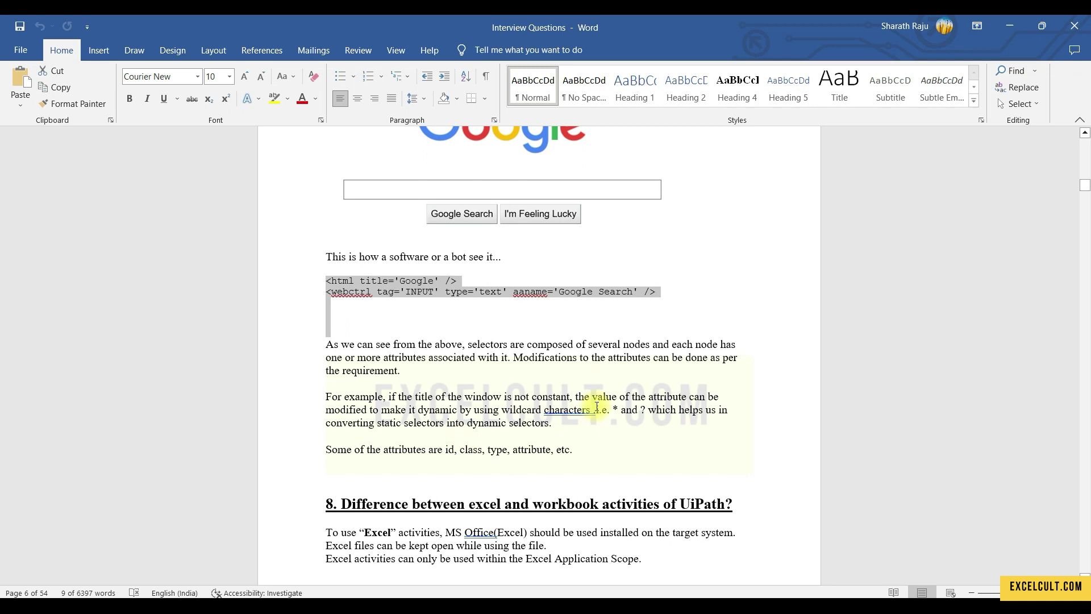
mouse_move(601, 402)
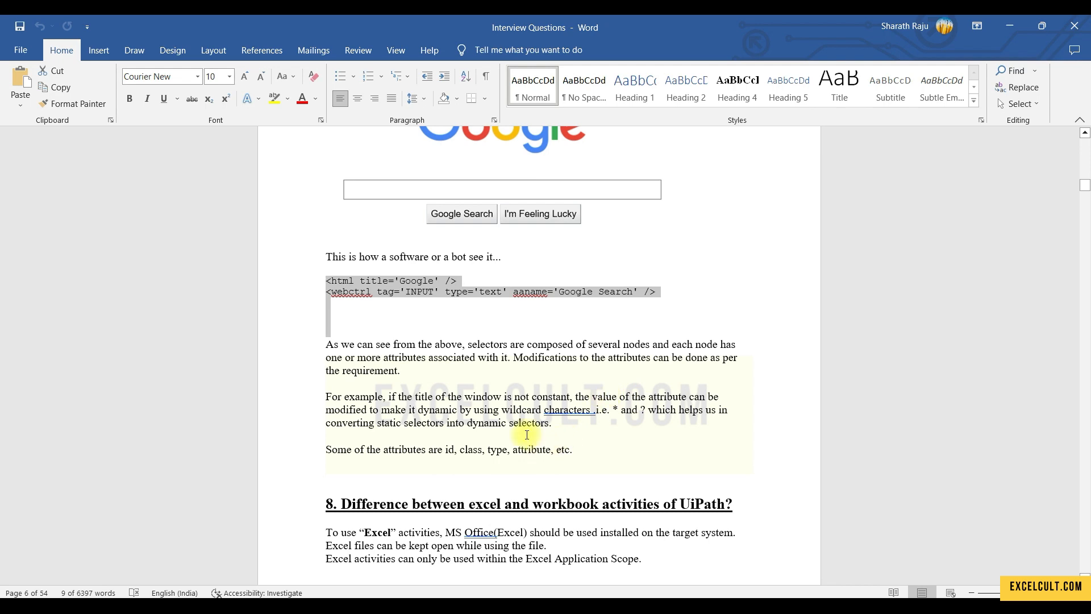
Scroll past the selector attributes list to question 8 on Excel versus workbook activities
scroll("down", 3)
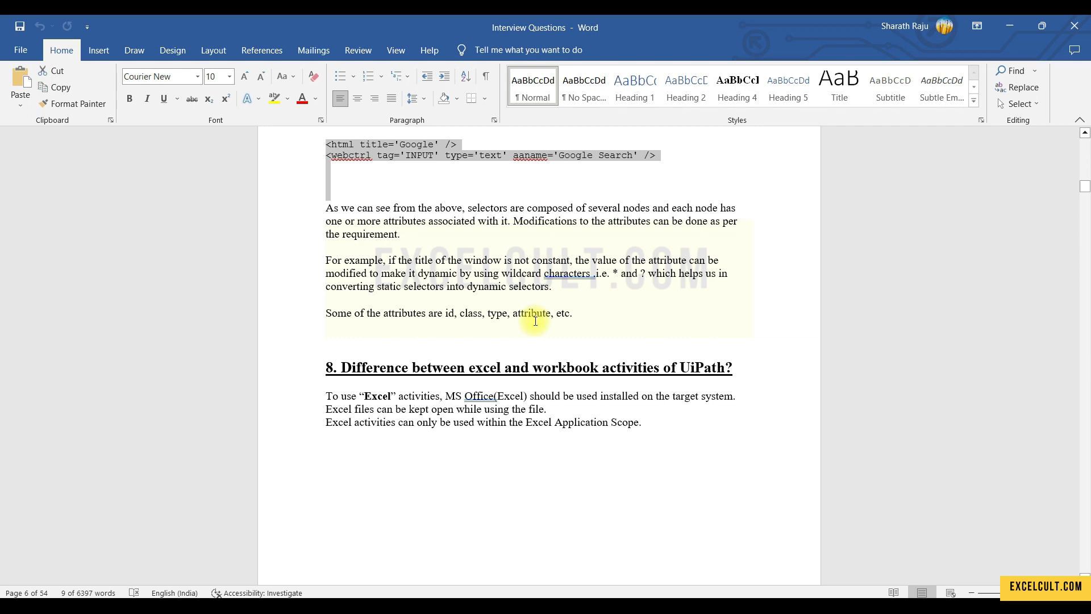
scroll("down", 3)
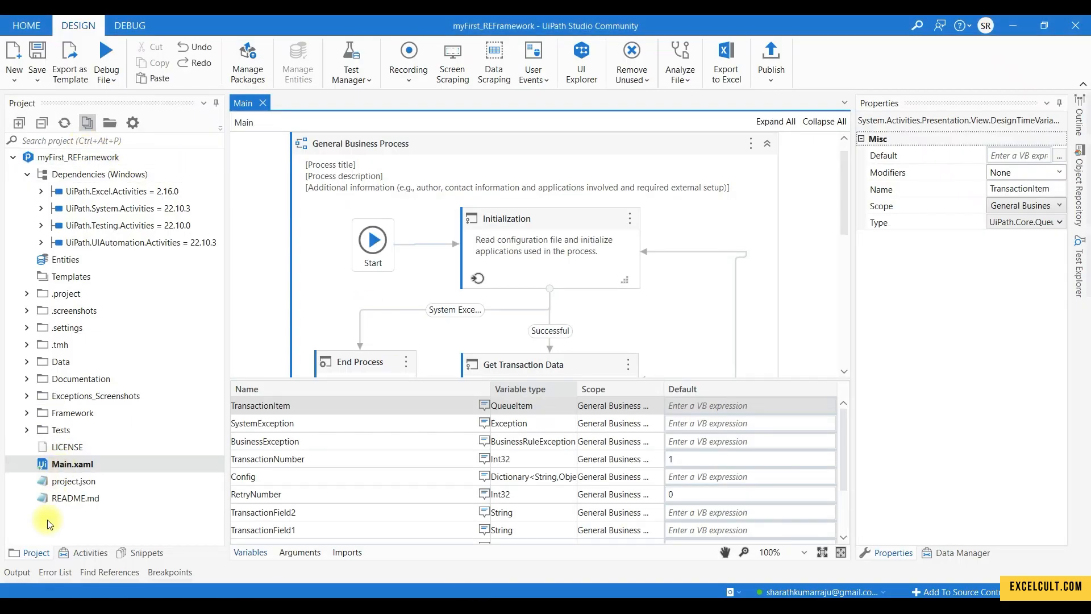
Search the Activities panel for 'work' to browse Workbook activities, then clear the search
left_click(90, 552)
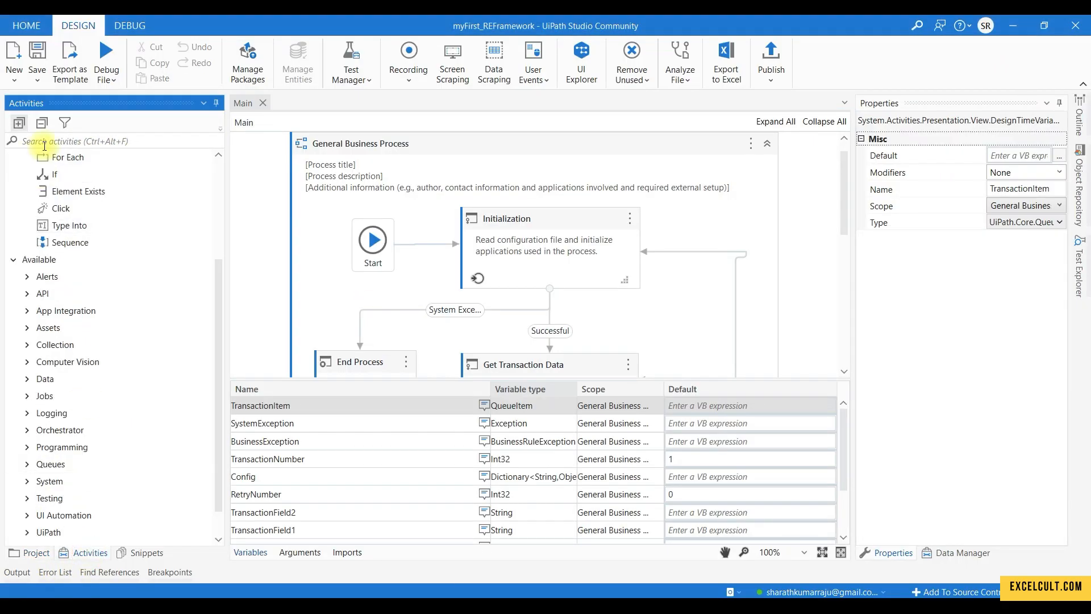
type("workbook")
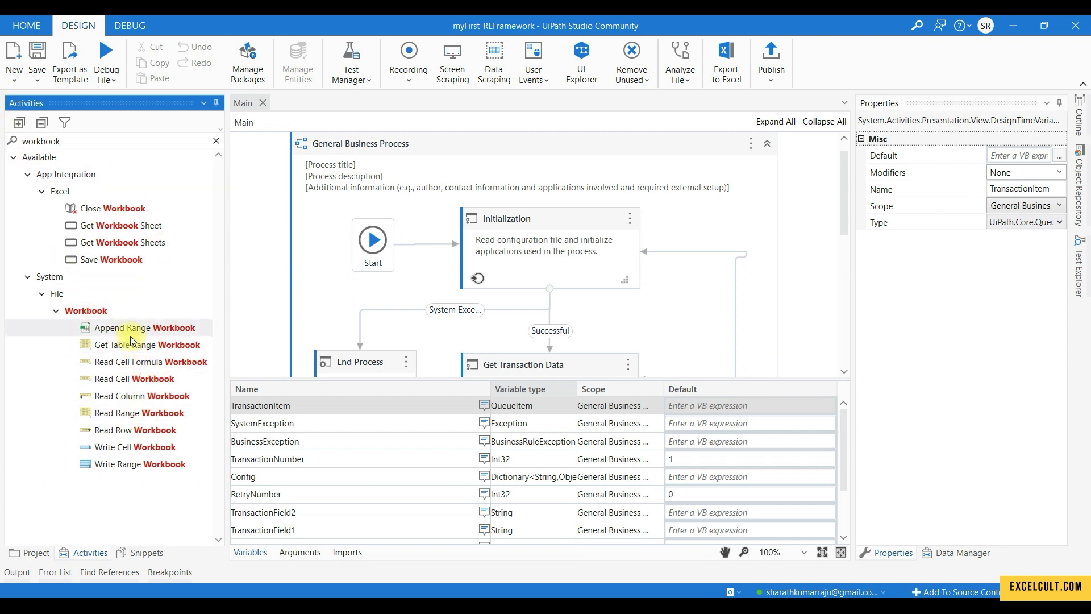
mouse_move(128, 420)
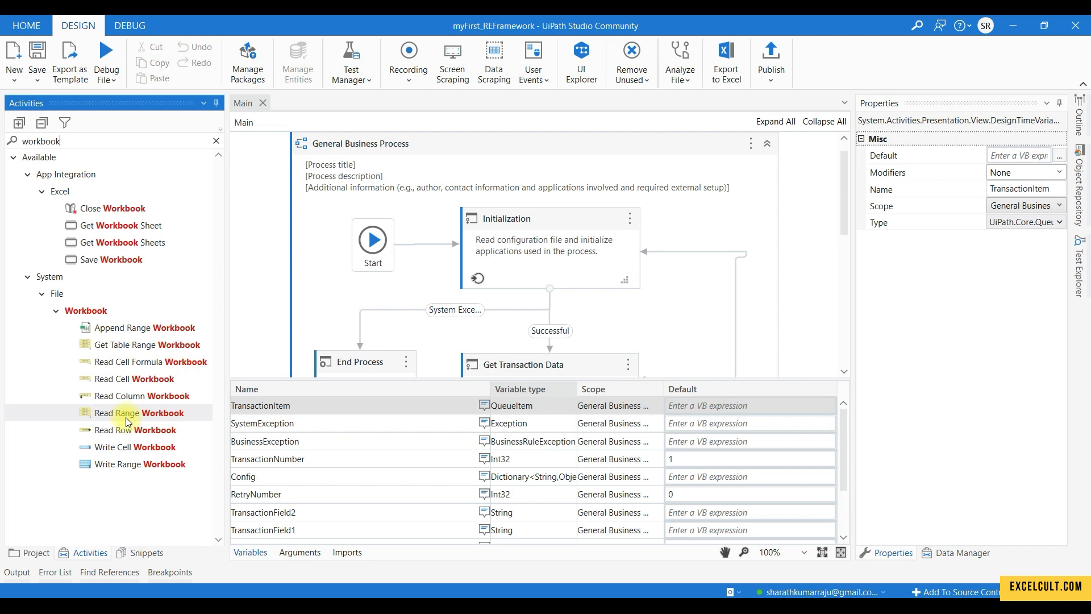
mouse_move(128, 413)
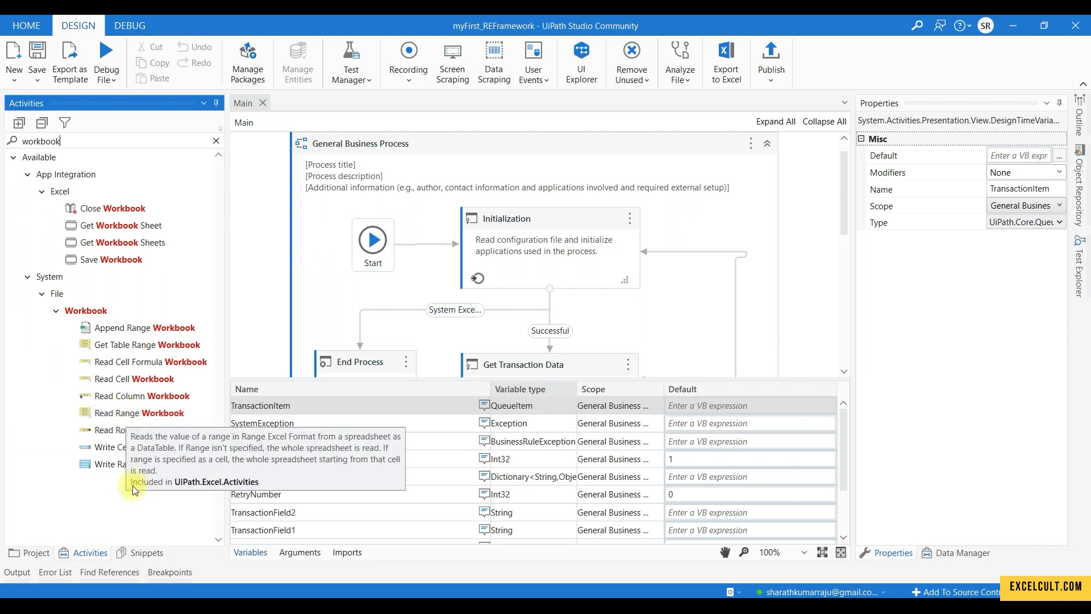
mouse_move(125, 471)
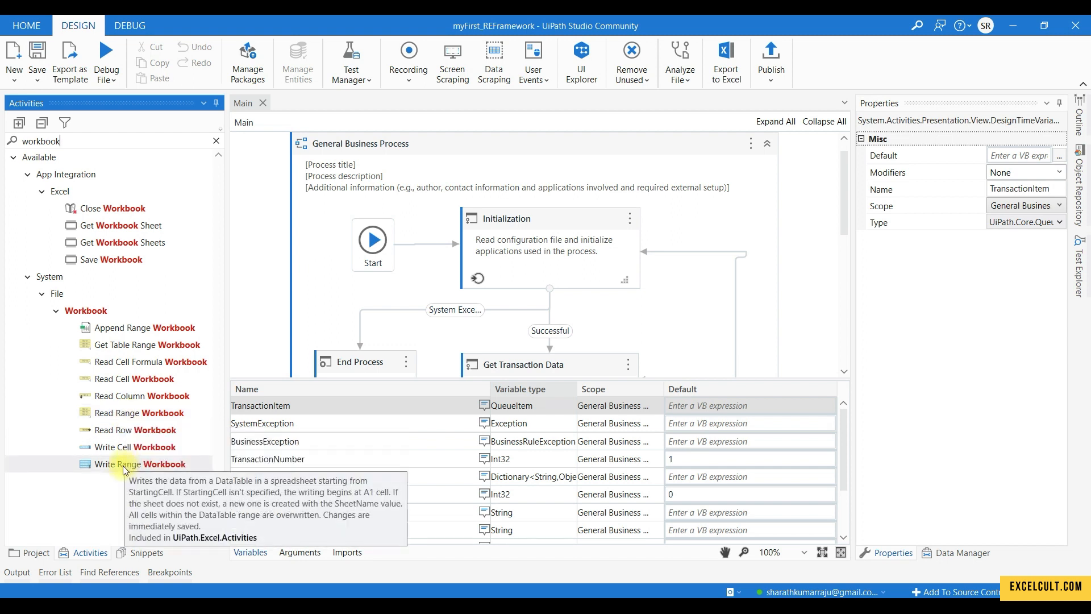
mouse_move(124, 396)
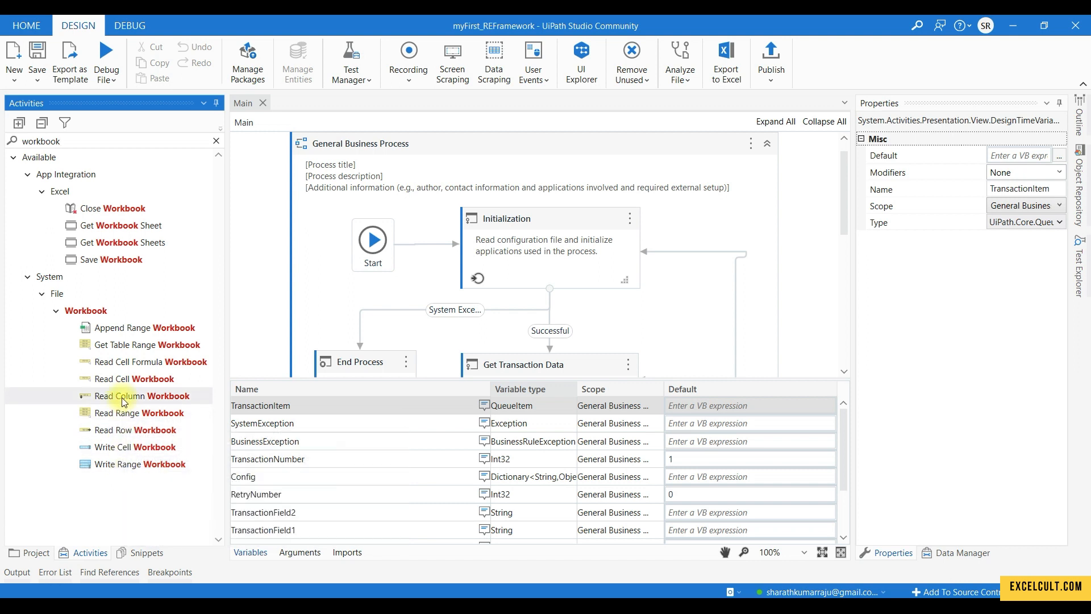
mouse_move(124, 330)
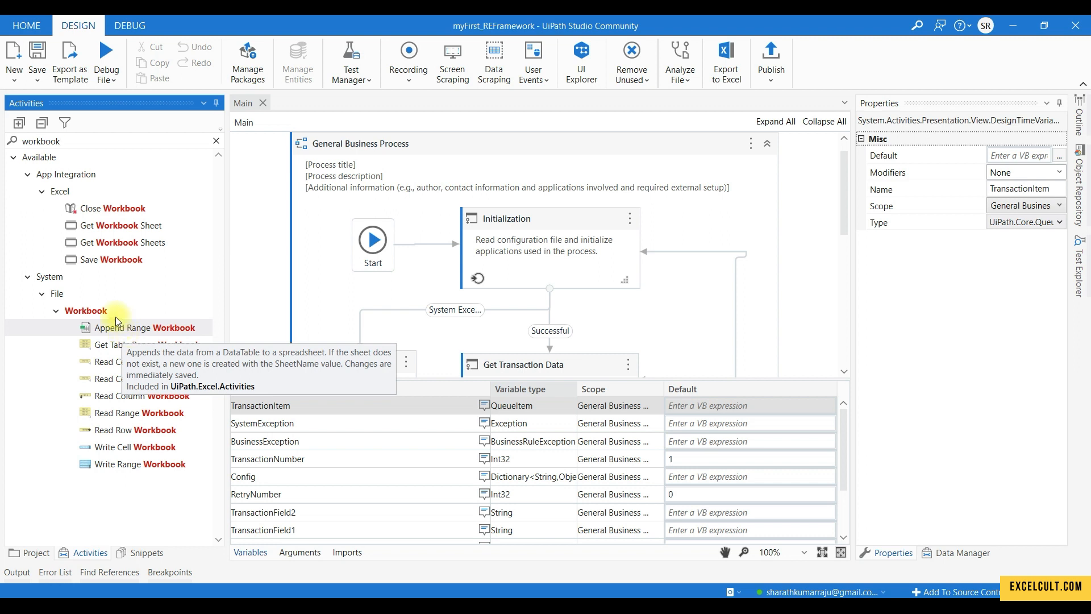
left_click(216, 141)
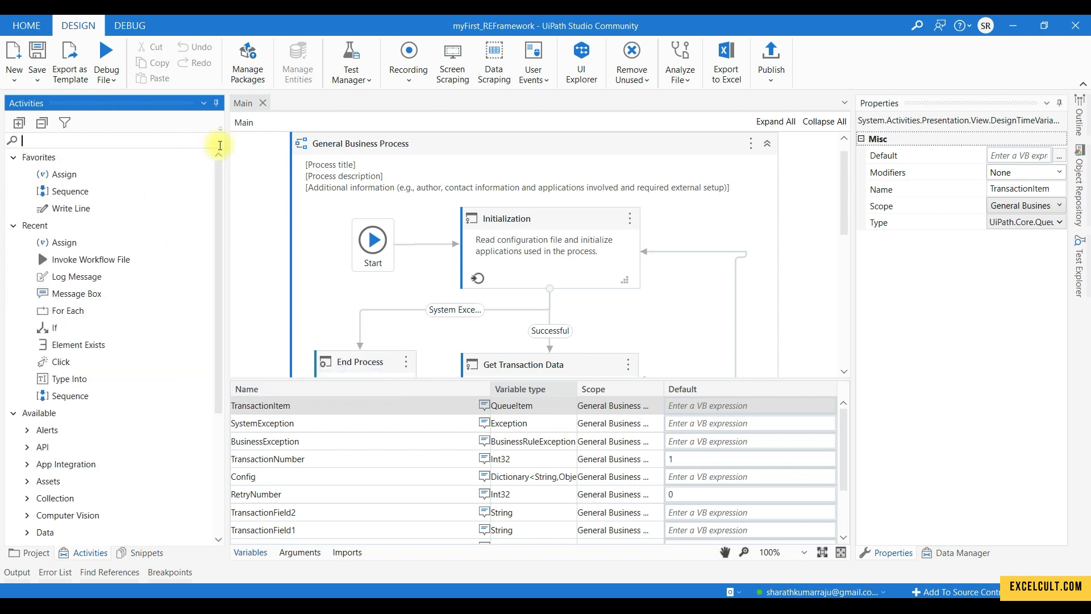
Search activities for 'excel' to review Excel Application Scope and others, then search 'wor'
type("excel")
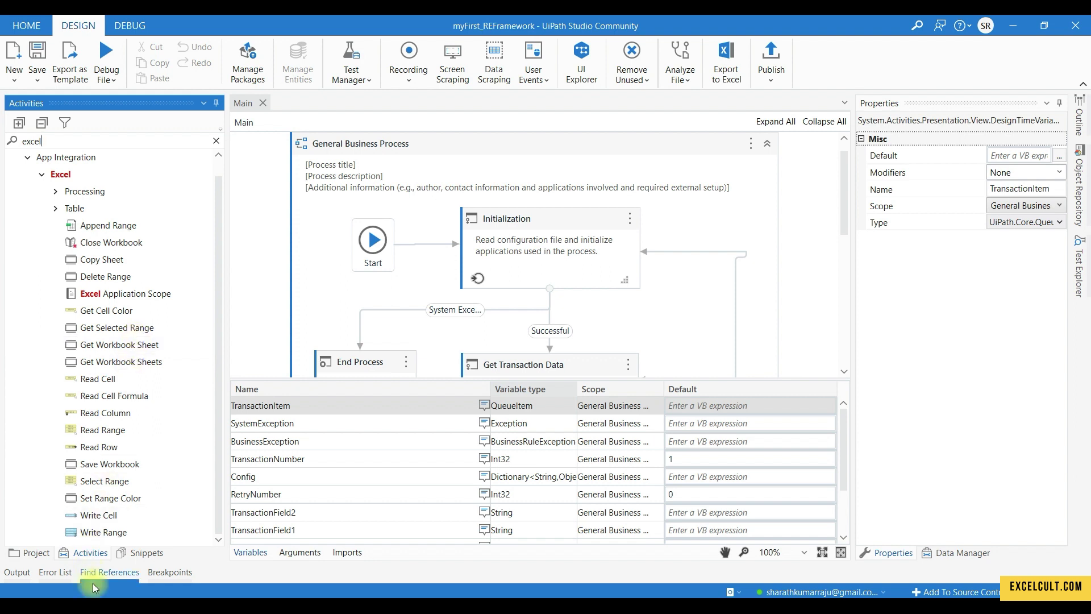
mouse_move(215, 140)
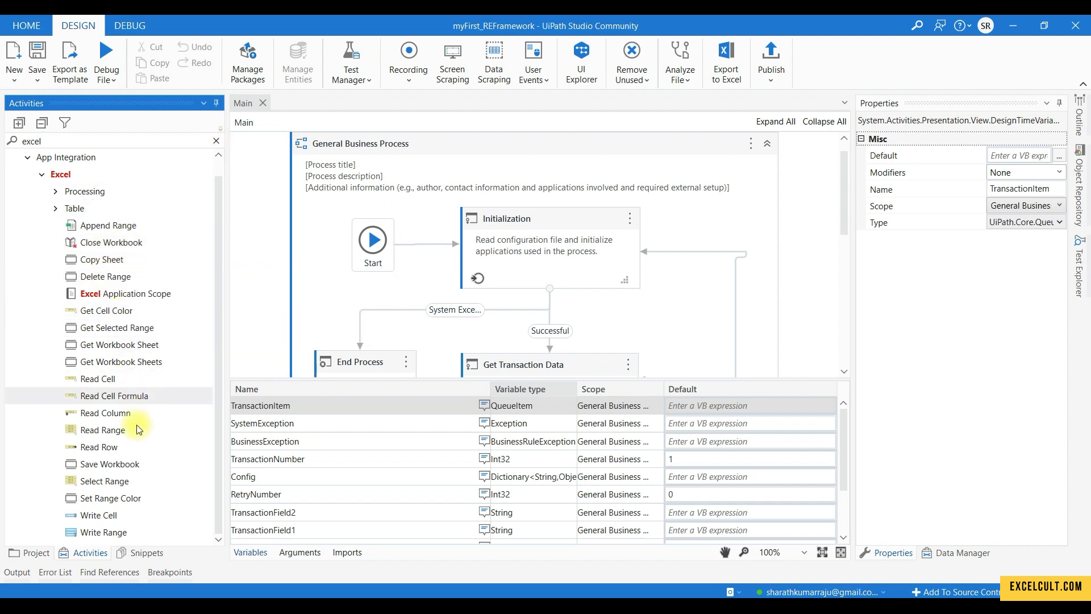
mouse_move(216, 147)
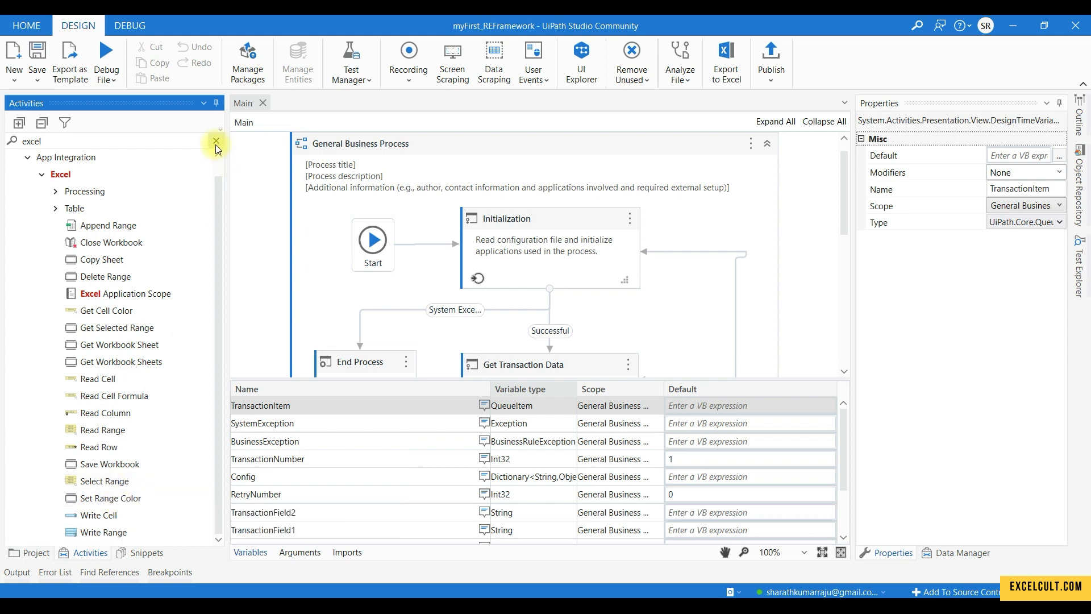
type("worbook")
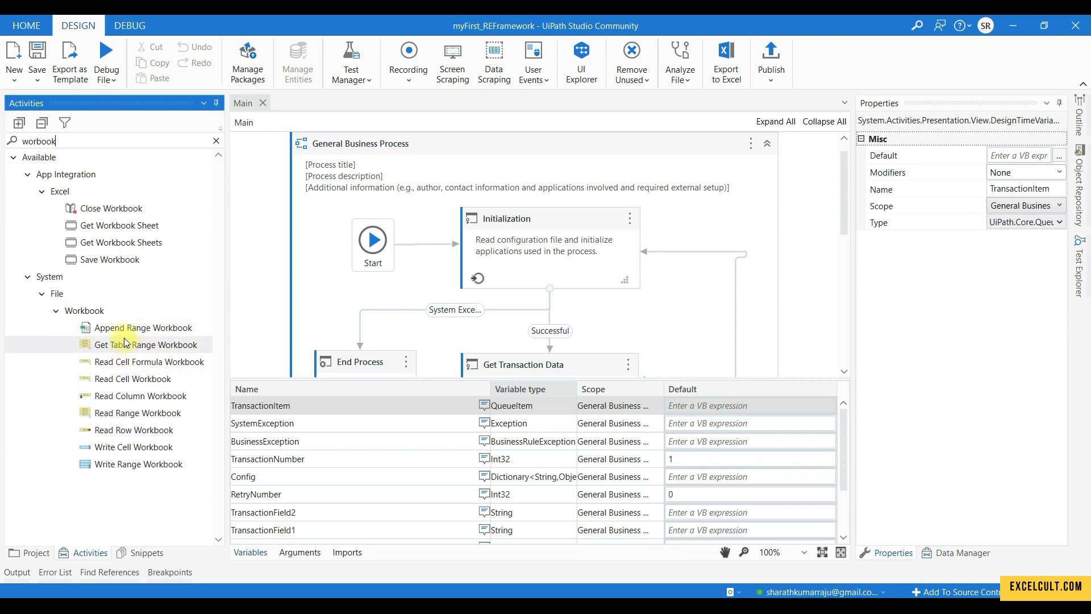
mouse_move(127, 344)
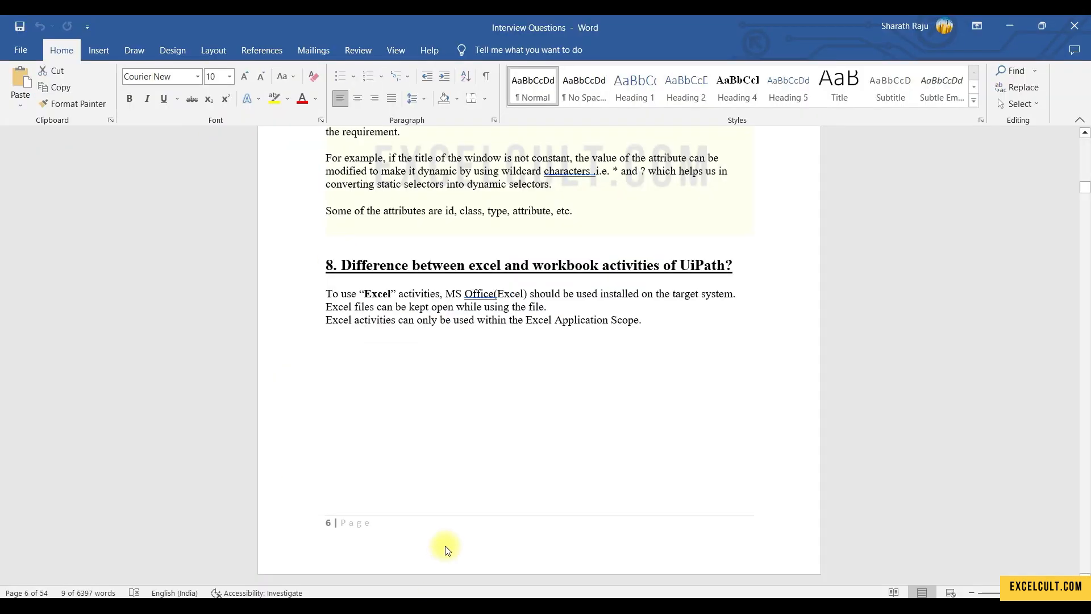
Read down through question 9 on attended versus unattended bots to question 10 on arguments
scroll("down", 3)
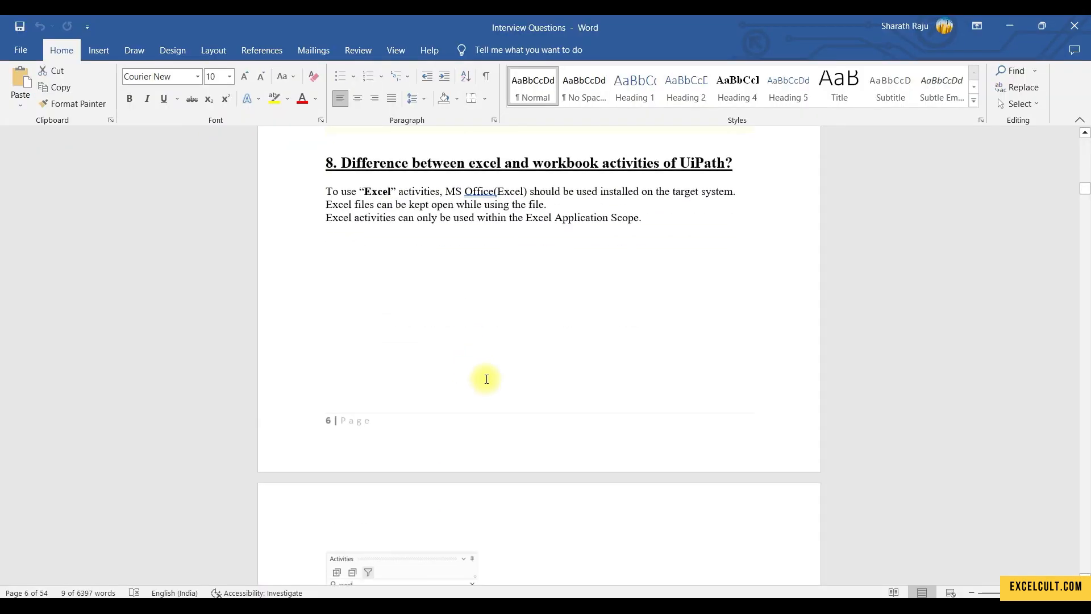
scroll("down", 3)
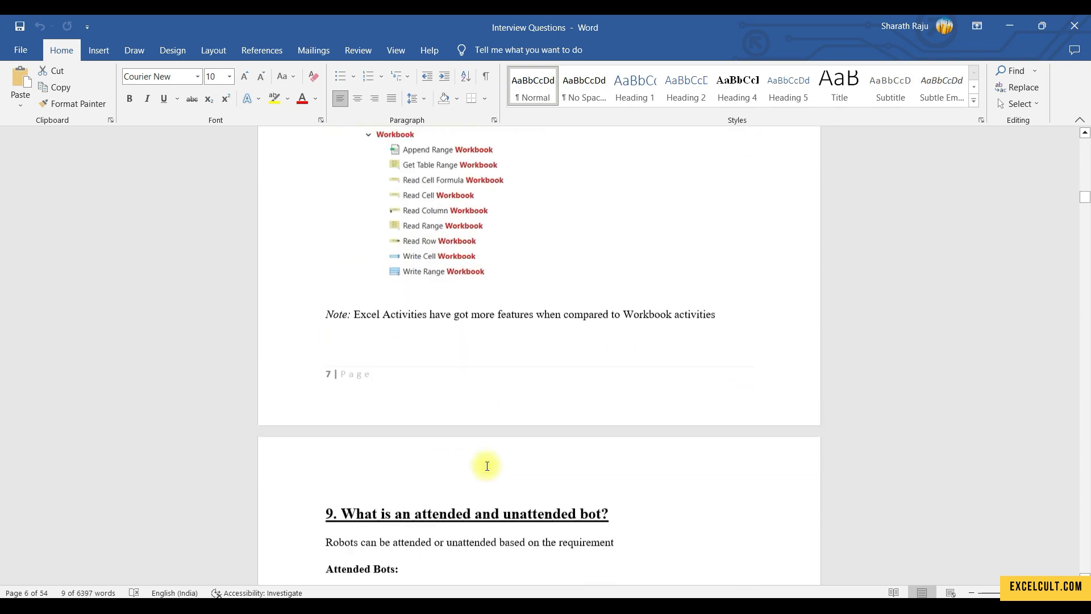
scroll("down", 3)
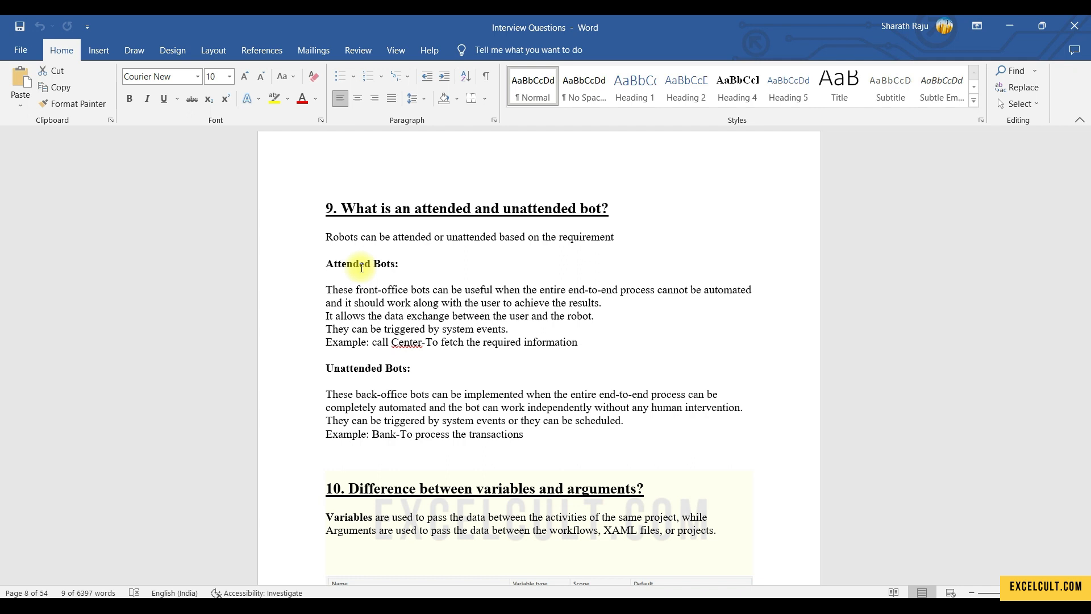
scroll("down", 3)
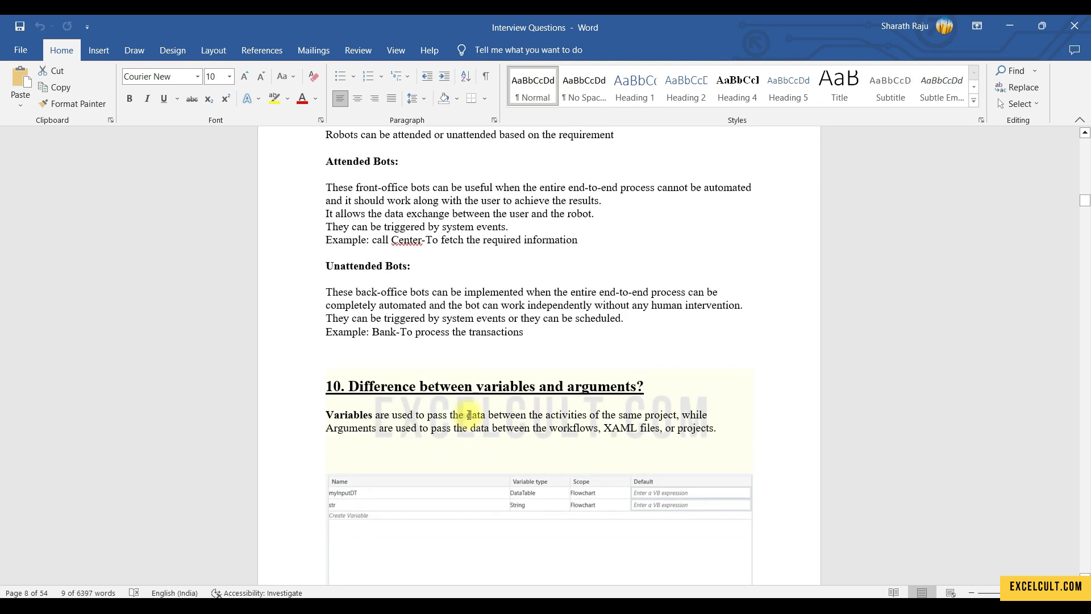
scroll("down", 3)
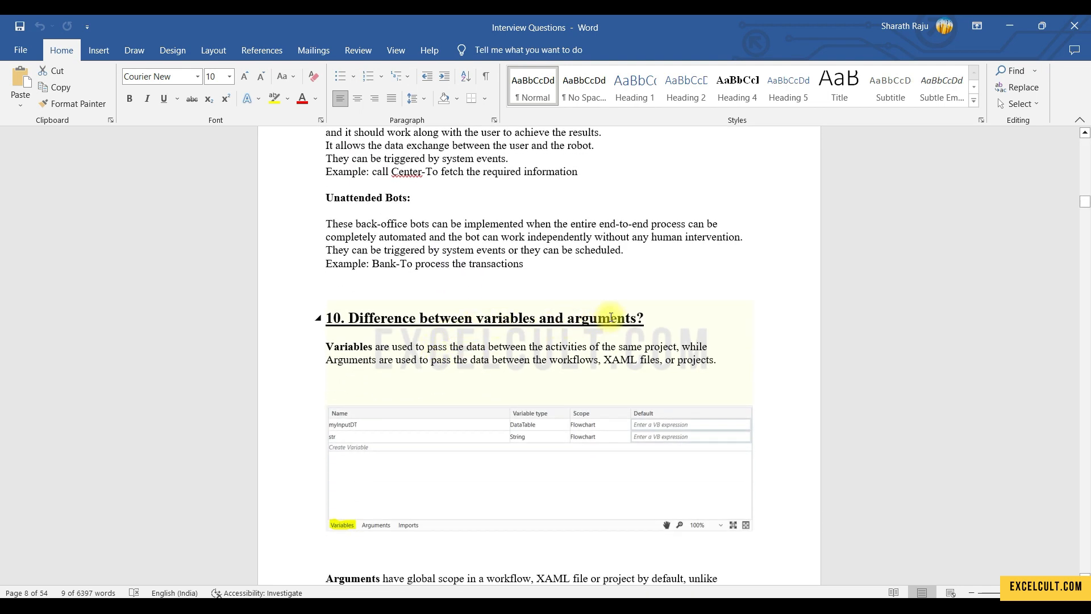
scroll("down", 3)
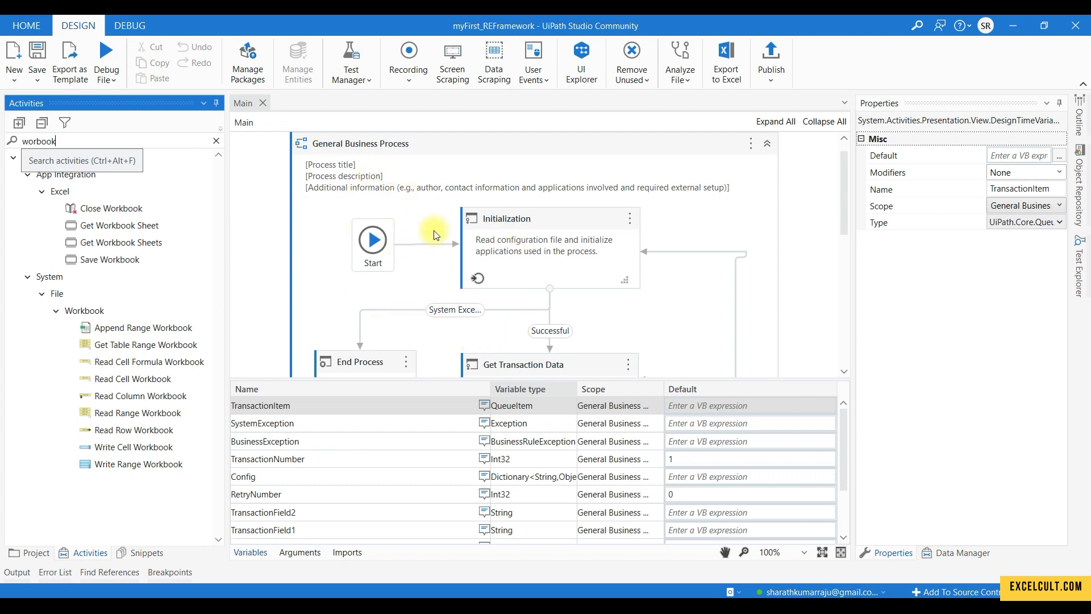
mouse_move(429, 236)
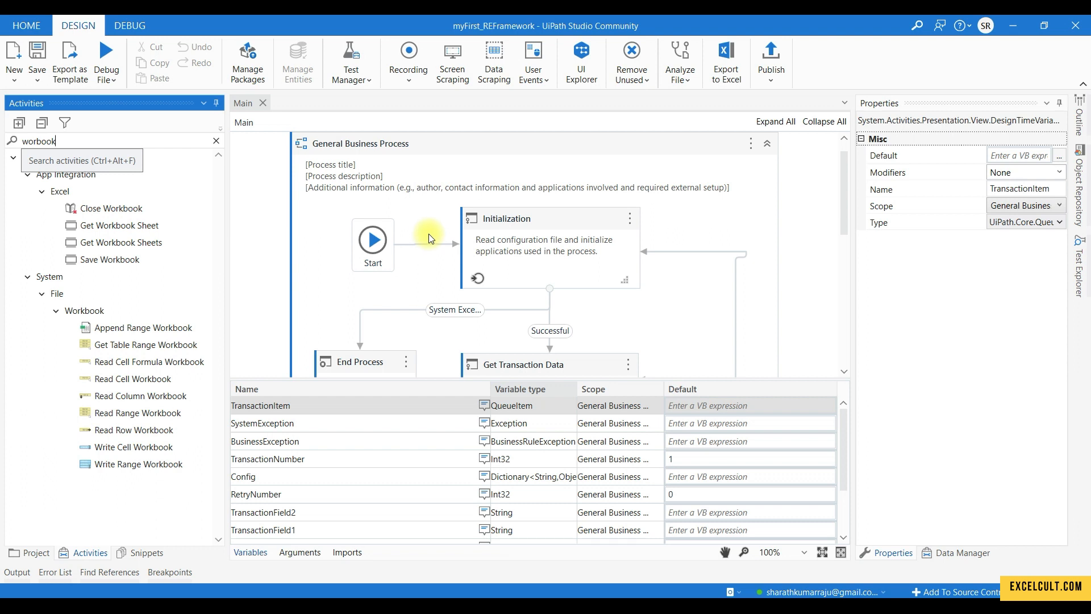
Show the in_OrchestratorQueueName and in_OrchestratorQueueFolder arguments, then scroll the General Business Process flowchart
left_click(300, 552)
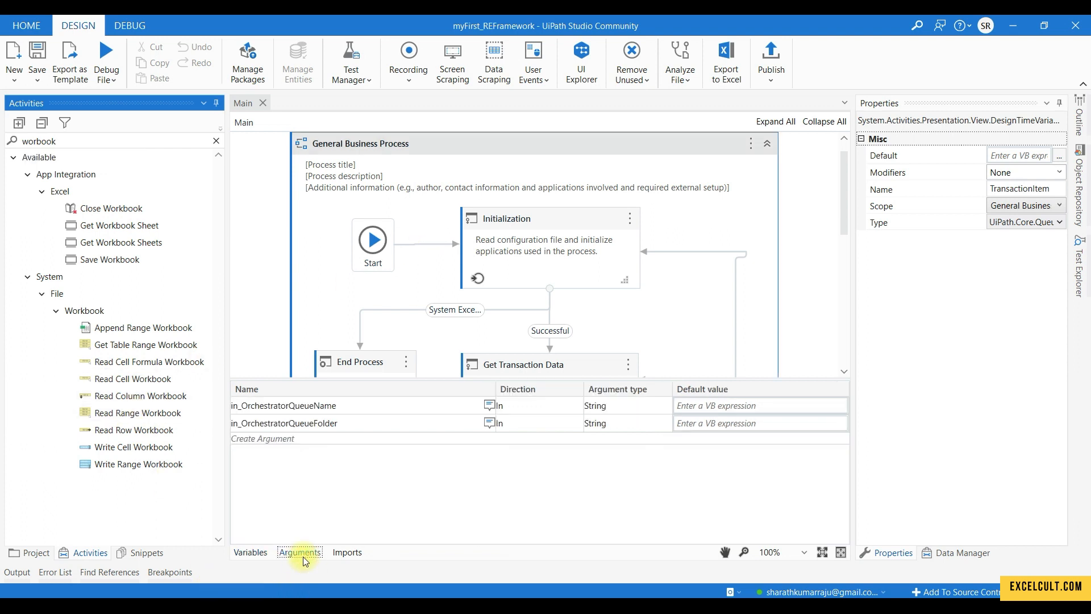
left_click(413, 339)
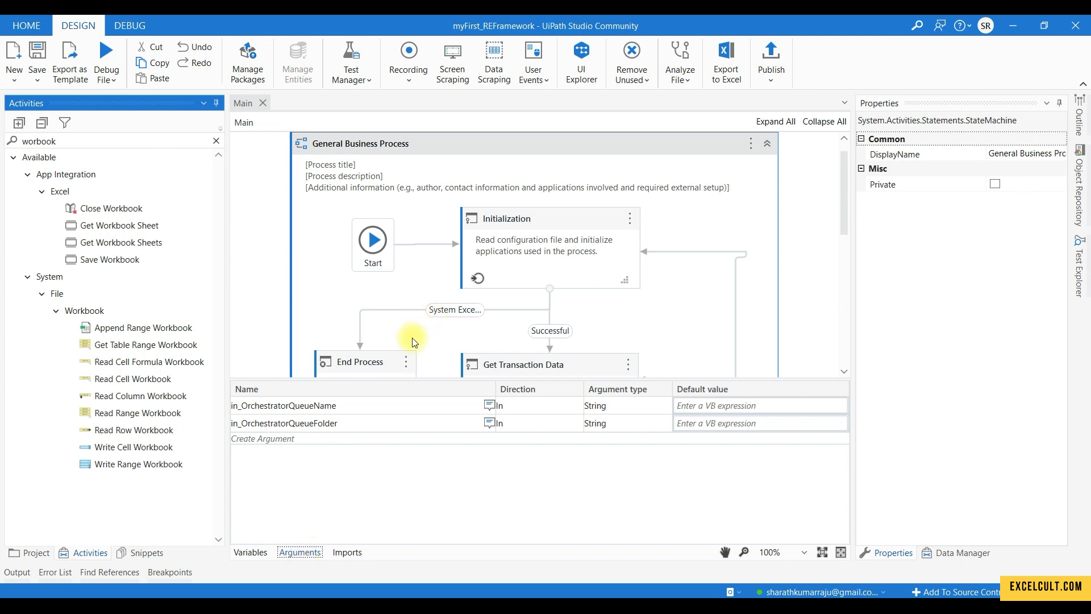
scroll("down", 3)
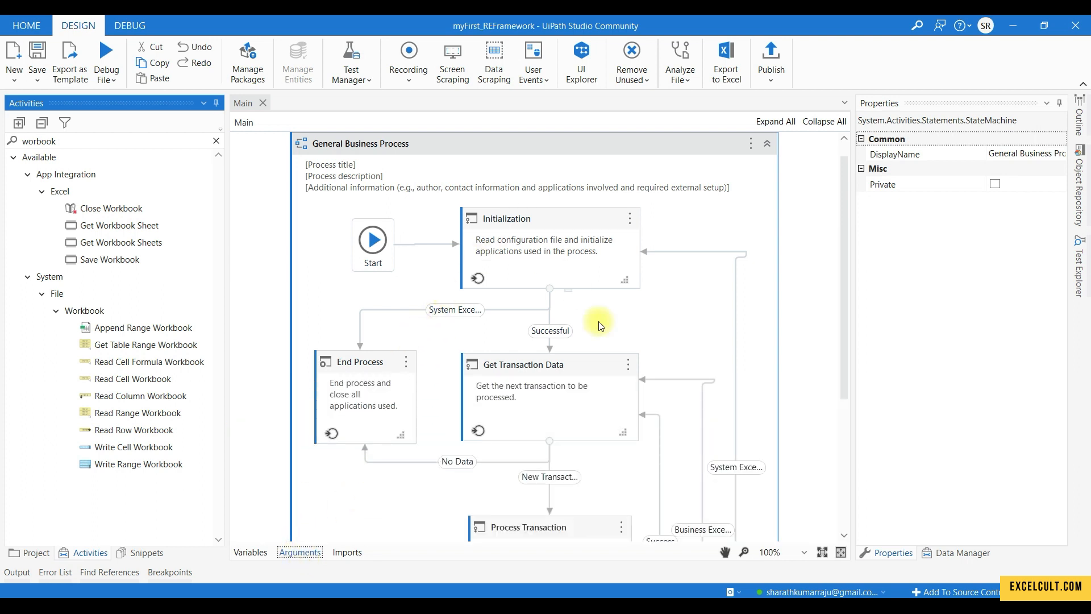
mouse_move(539, 231)
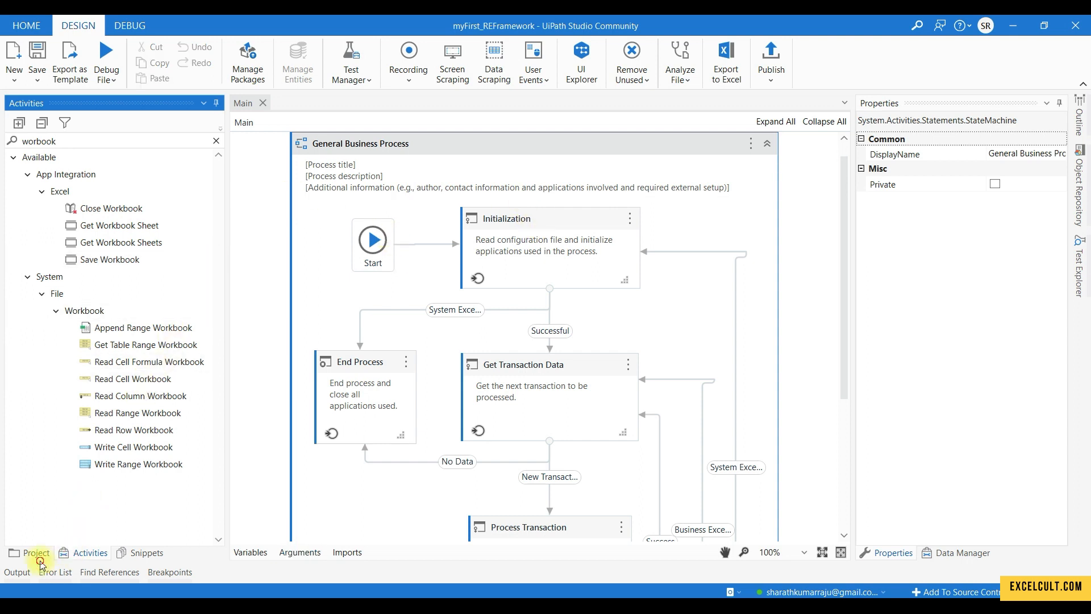
Review Invoke InitAllSettings arguments in_ConfigFile, in_ConfigSheets and out_Config, then cancel without changes
left_click(33, 553)
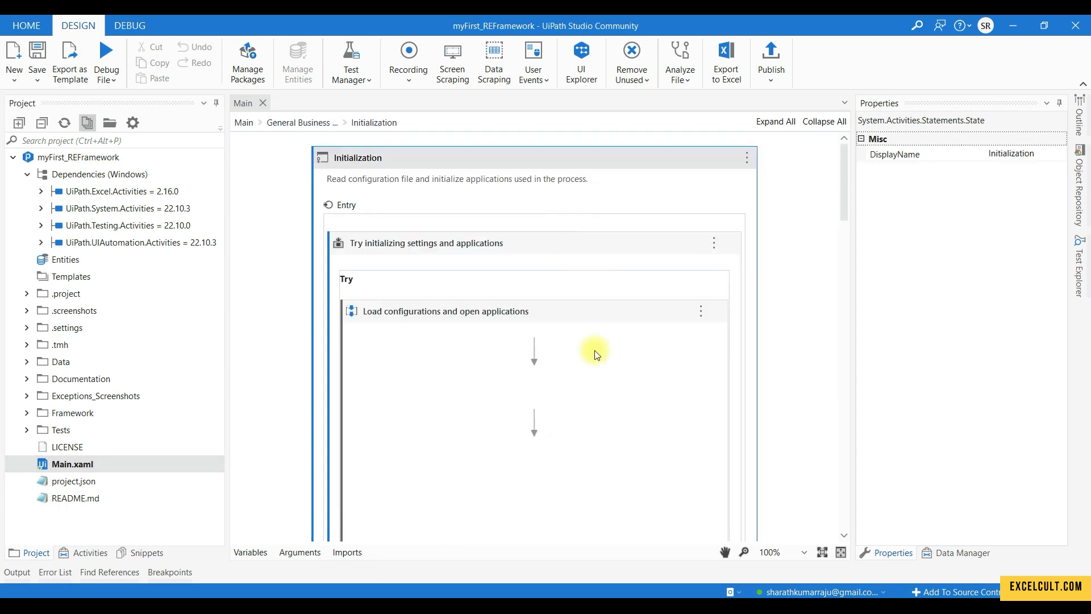
scroll("down", 3)
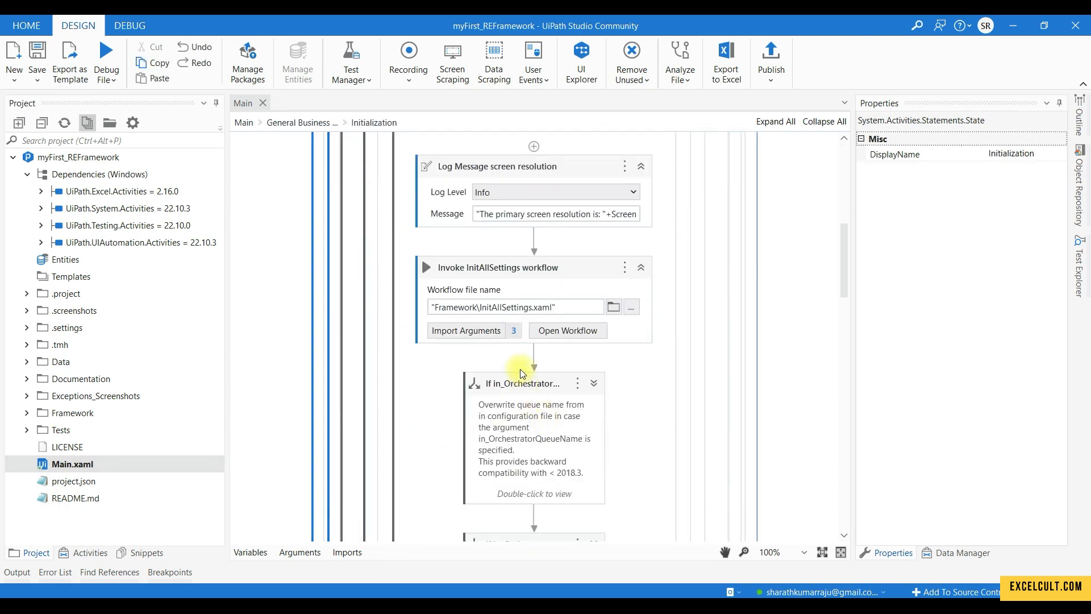
mouse_move(539, 320)
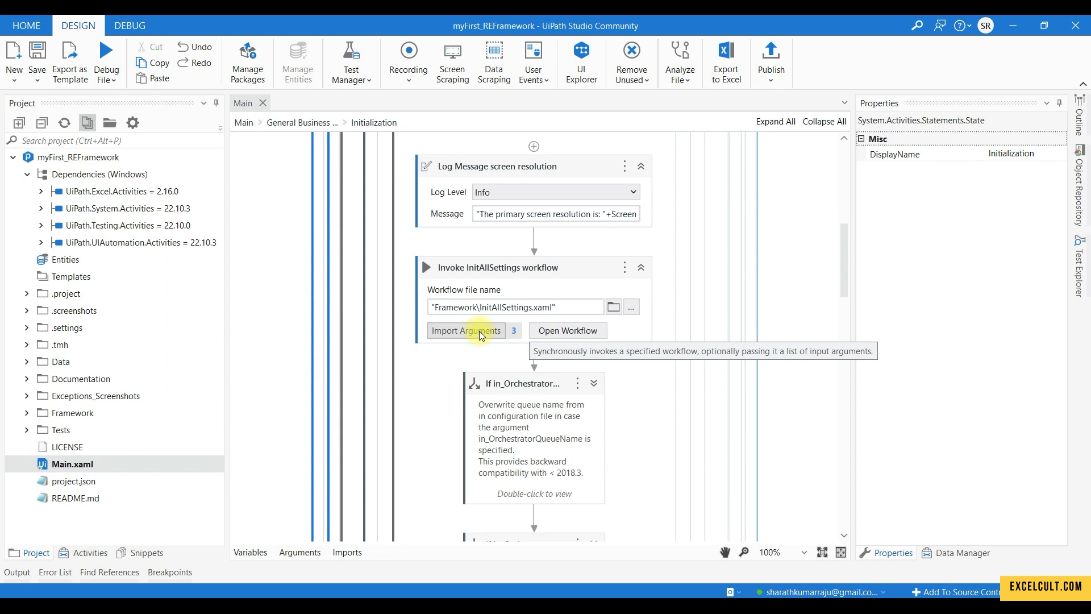
left_click(465, 330)
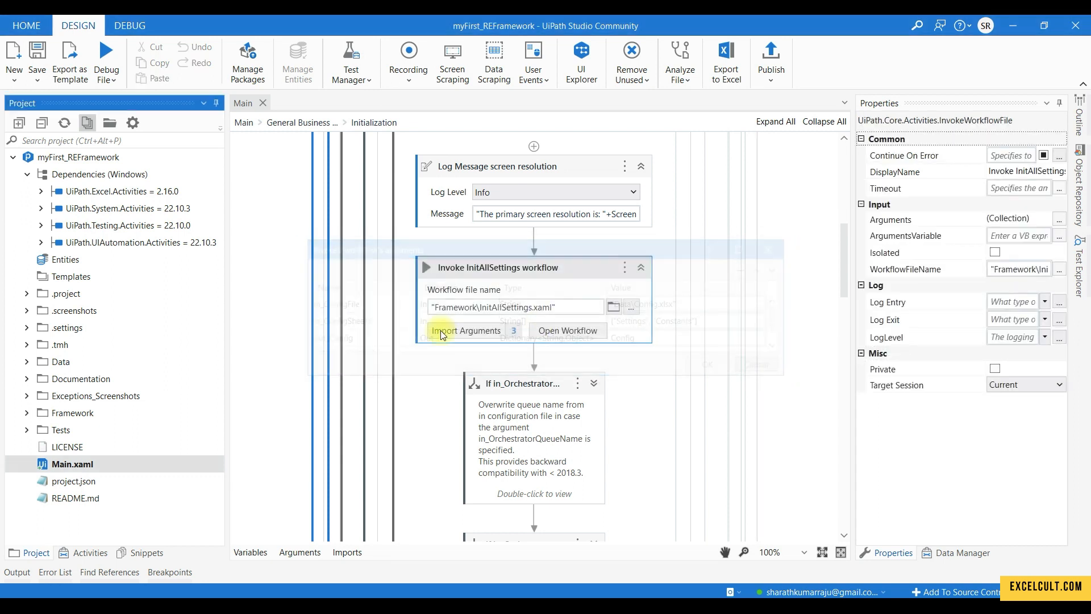
left_click(467, 330)
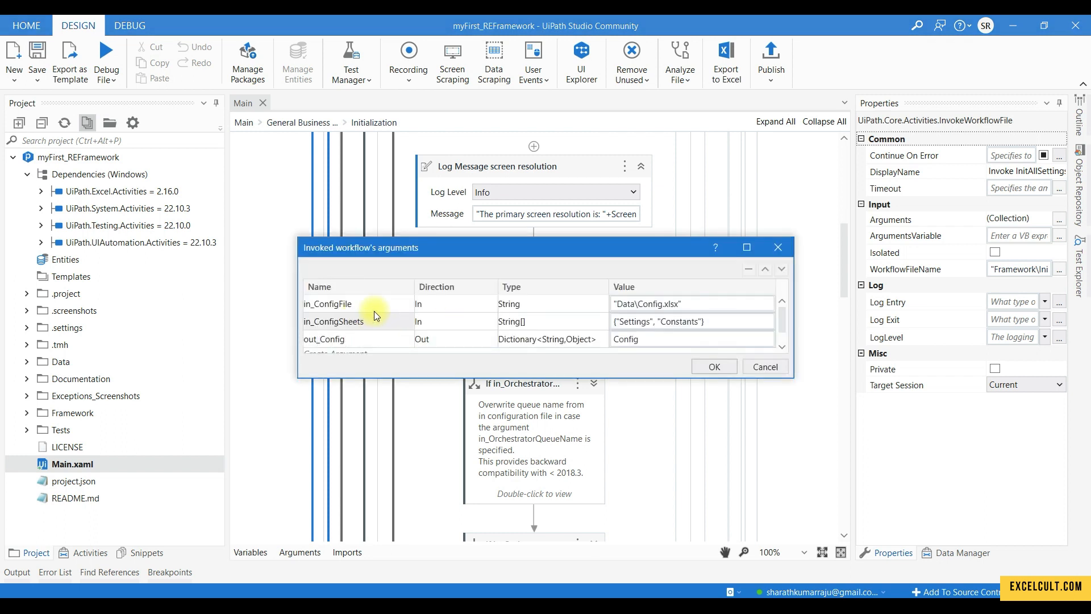
mouse_move(349, 305)
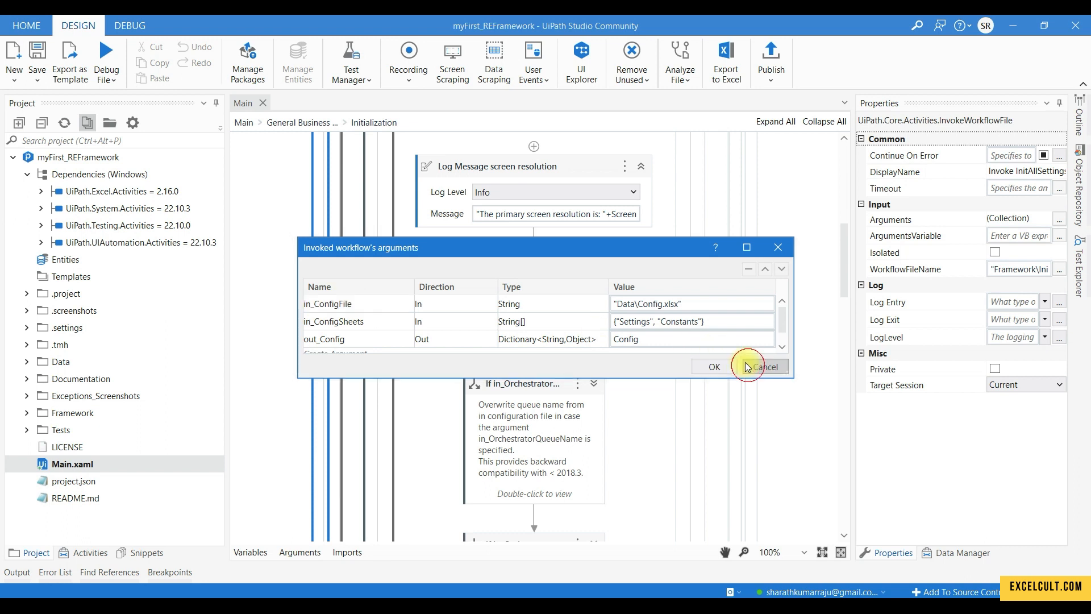
left_click(763, 366)
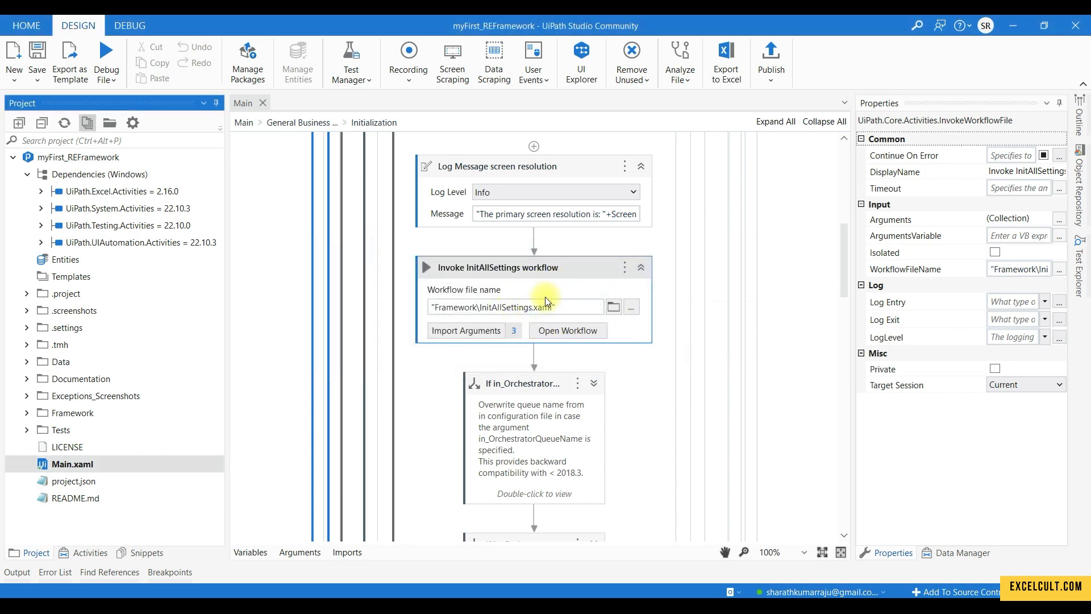
mouse_move(458, 349)
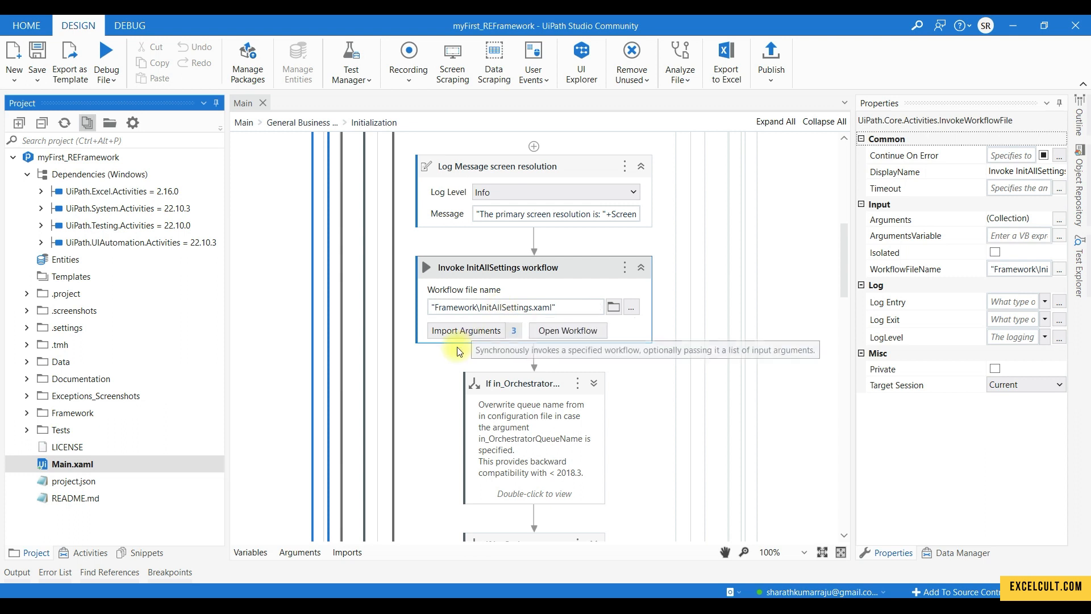
mouse_move(474, 365)
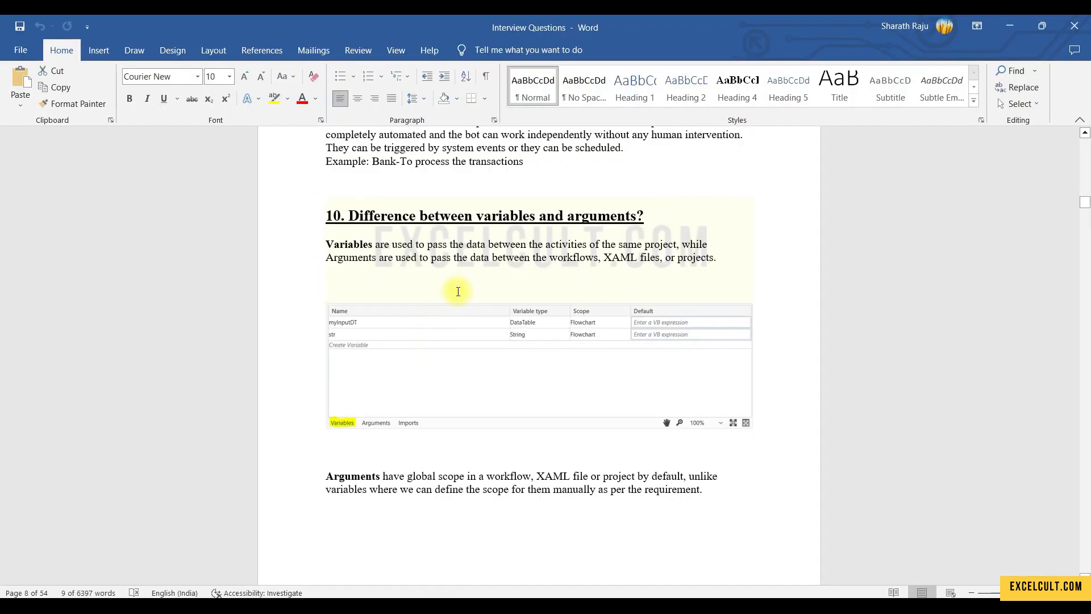
Scroll back up to the Workbook activities note under question 8 on page 7
scroll("down", 3)
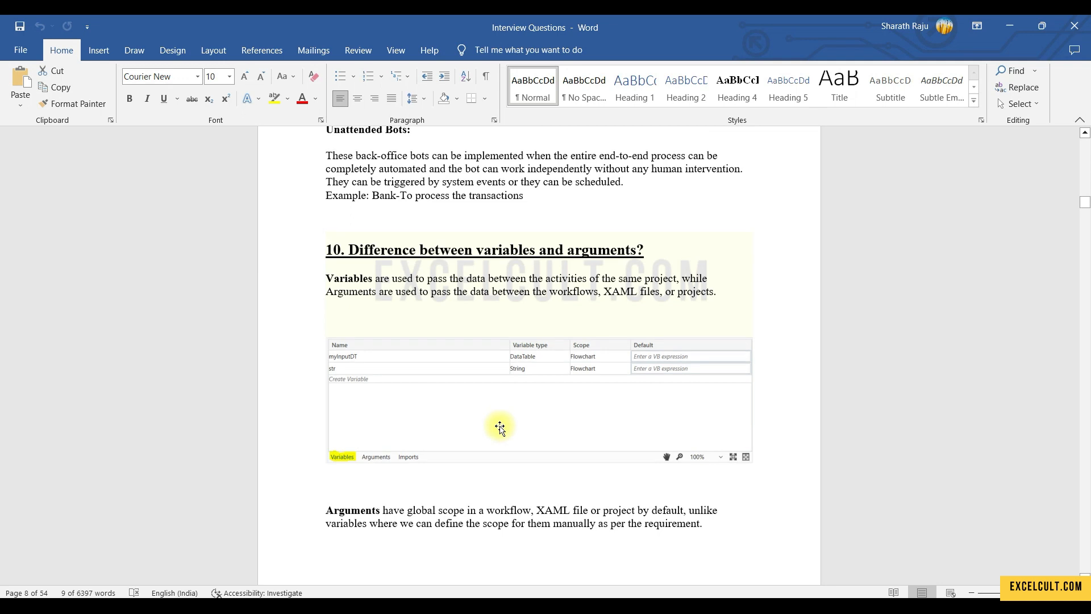
mouse_move(505, 403)
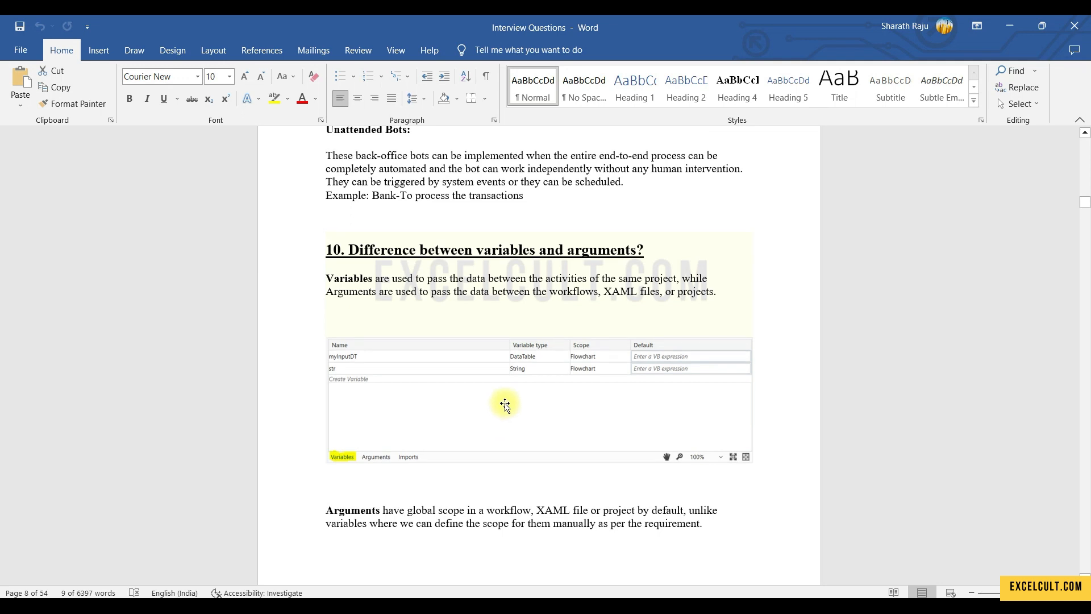
mouse_move(548, 313)
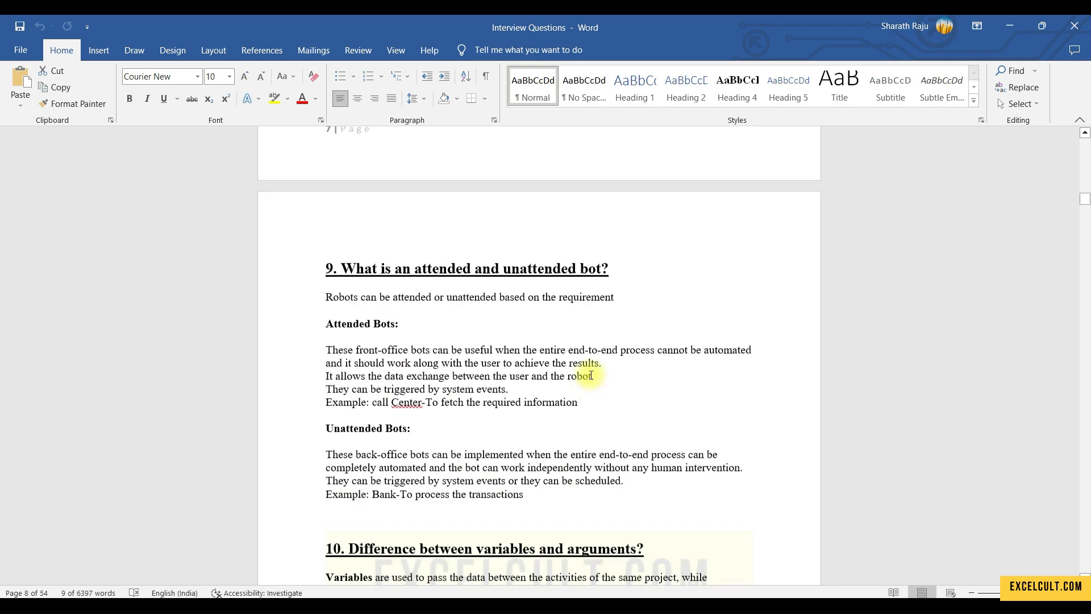
scroll("up", 3)
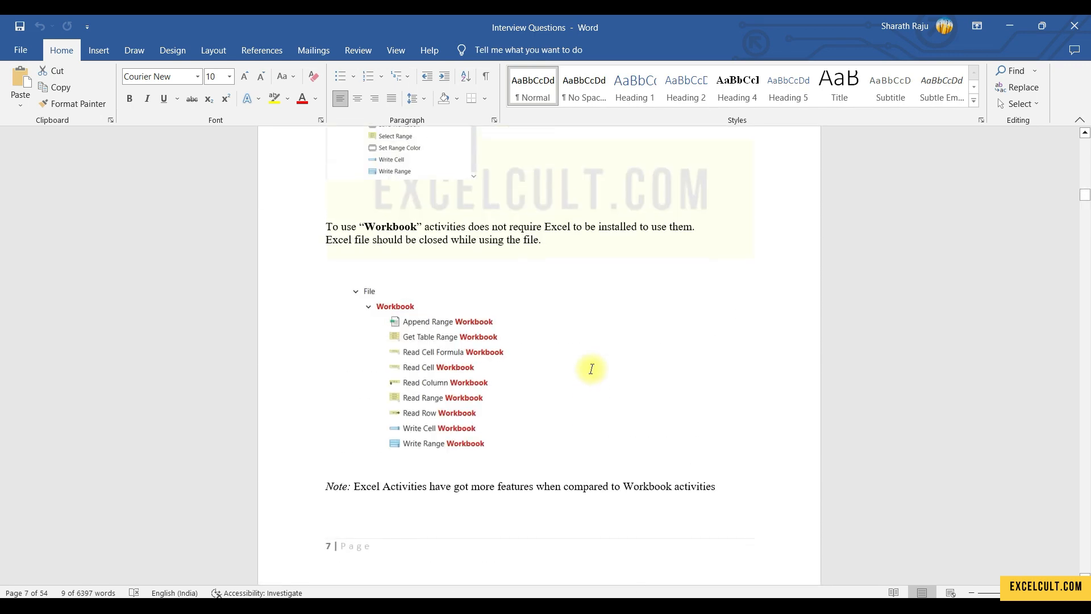